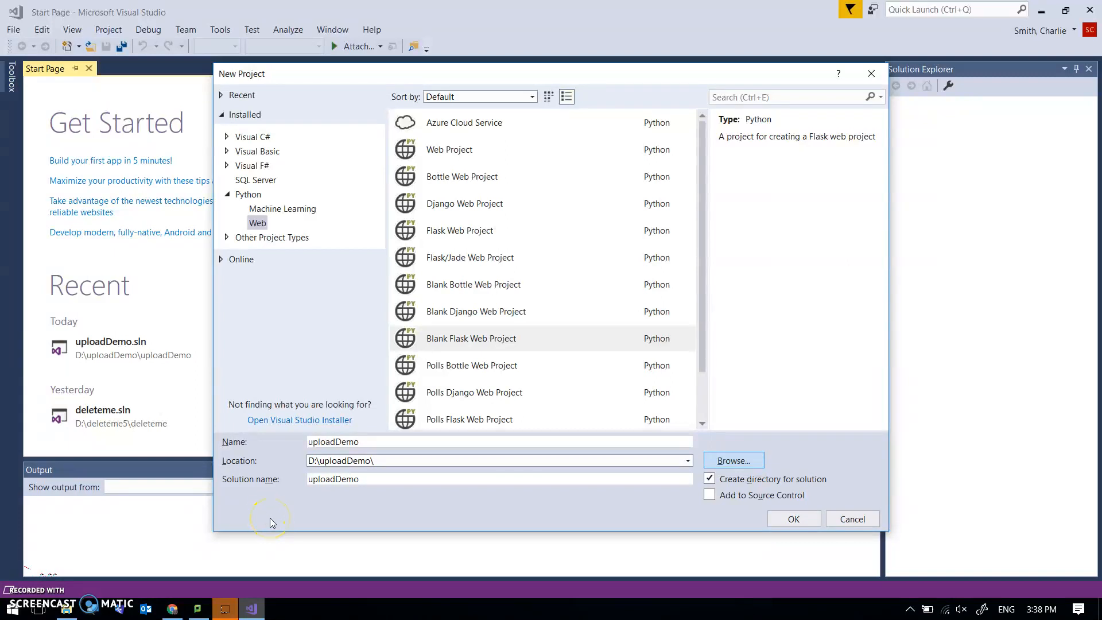
pyautogui.moveTo(319, 496)
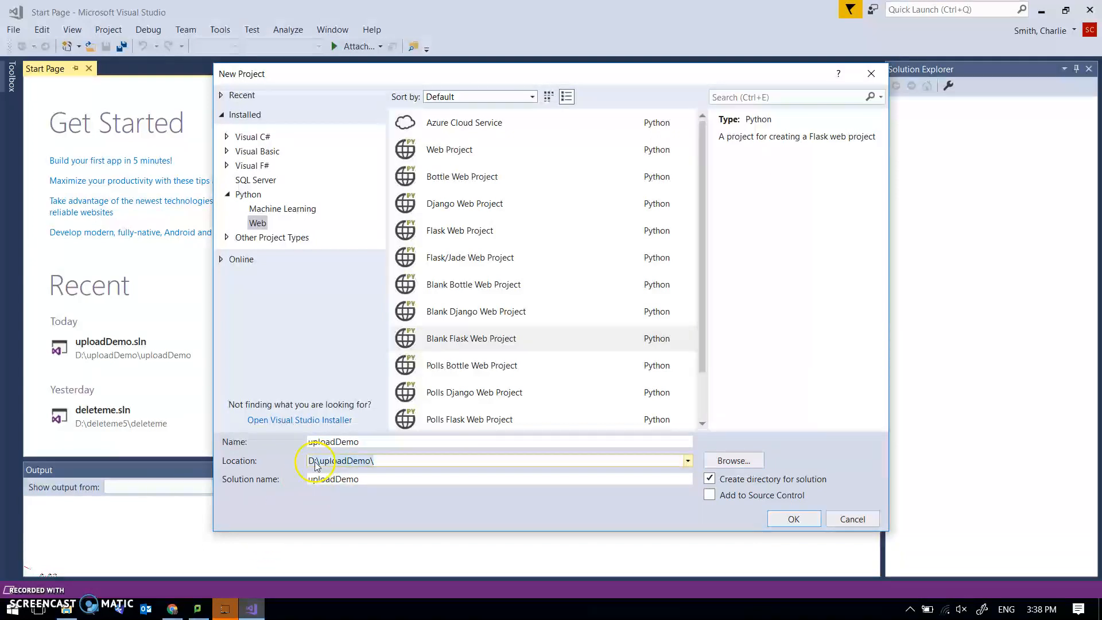
pyautogui.moveTo(325, 472)
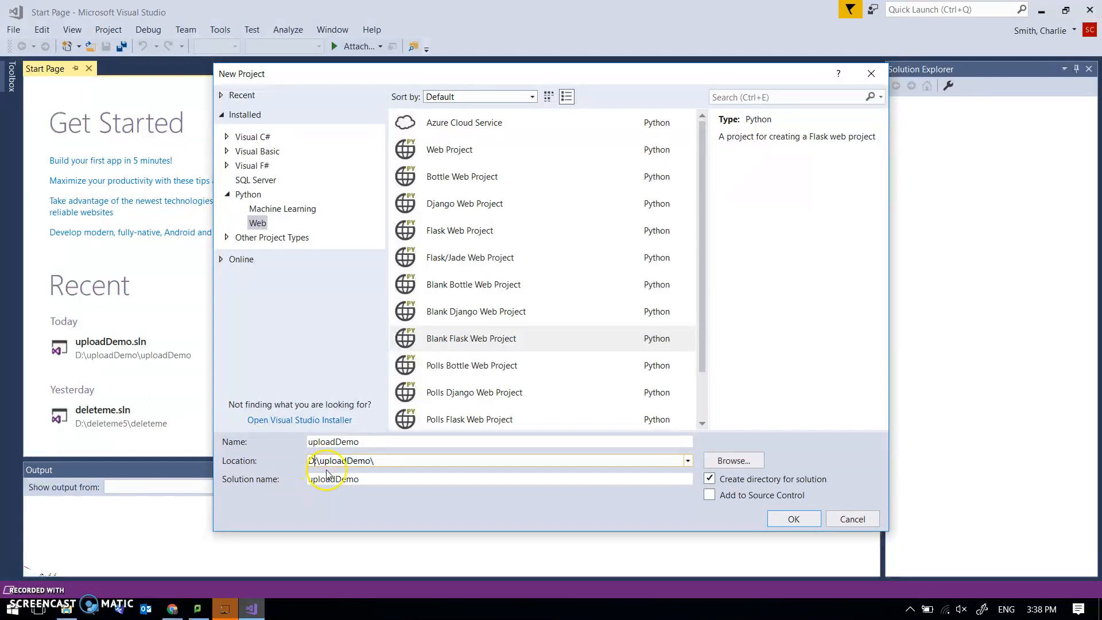
pyautogui.moveTo(330, 472)
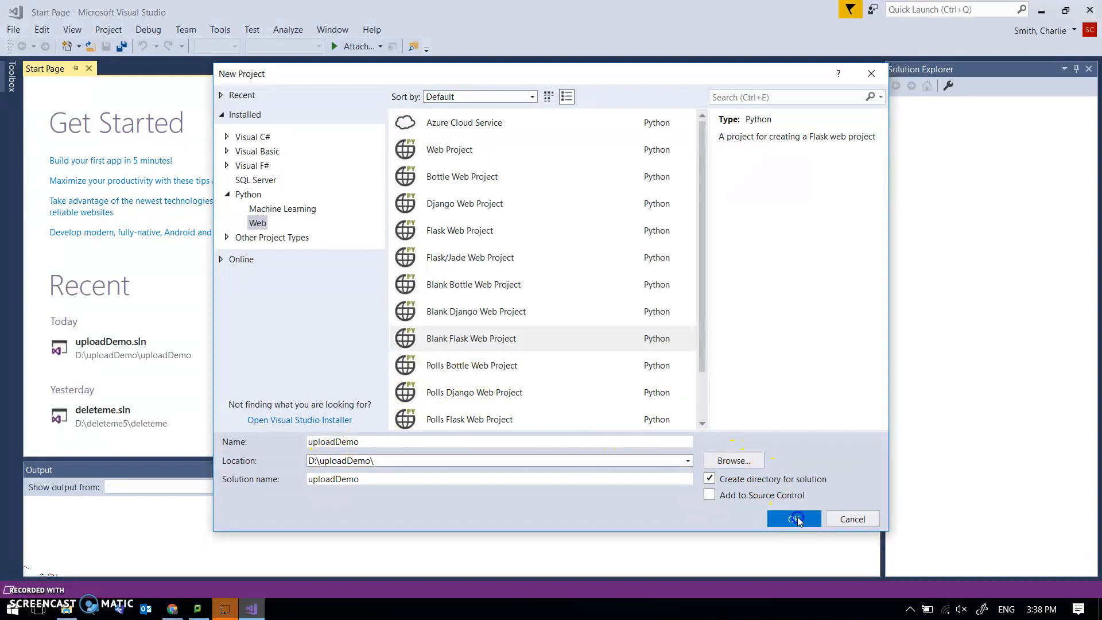
# Create the blank uploadDemo Flask project, then add folders named templates and uploads.
pyautogui.click(792, 518)
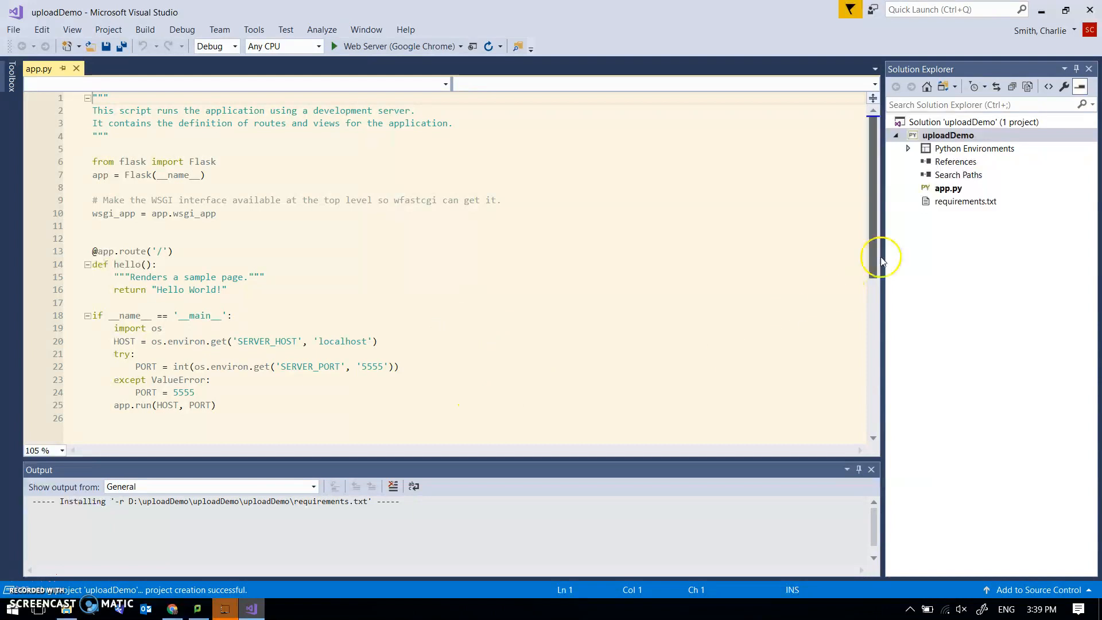
pyautogui.rightClick(948, 135)
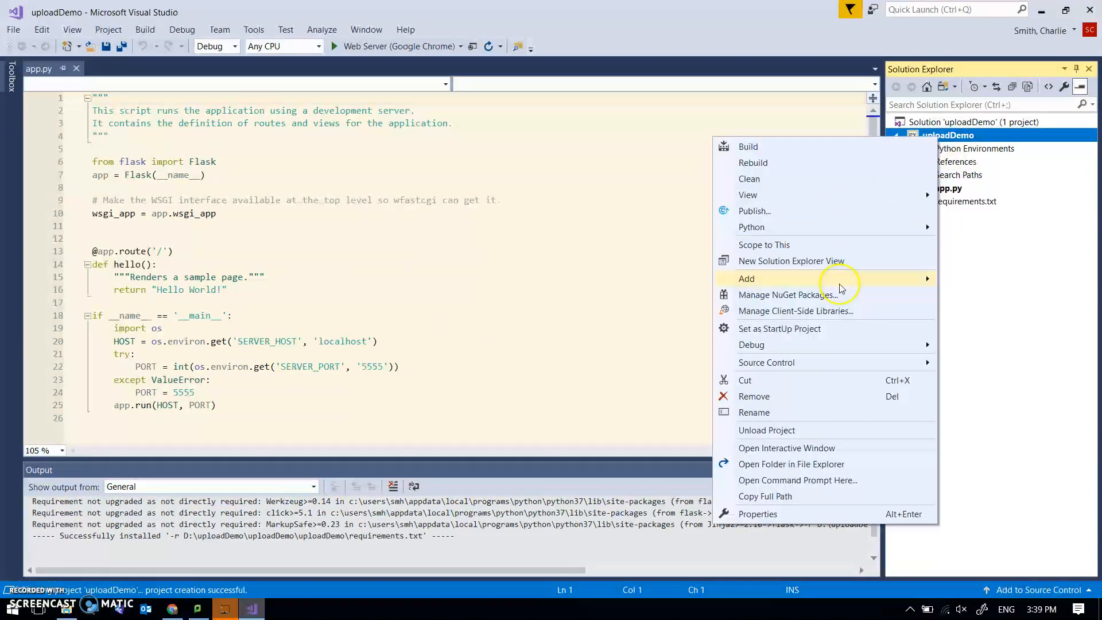
pyautogui.click(746, 278)
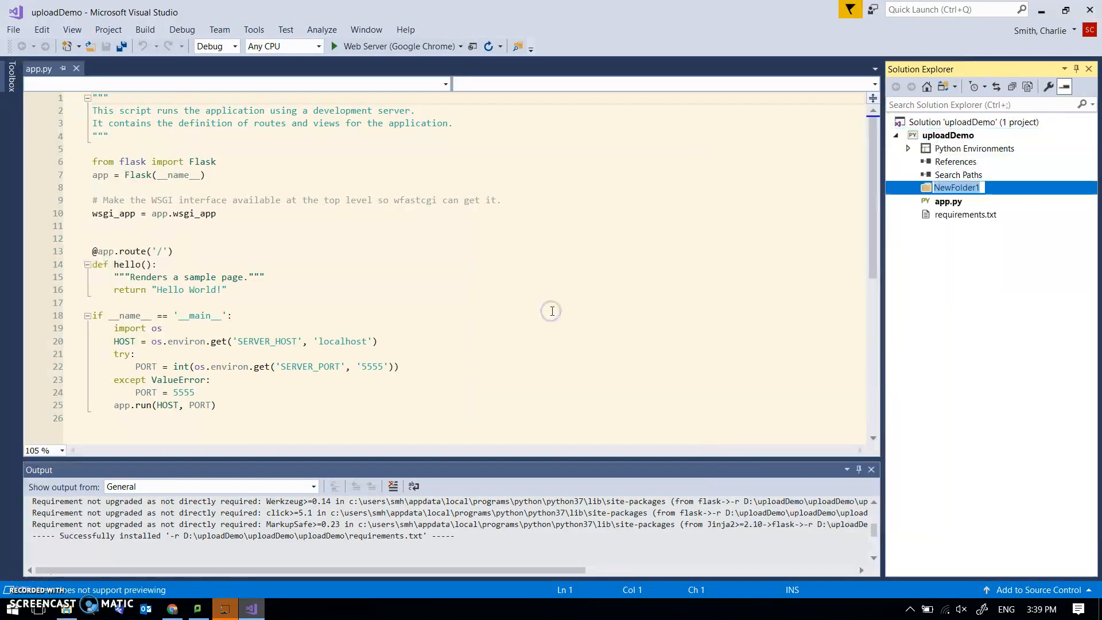
pyautogui.write('templates')
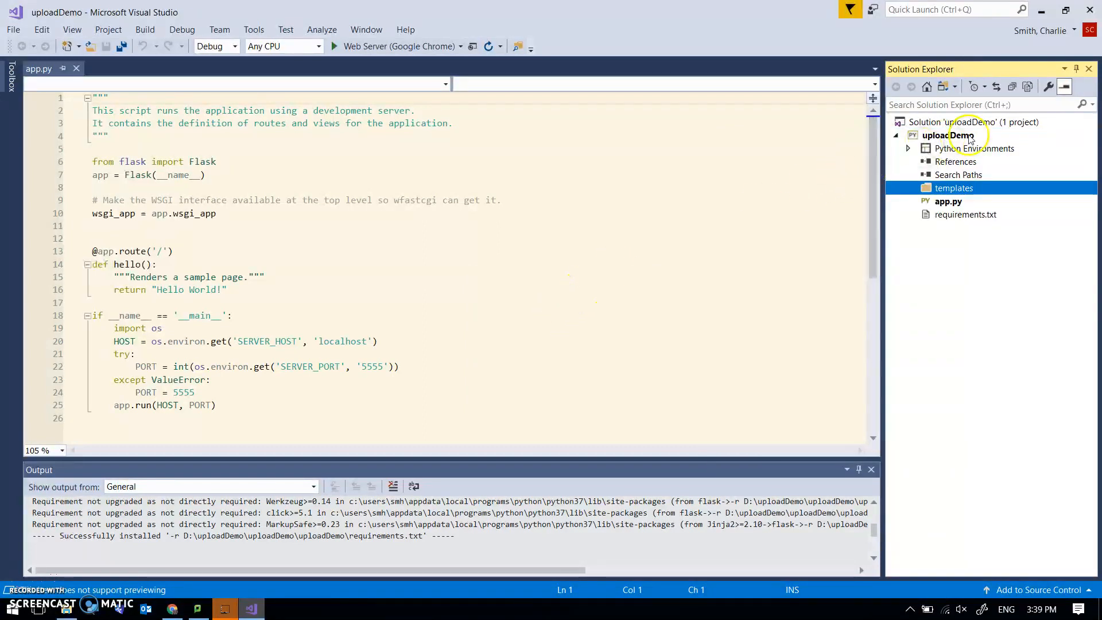
pyautogui.rightClick(950, 135)
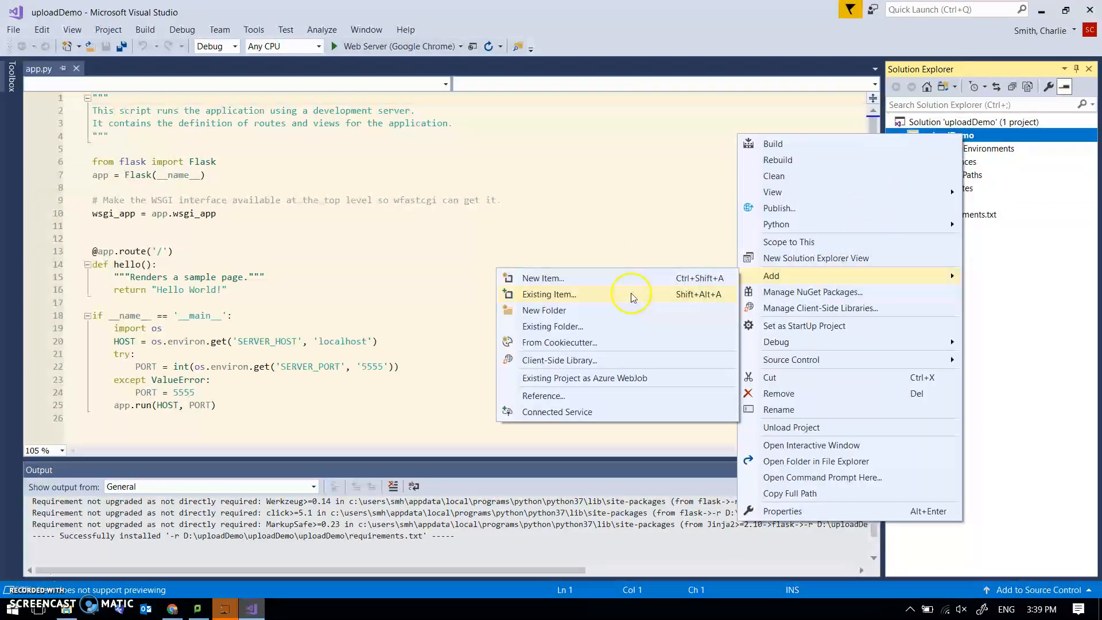
pyautogui.click(543, 309)
pyautogui.write('uploads')
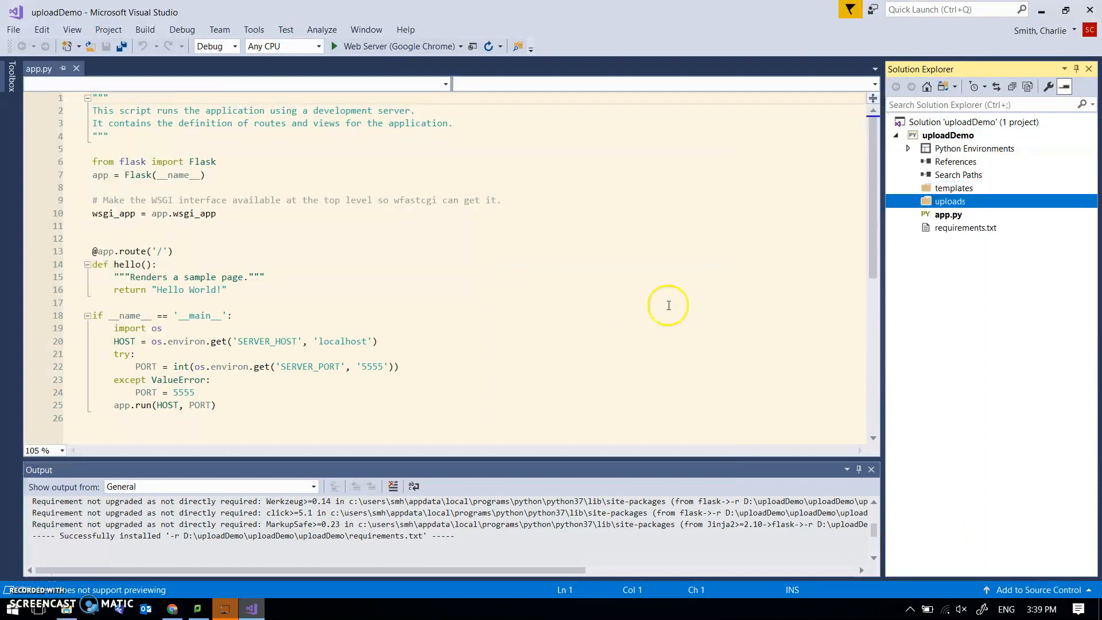
# Add an HTML Page item named index to the templates folder.
pyautogui.rightClick(949, 200)
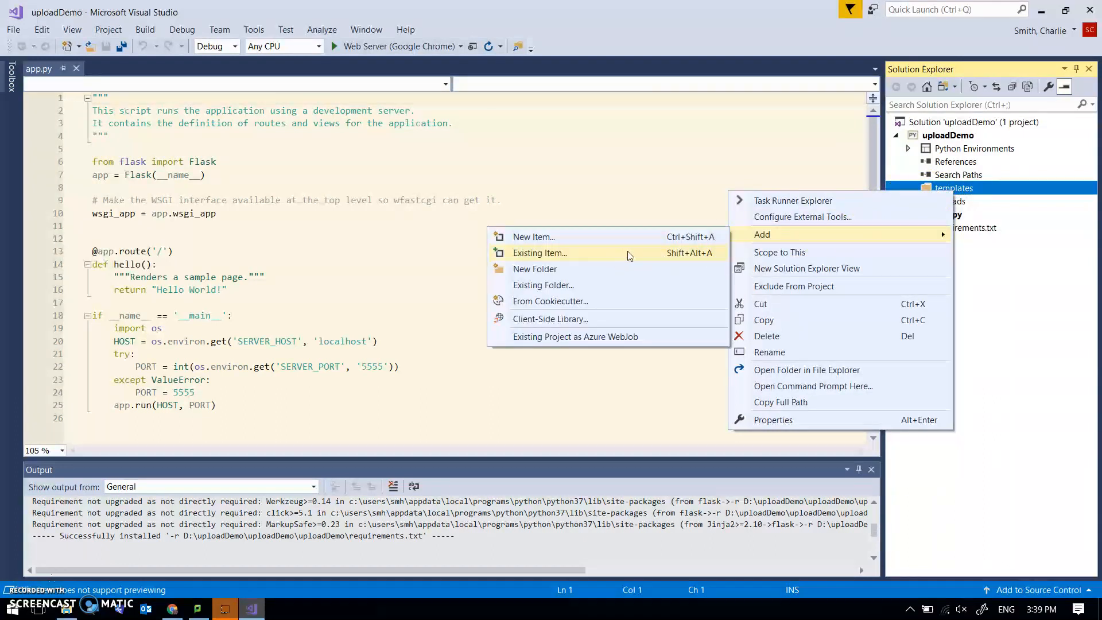
pyautogui.click(533, 236)
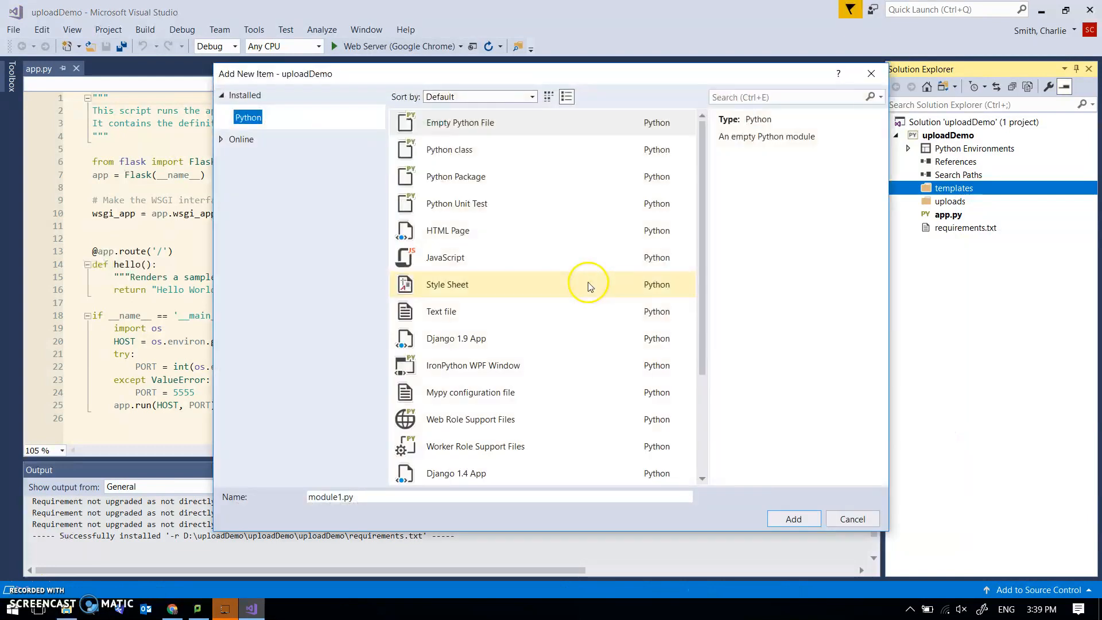
pyautogui.click(447, 230)
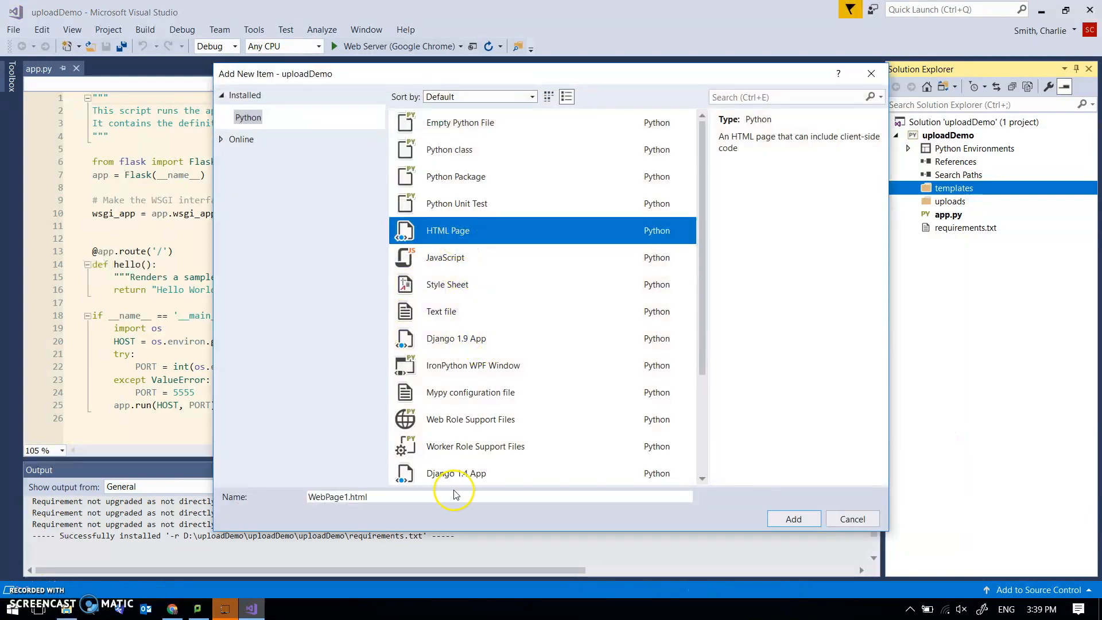
pyautogui.click(453, 497)
pyautogui.write('index')
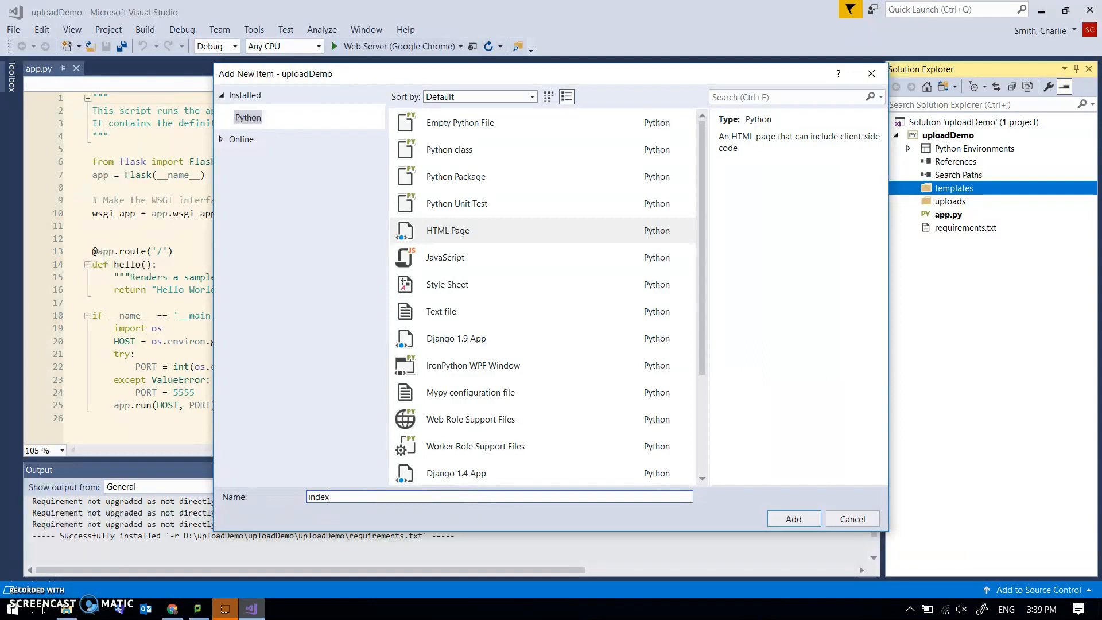
pyautogui.click(792, 519)
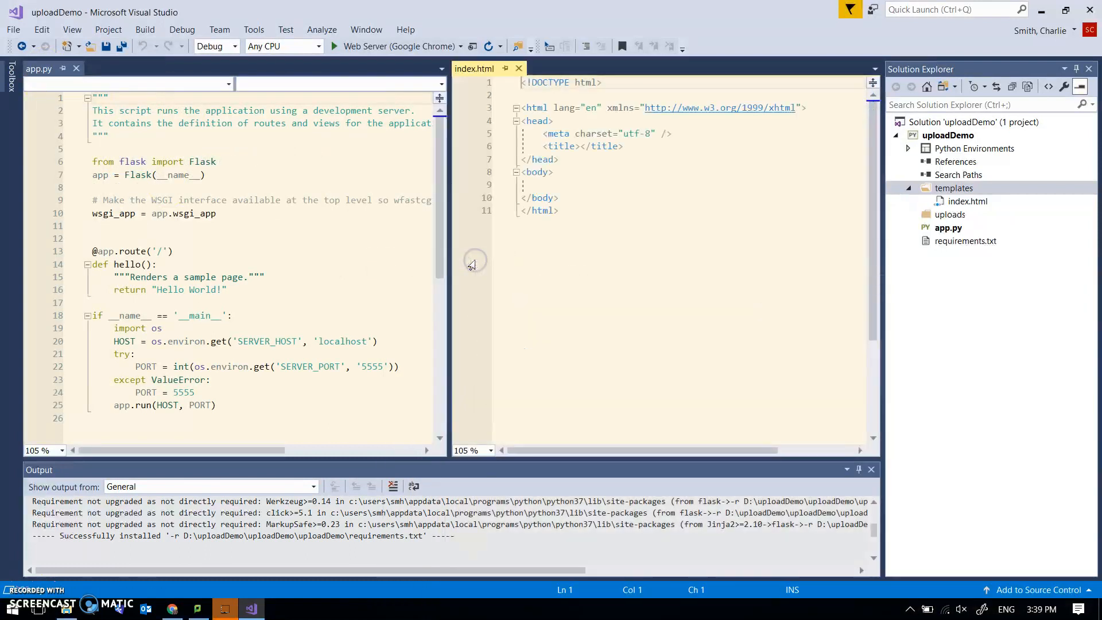
pyautogui.moveTo(491, 248)
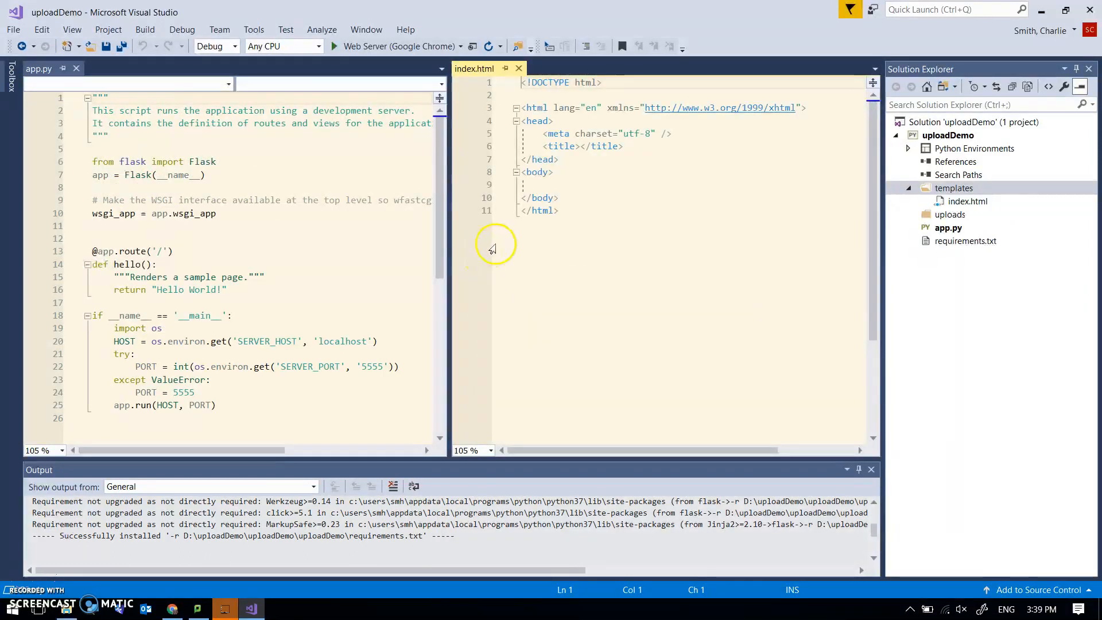
# Write a form with method="post" and a file input in the index.html body.
pyautogui.click(541, 184)
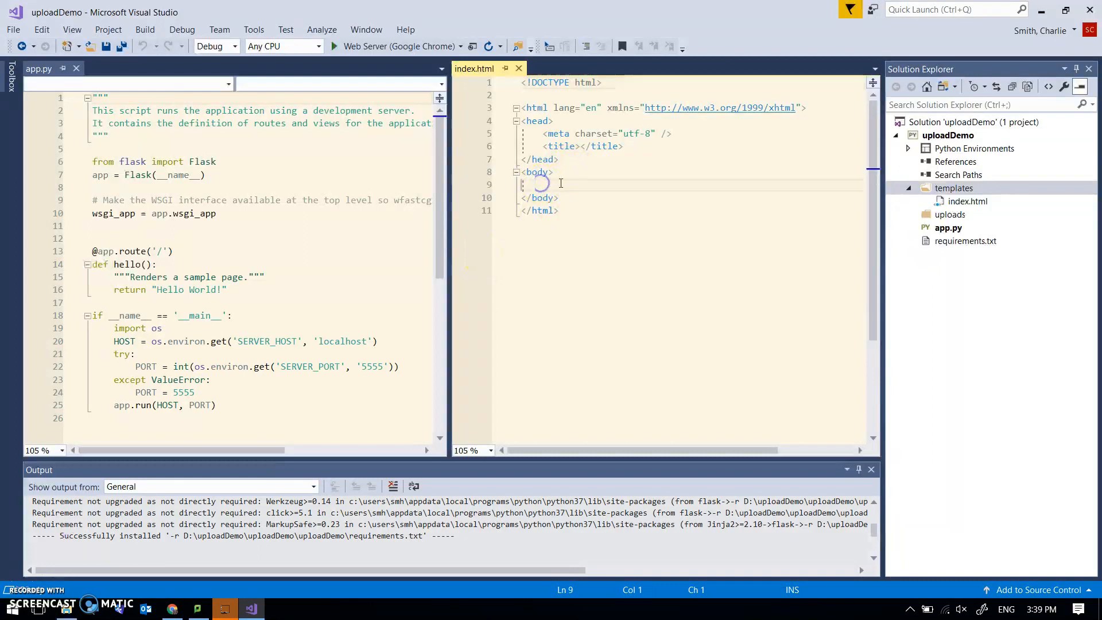
pyautogui.write('<')
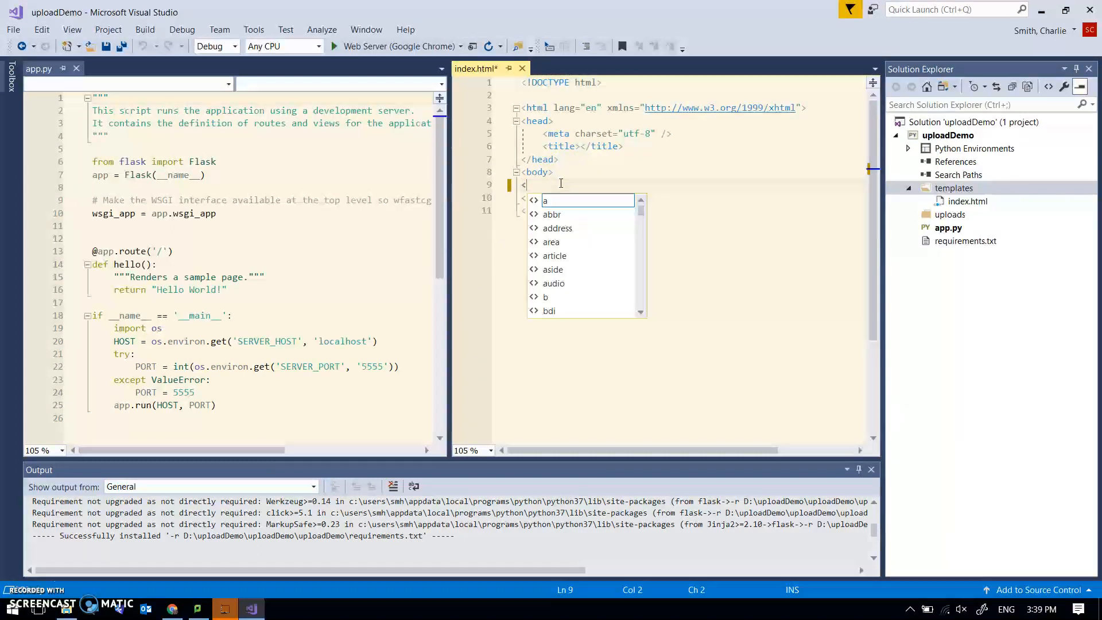
pyautogui.write('form')
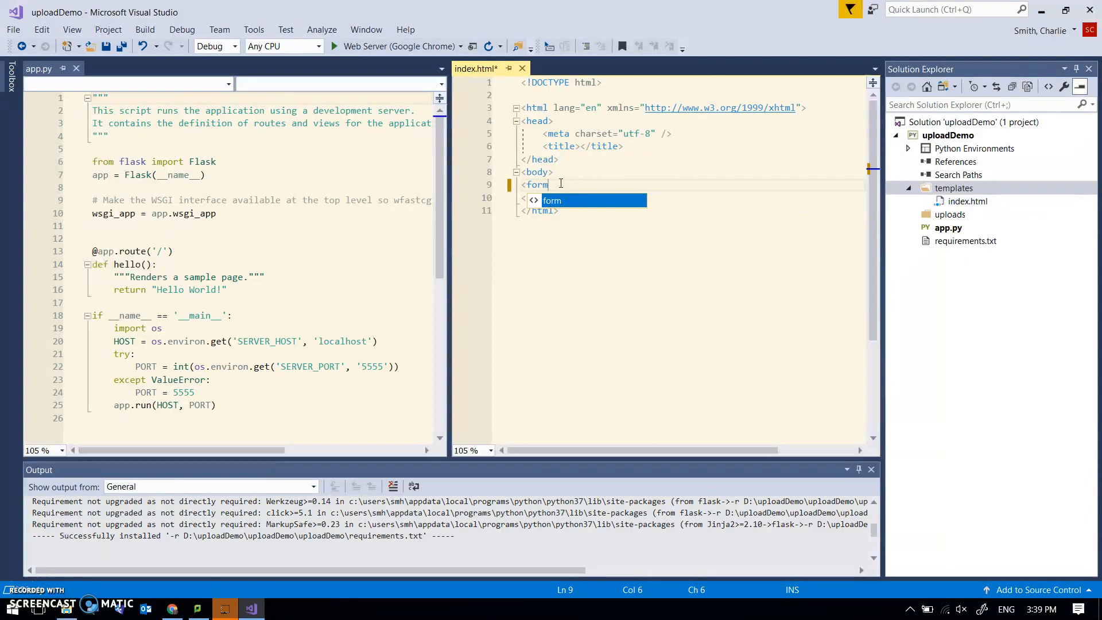
pyautogui.write('metho')
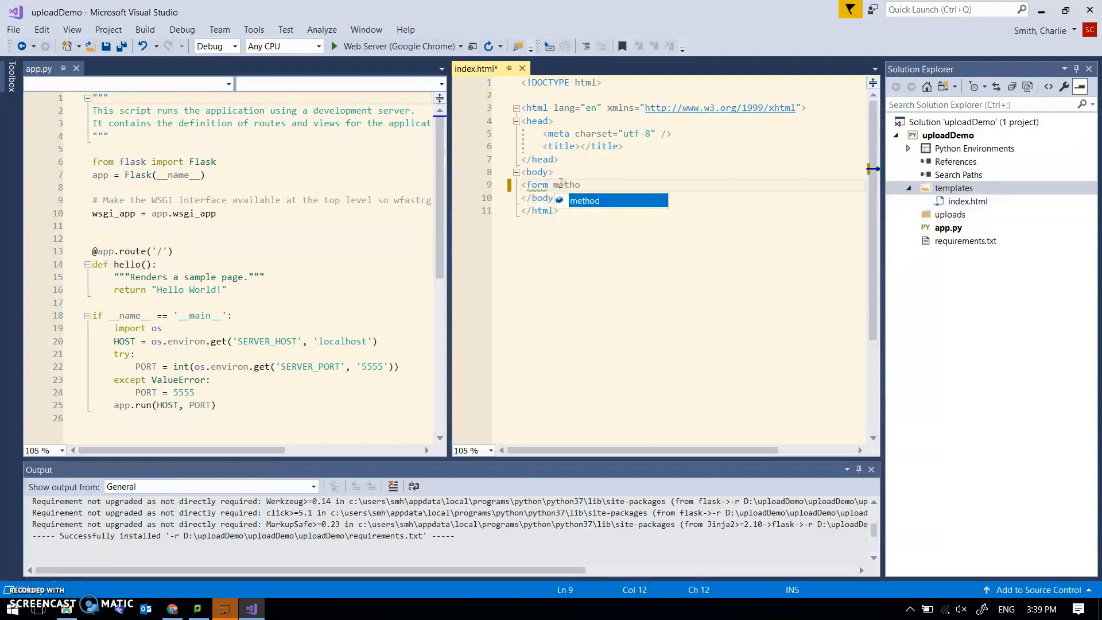
pyautogui.write('method="post"></form>')
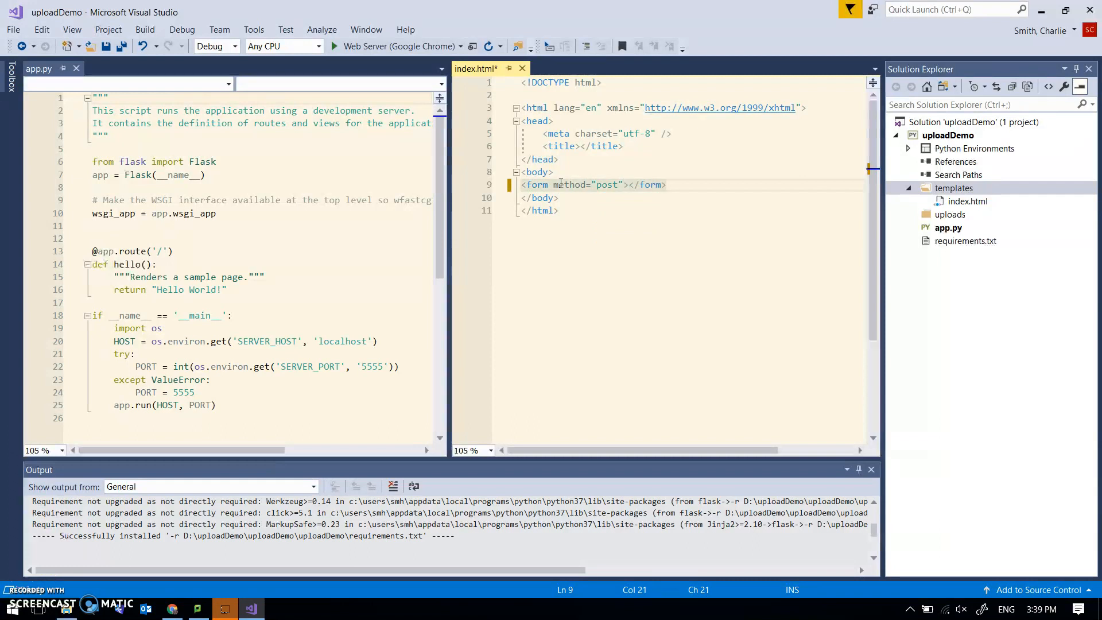
pyautogui.write('<')
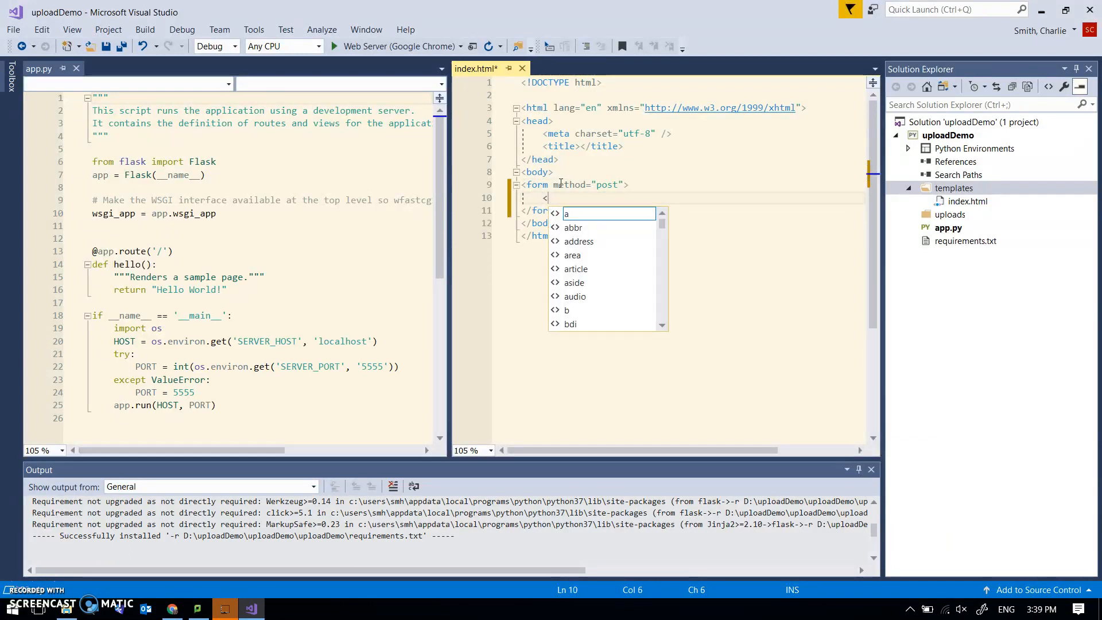
pyautogui.write('input')
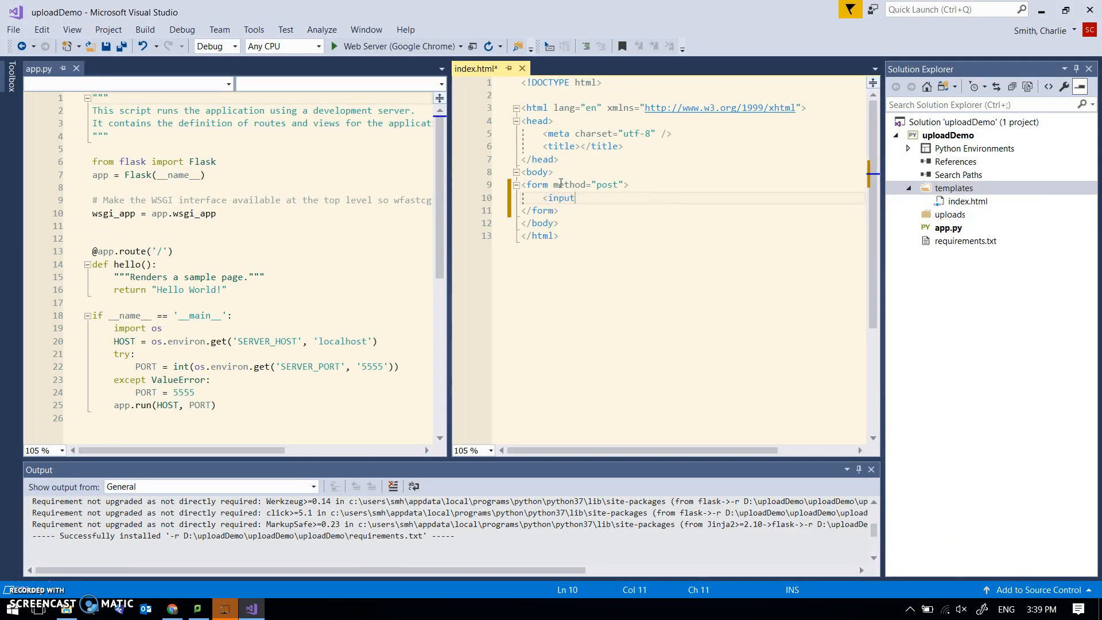
pyautogui.write('type="file"')
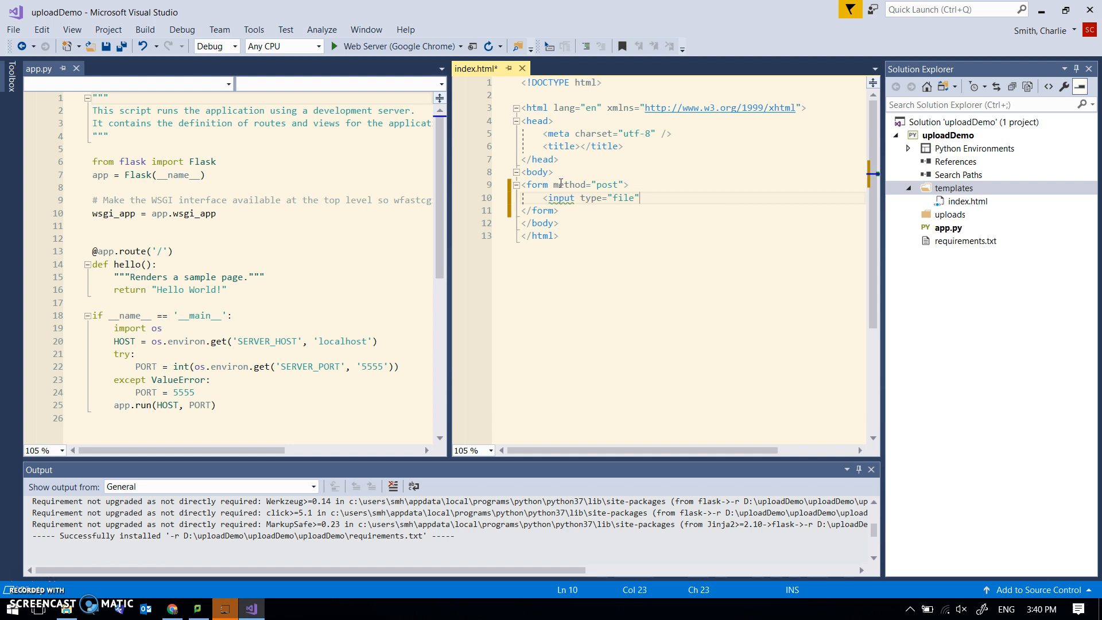
pyautogui.write('/>')
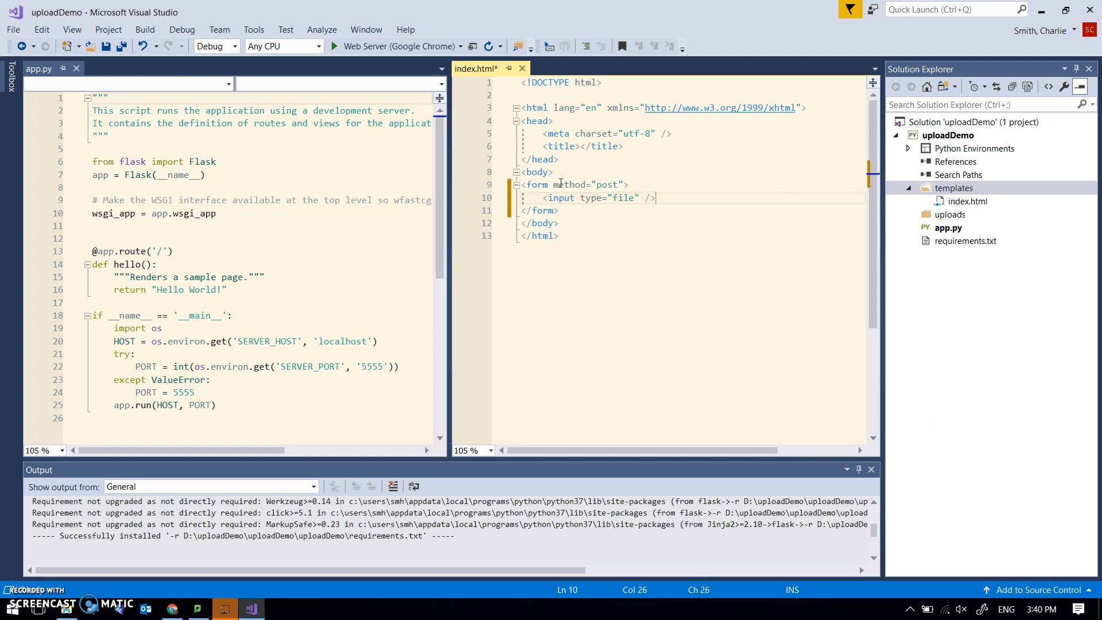
# Add a submit input, name the file input "file", and save index.html.
pyautogui.write('<')
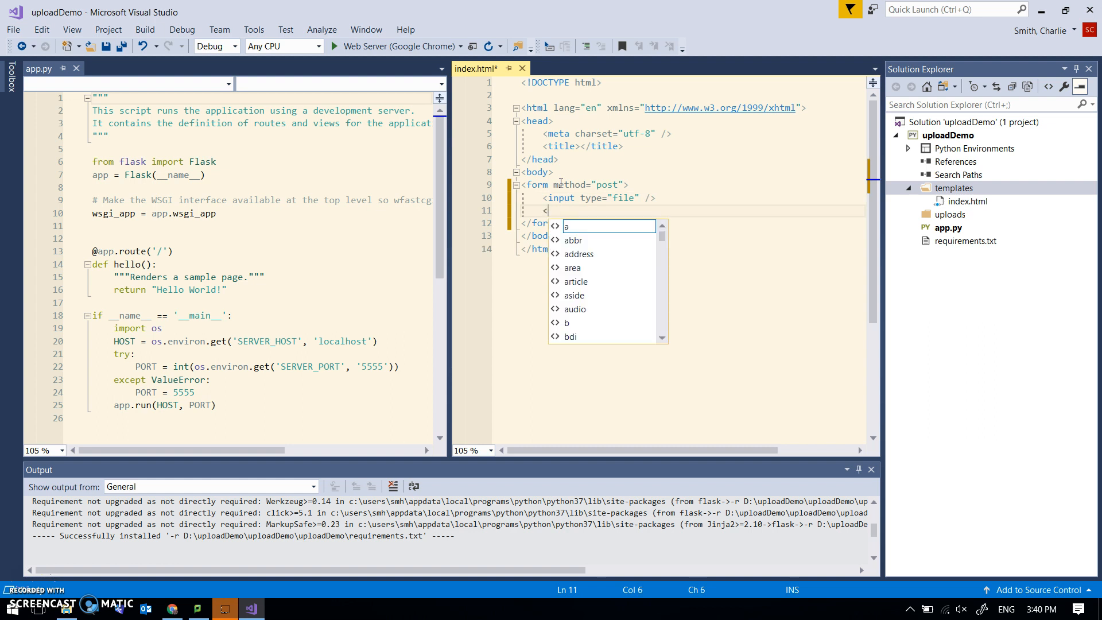
pyautogui.write('input')
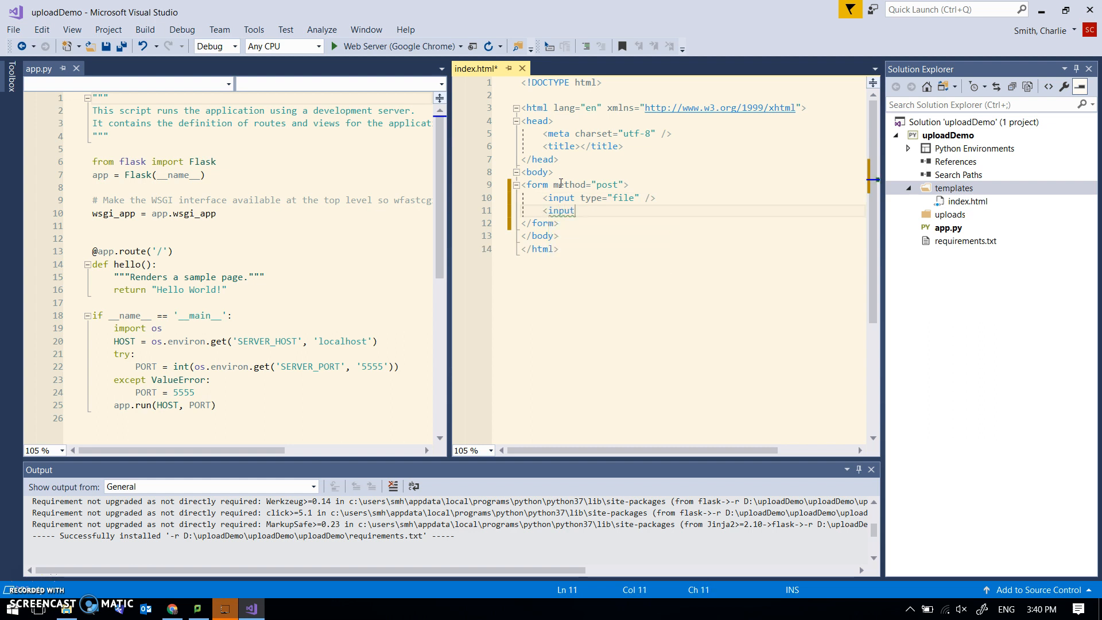
pyautogui.write('type=""')
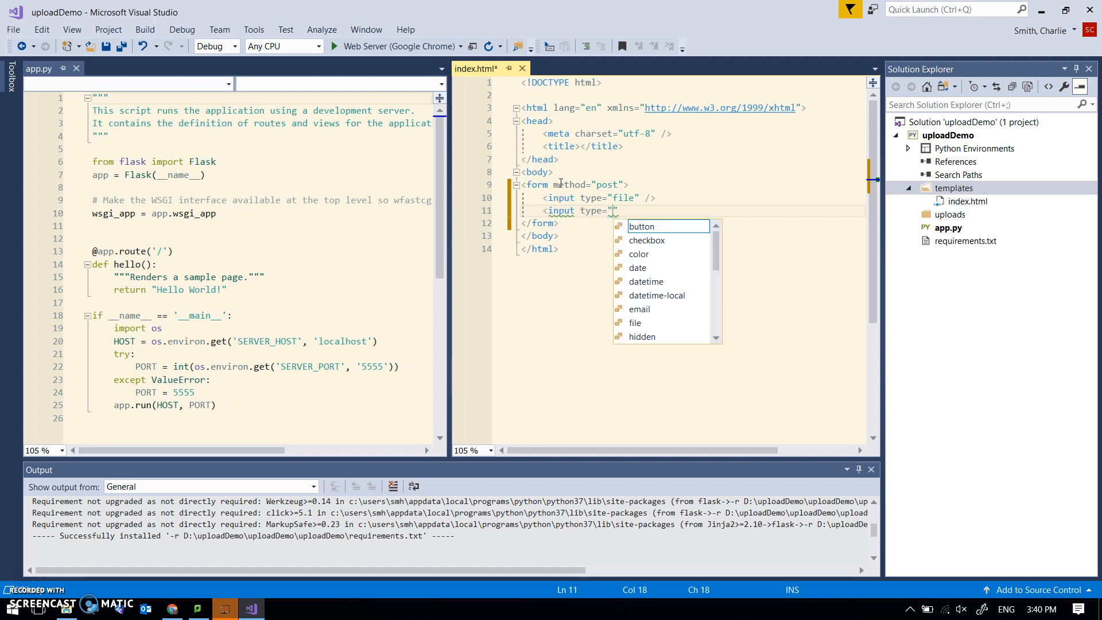
pyautogui.write('submit')
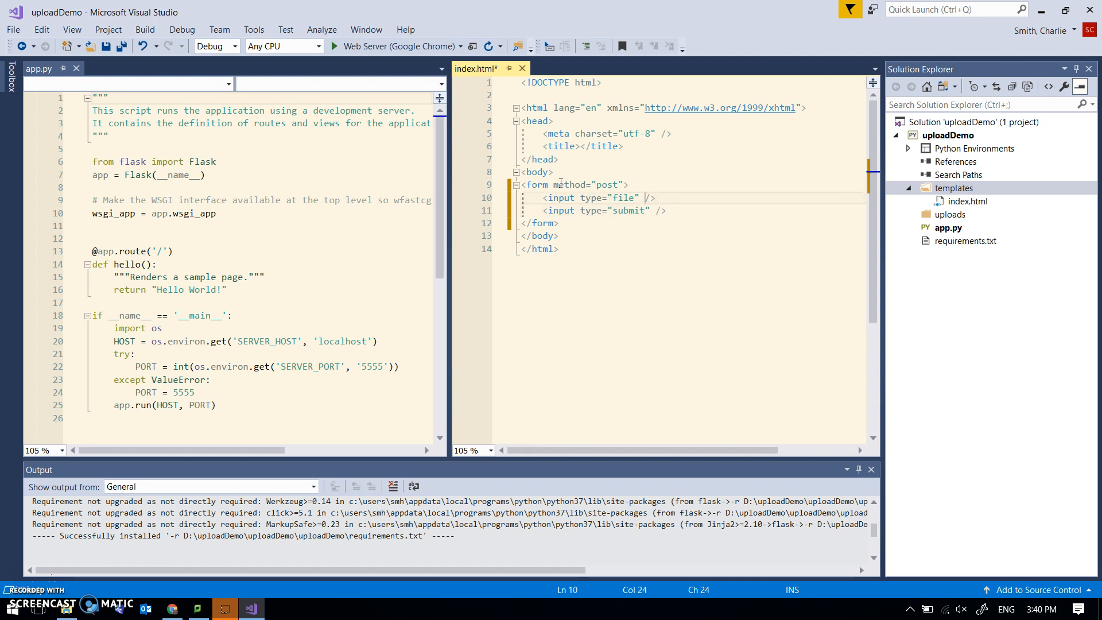
pyautogui.write('name="')
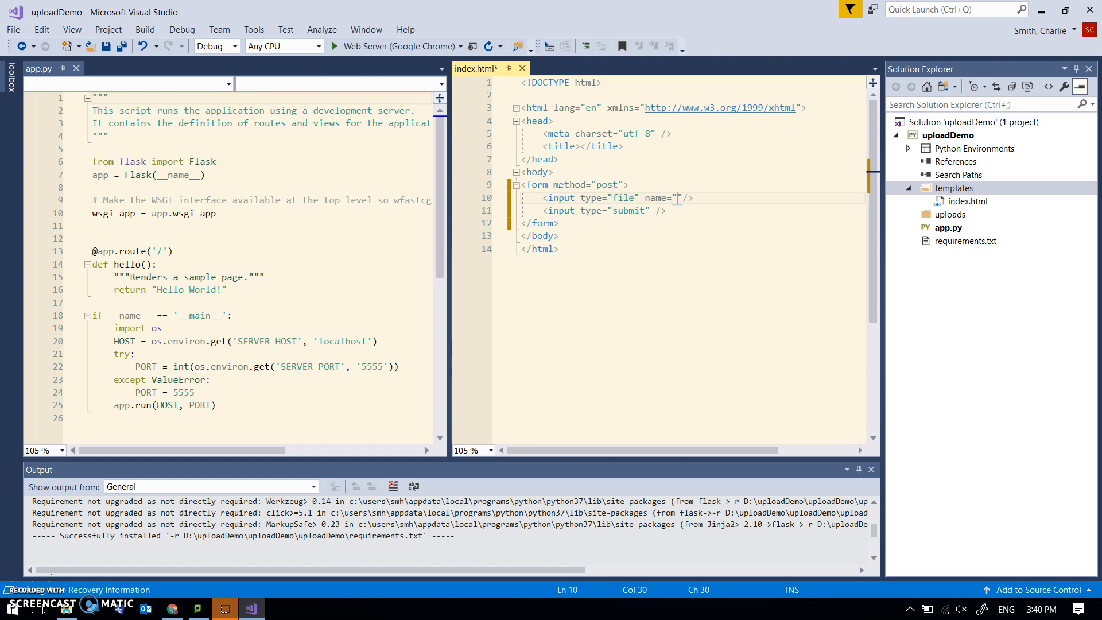
pyautogui.write('file')
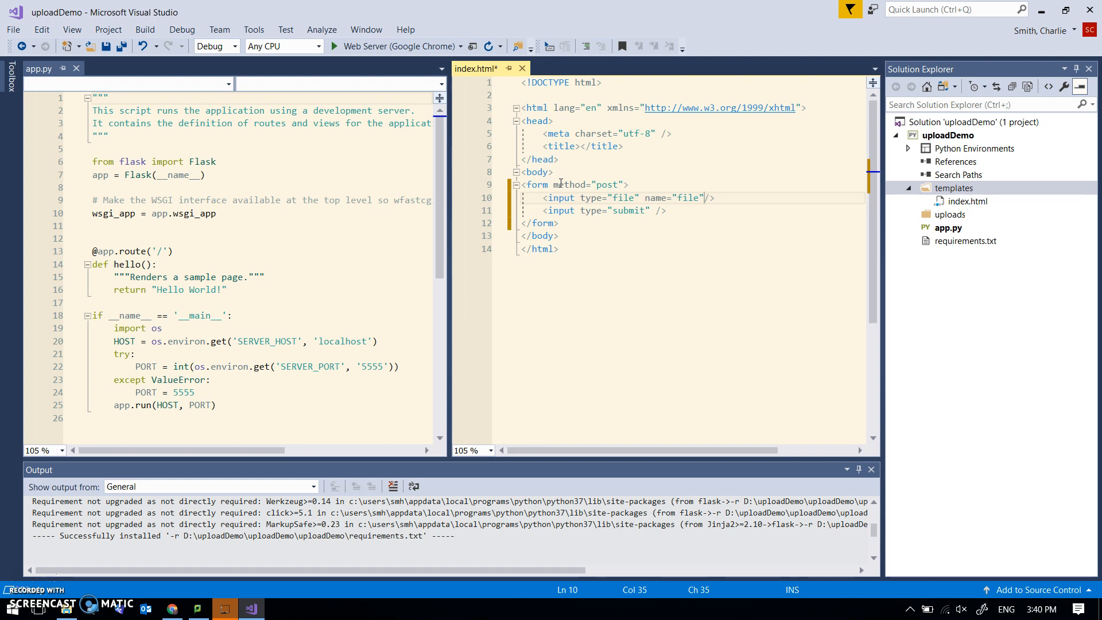
pyautogui.click(187, 289)
pyautogui.write(', render_template, request')
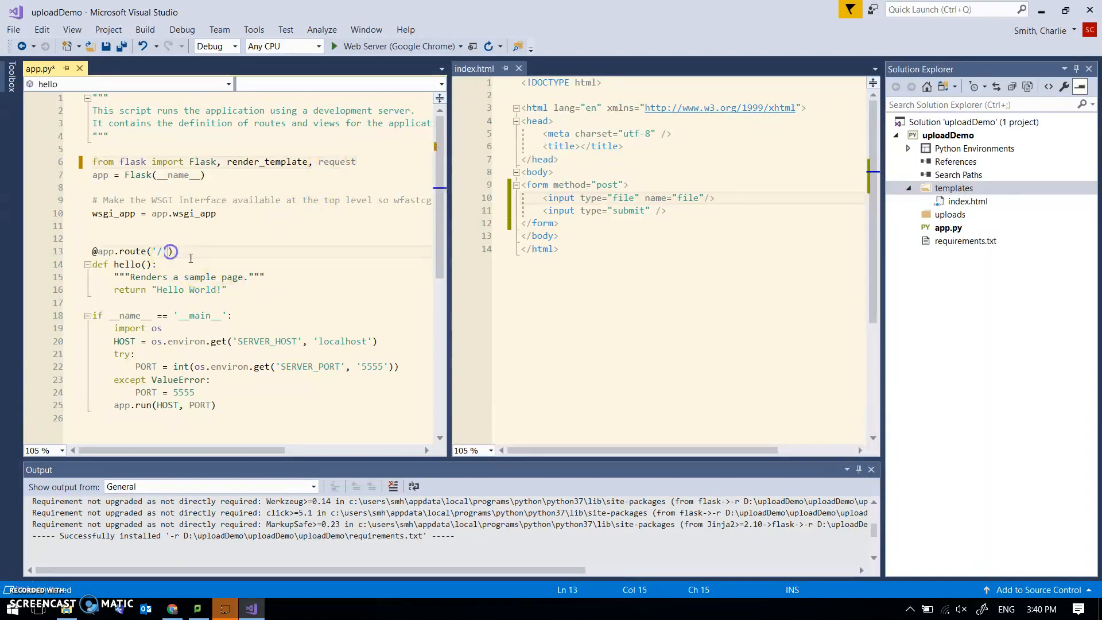
# Extend the root route decorator with methods = ["GET", "POST"].
pyautogui.write(', m')
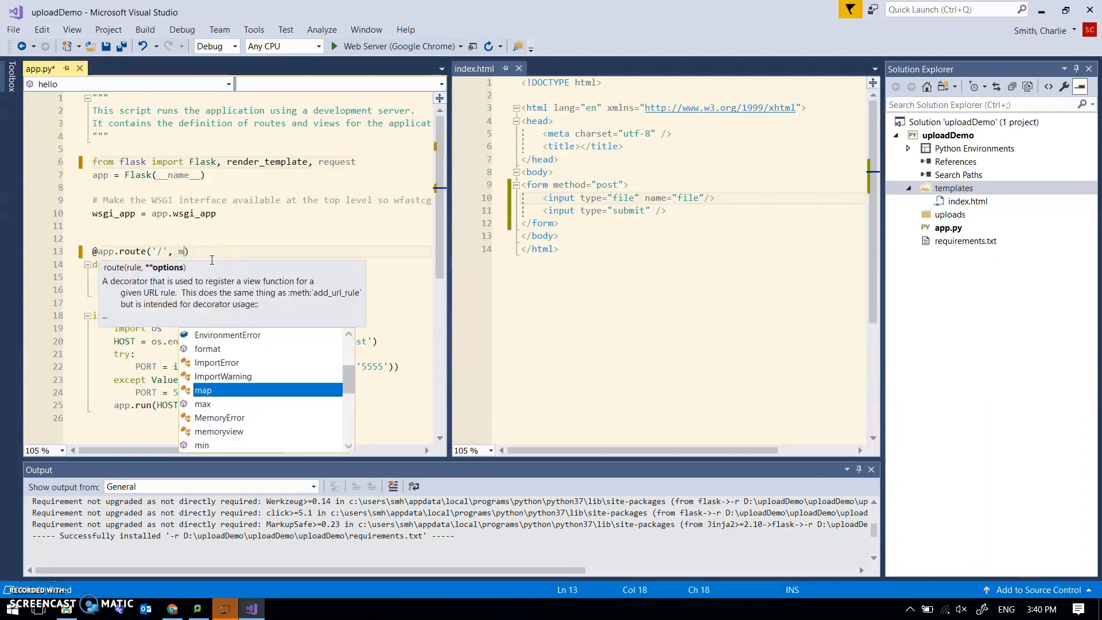
pyautogui.write('ethods =')
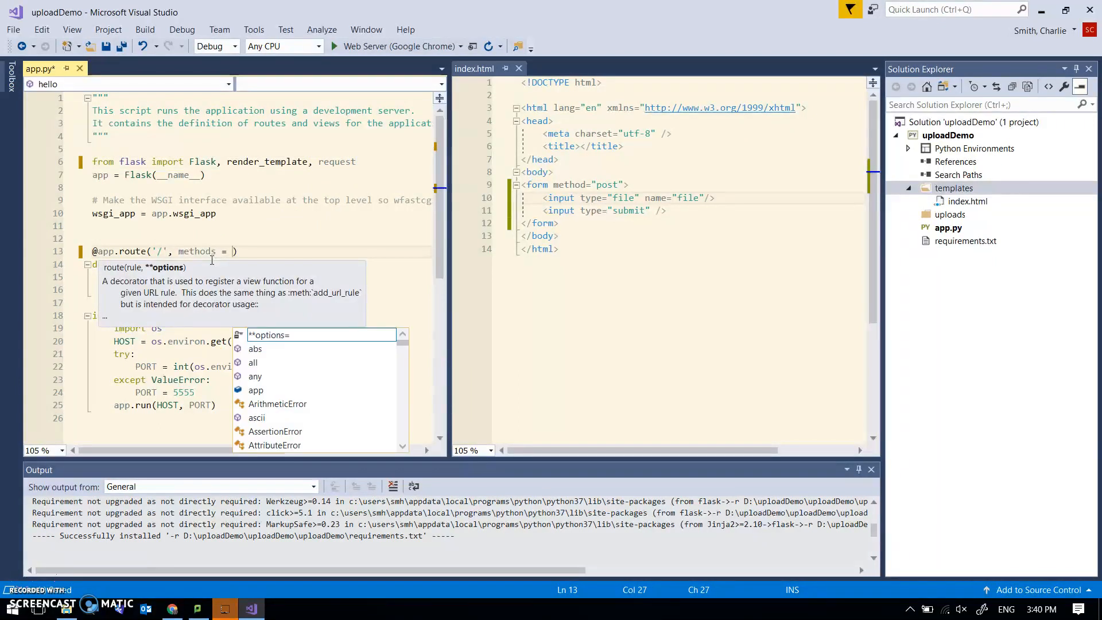
pyautogui.write('["GET", "POS')
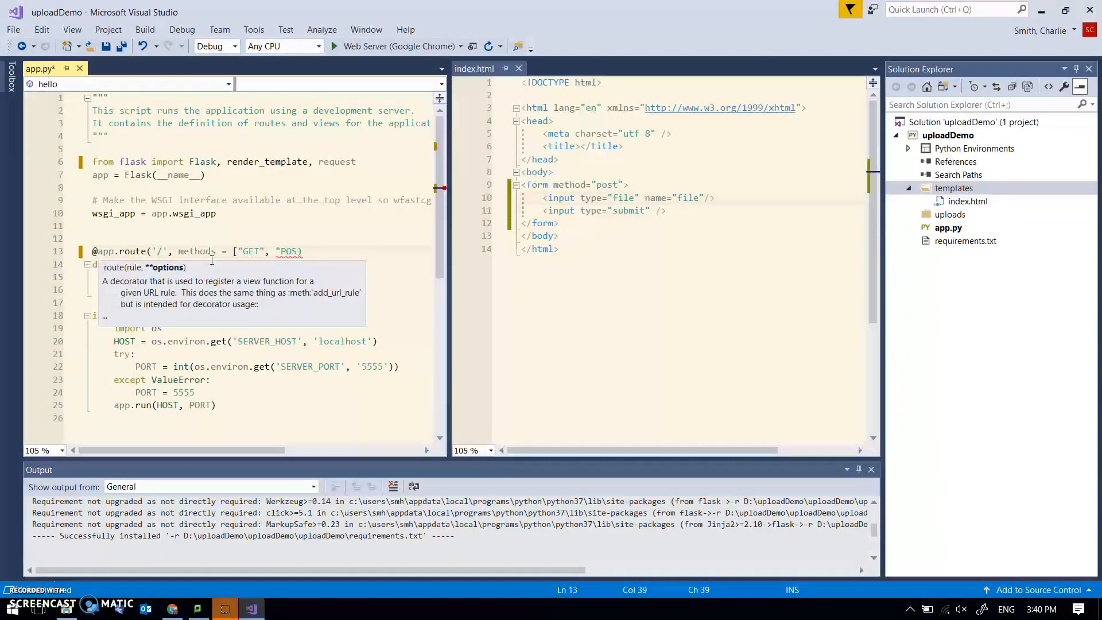
pyautogui.write('T]')
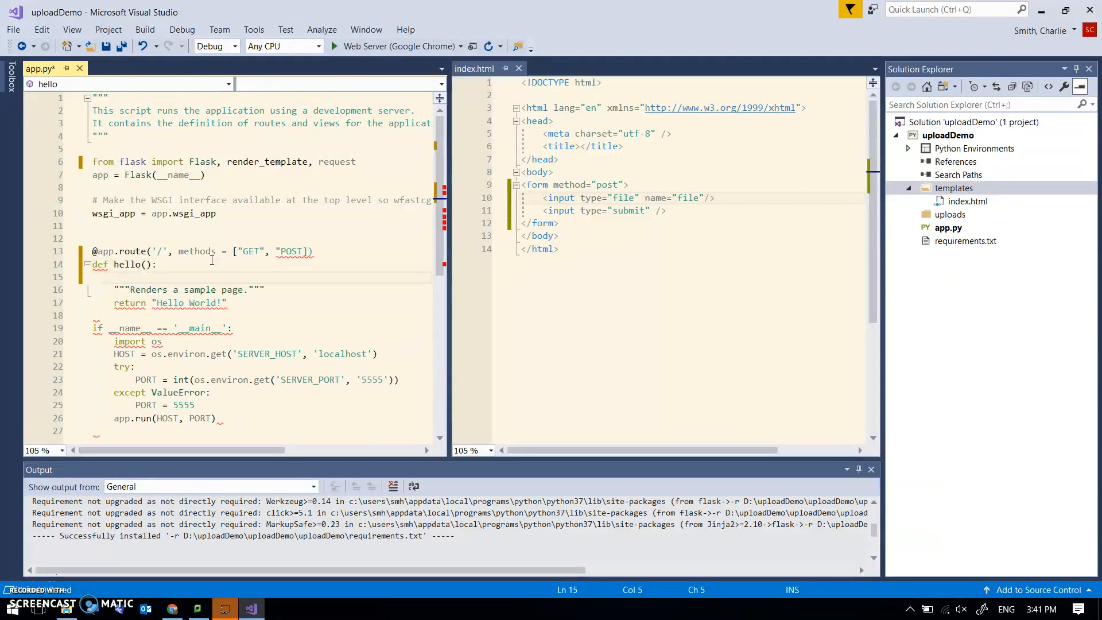
pyautogui.click(116, 265)
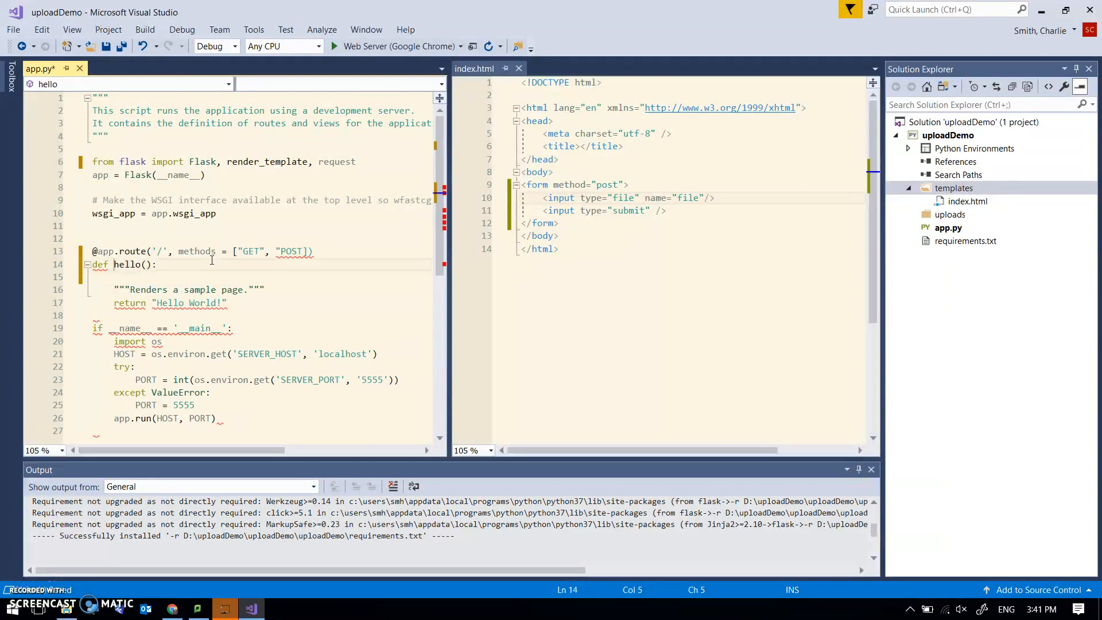
pyautogui.click(223, 250)
pyautogui.write('"')
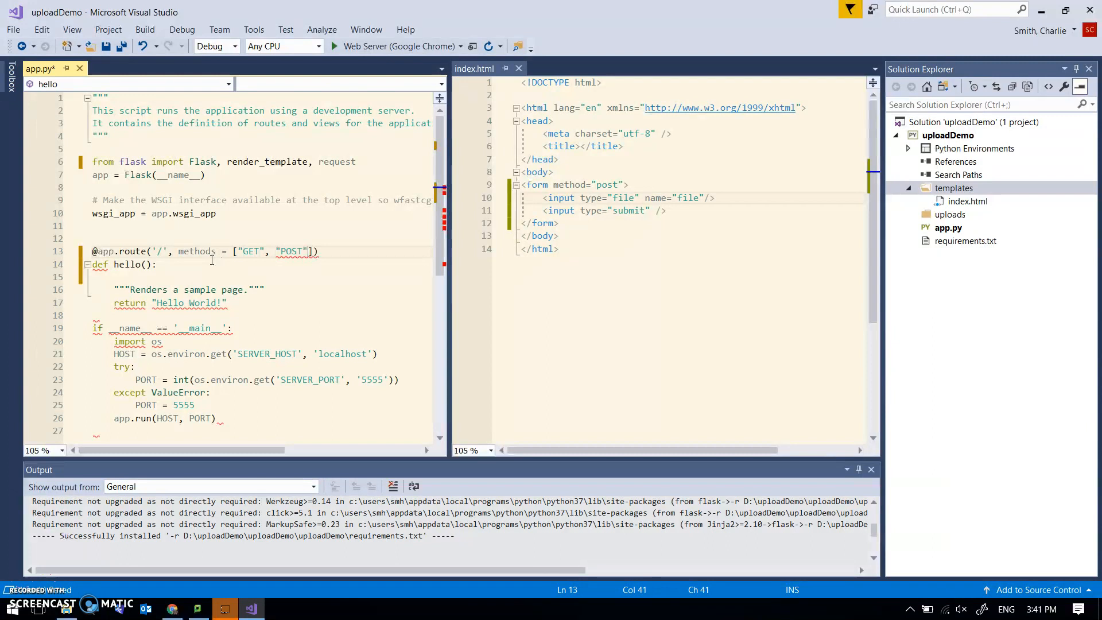
pyautogui.click(119, 276)
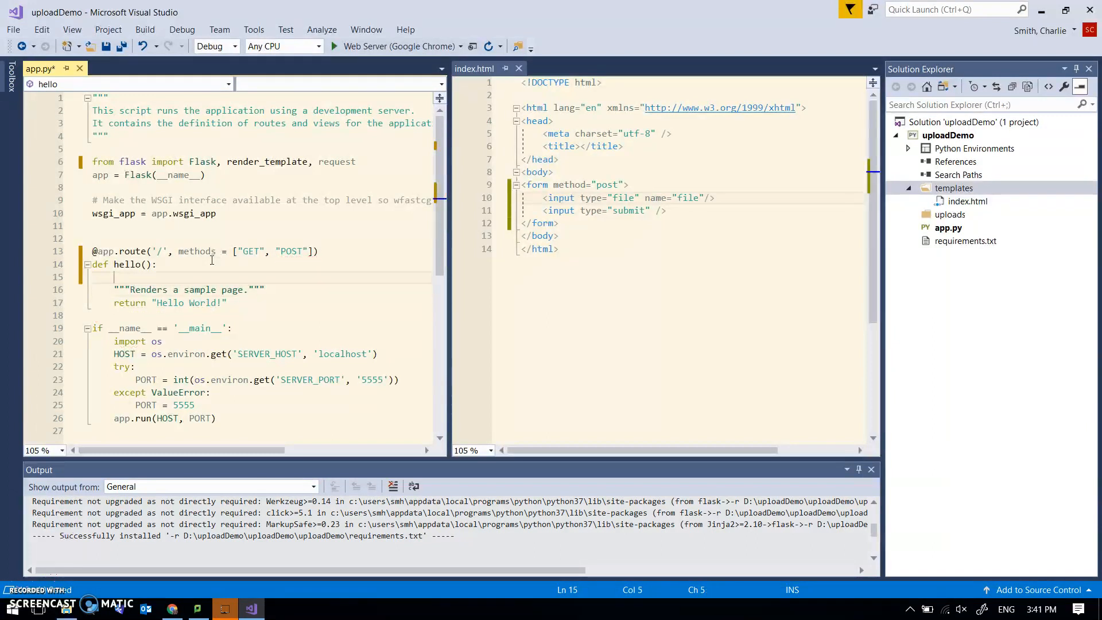
# Add an if request.method=="POST": branch at the top of hello.
pyautogui.write('if request')
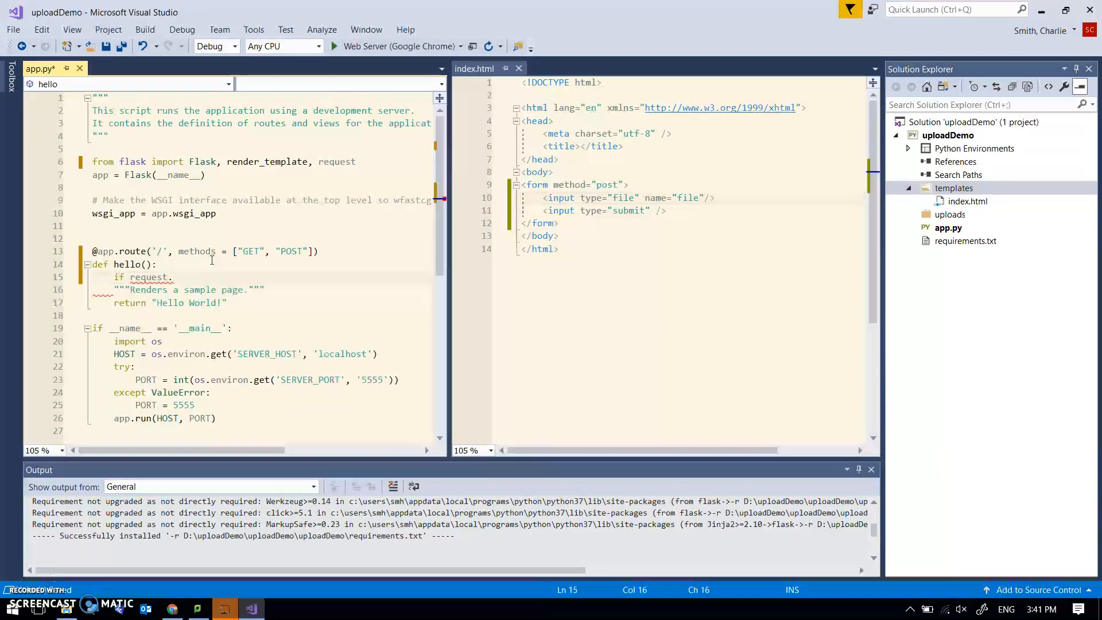
pyautogui.write('.method')
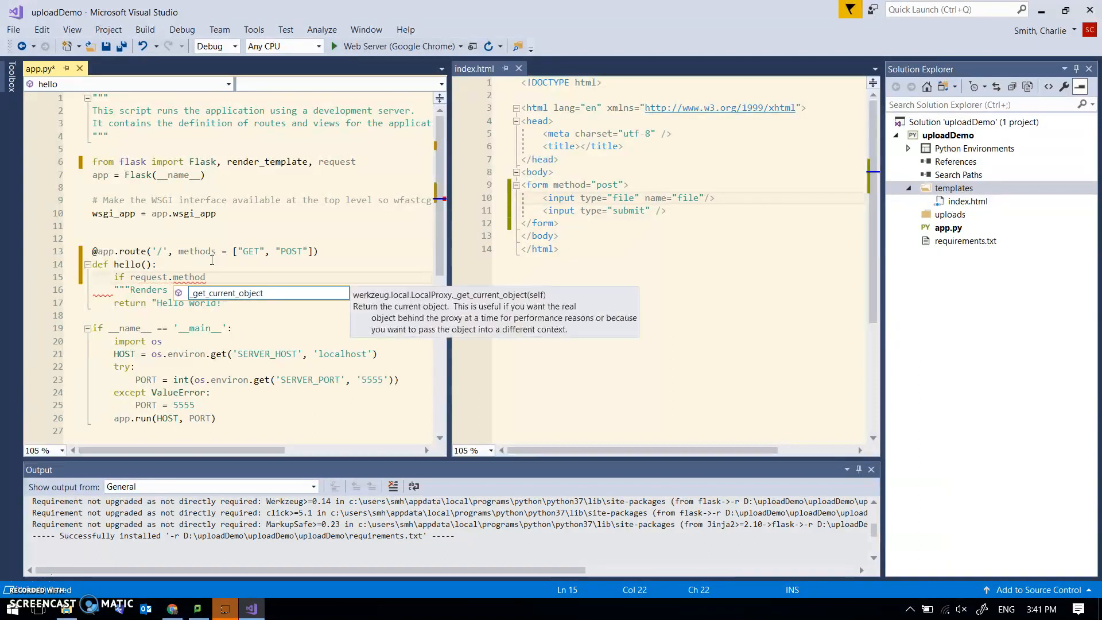
pyautogui.write('=="POST"')
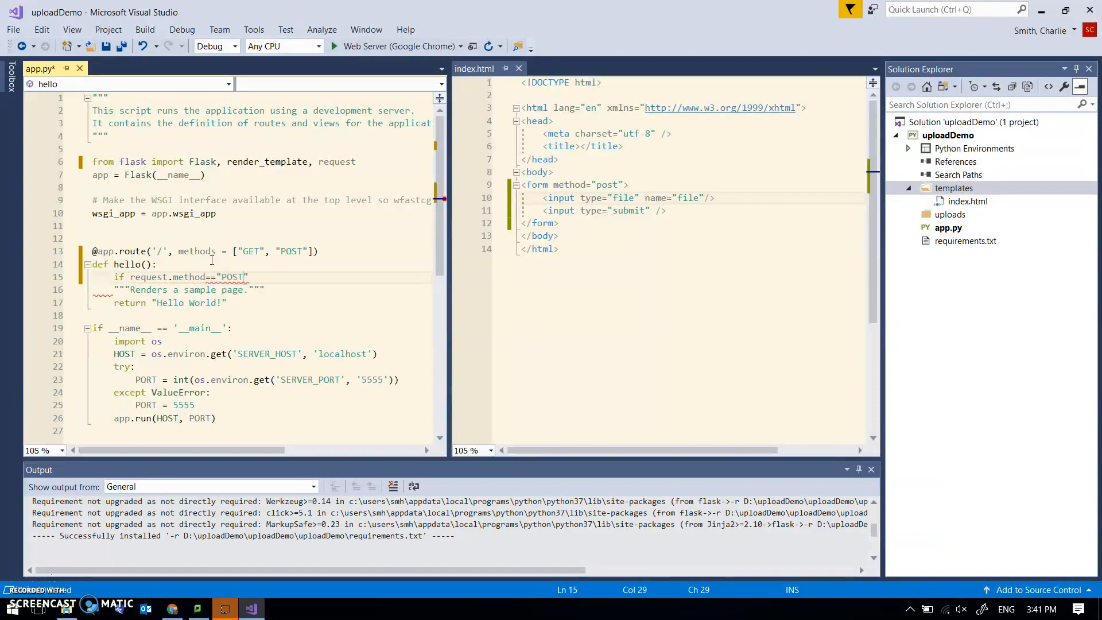
pyautogui.write(':')
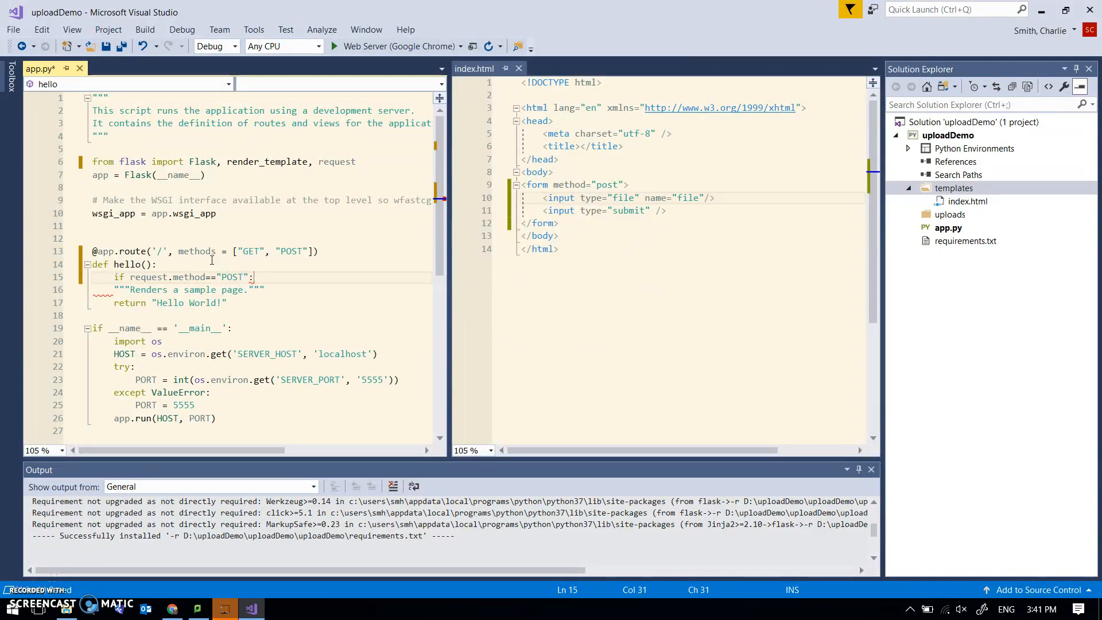
pyautogui.press('Enter')
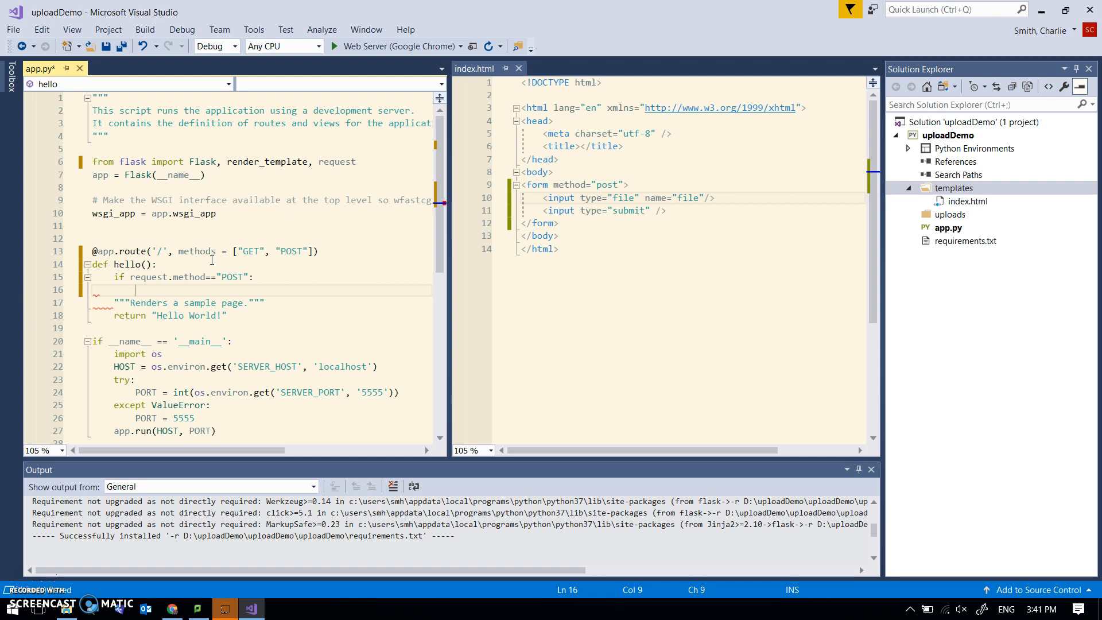
# Assign file = request.files["file"] in that branch and delete the sample-page docstring.
pyautogui.write('file = reques')
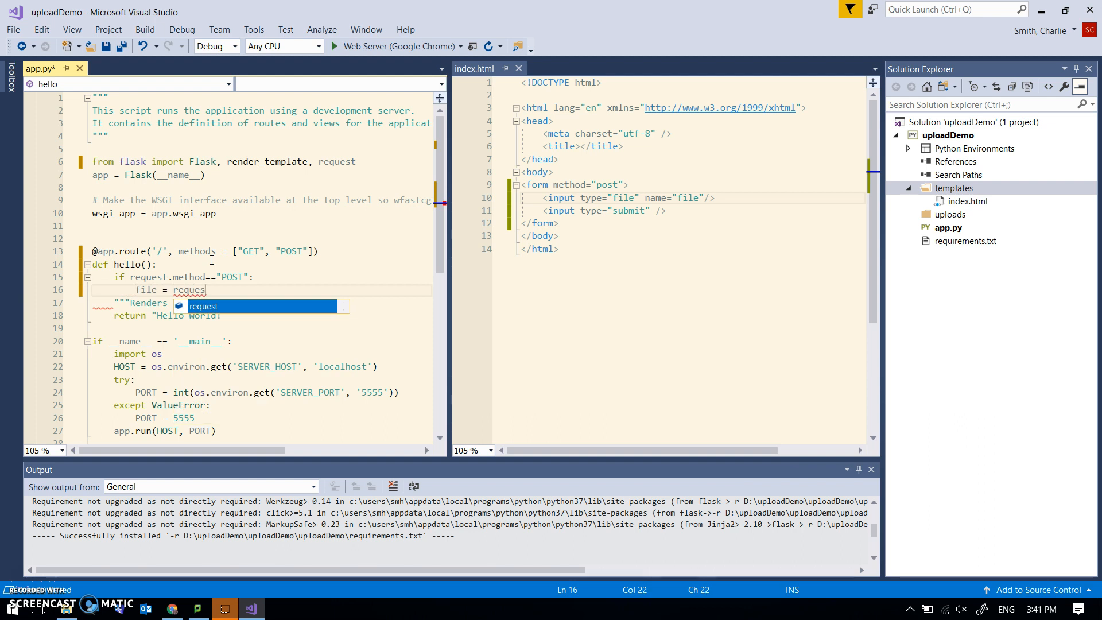
pyautogui.write('t.files')
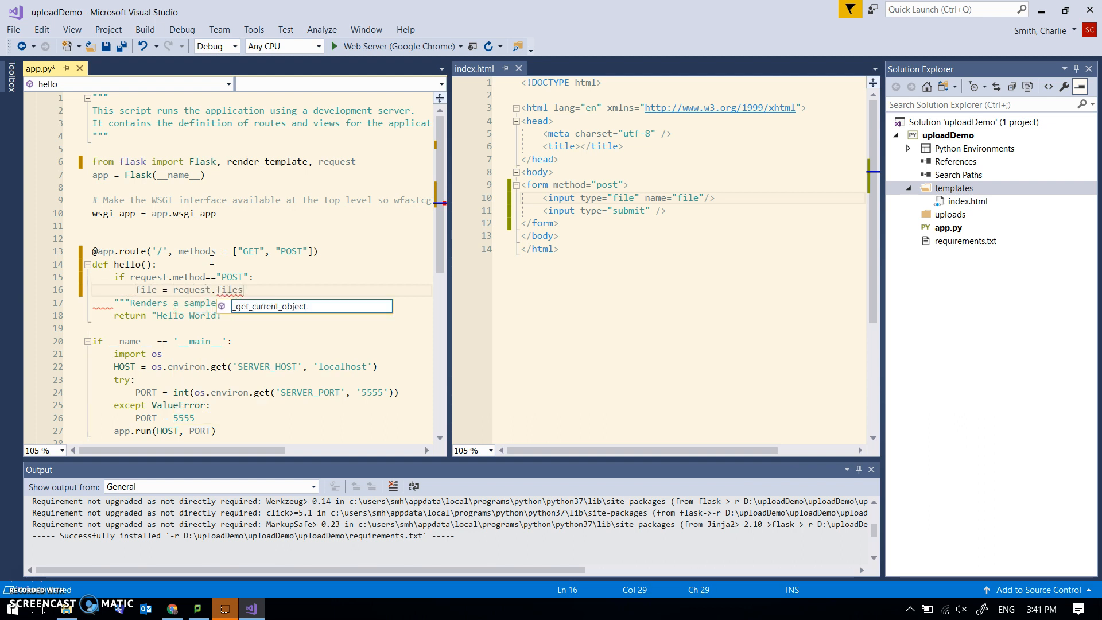
pyautogui.write('{}')
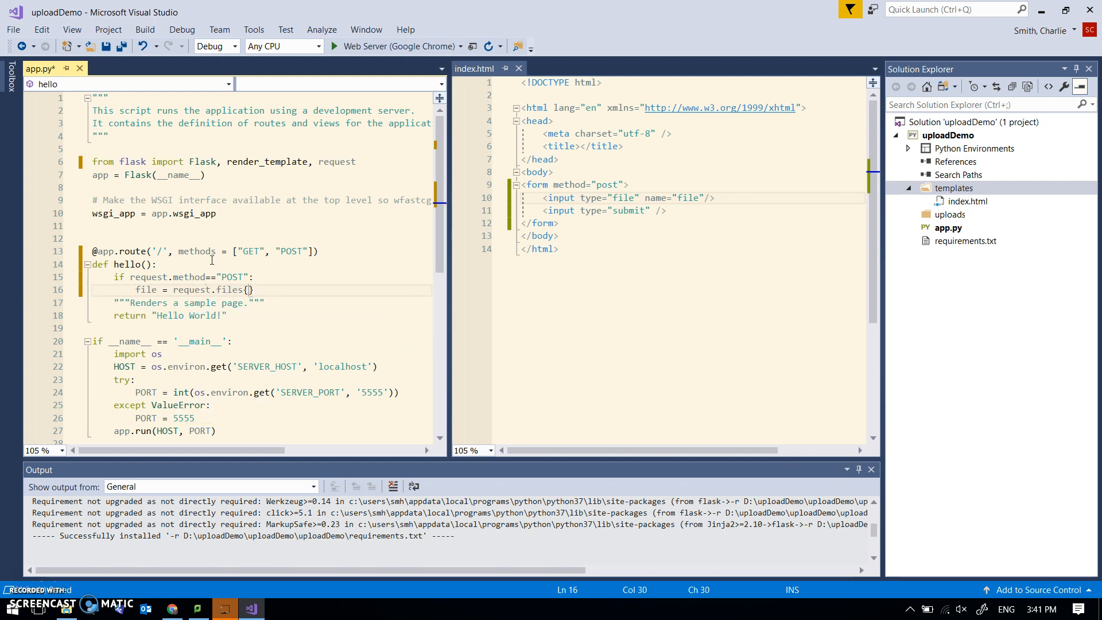
pyautogui.press('Backspace')
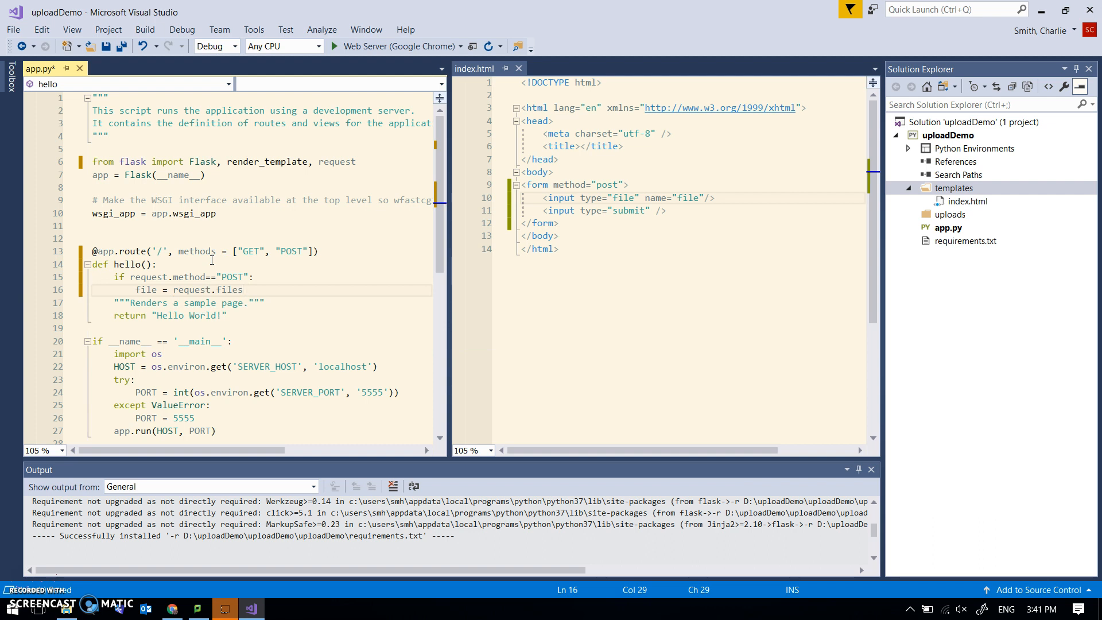
pyautogui.write('[]')
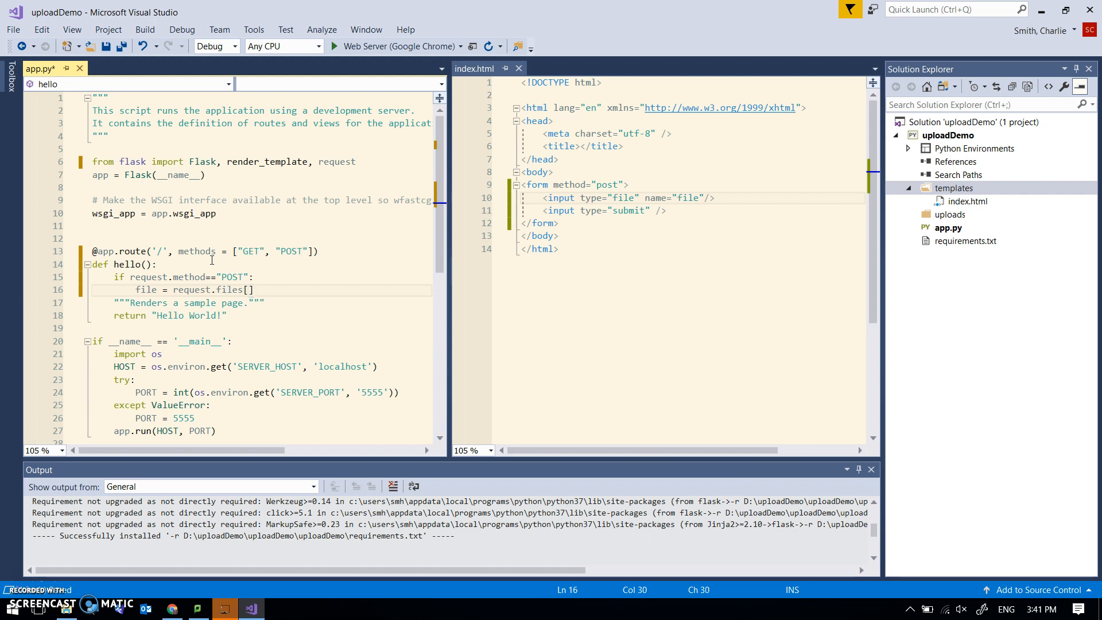
pyautogui.write('"file"')
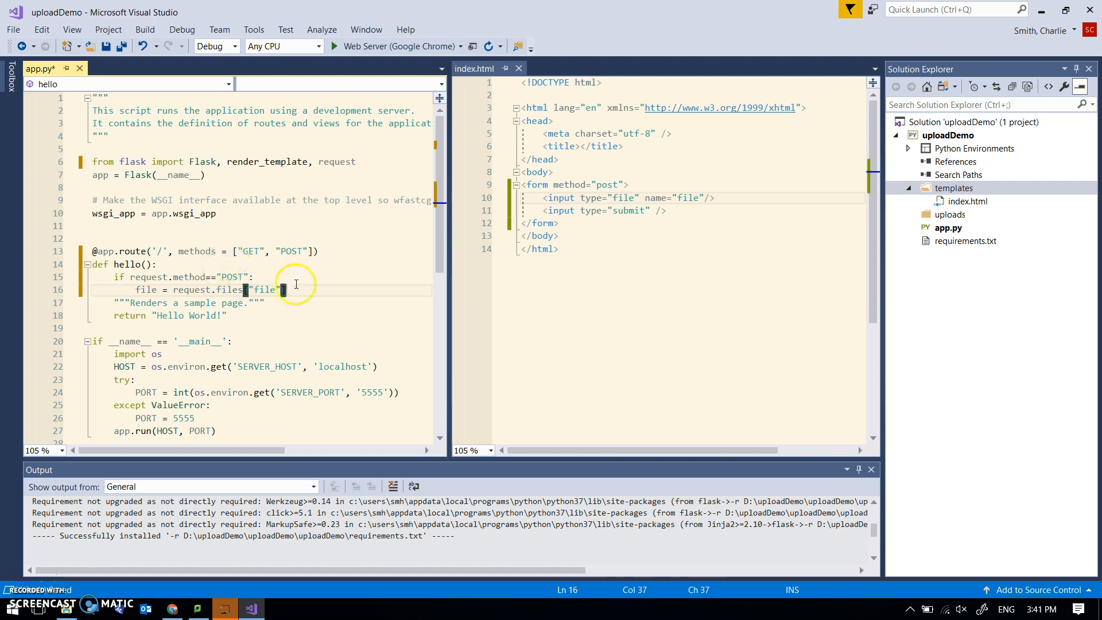
pyautogui.click(112, 303)
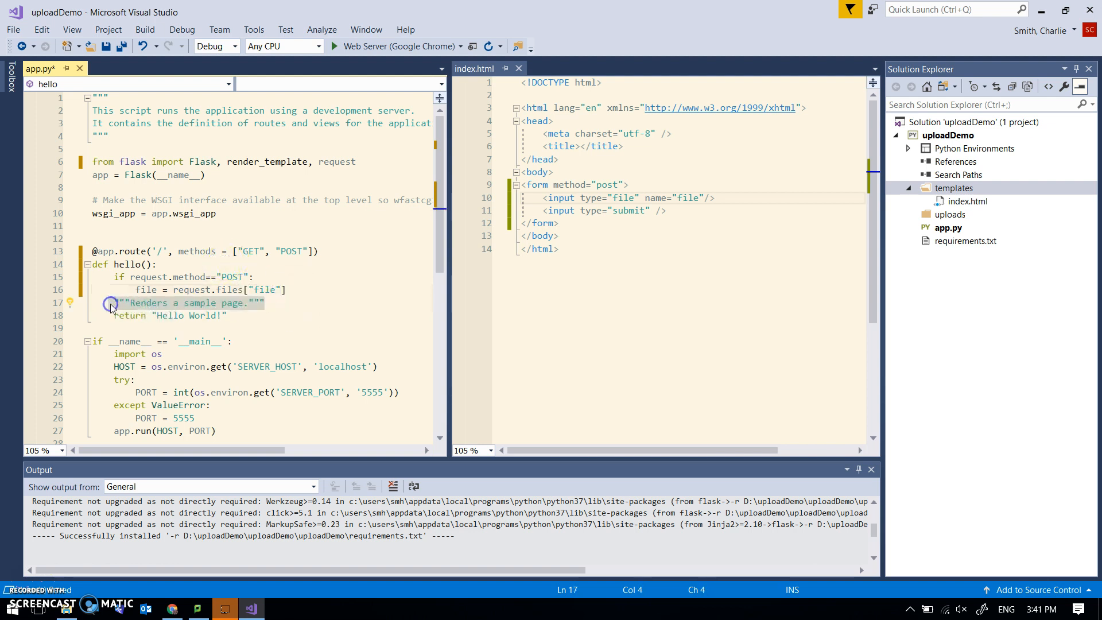
pyautogui.press('Delete')
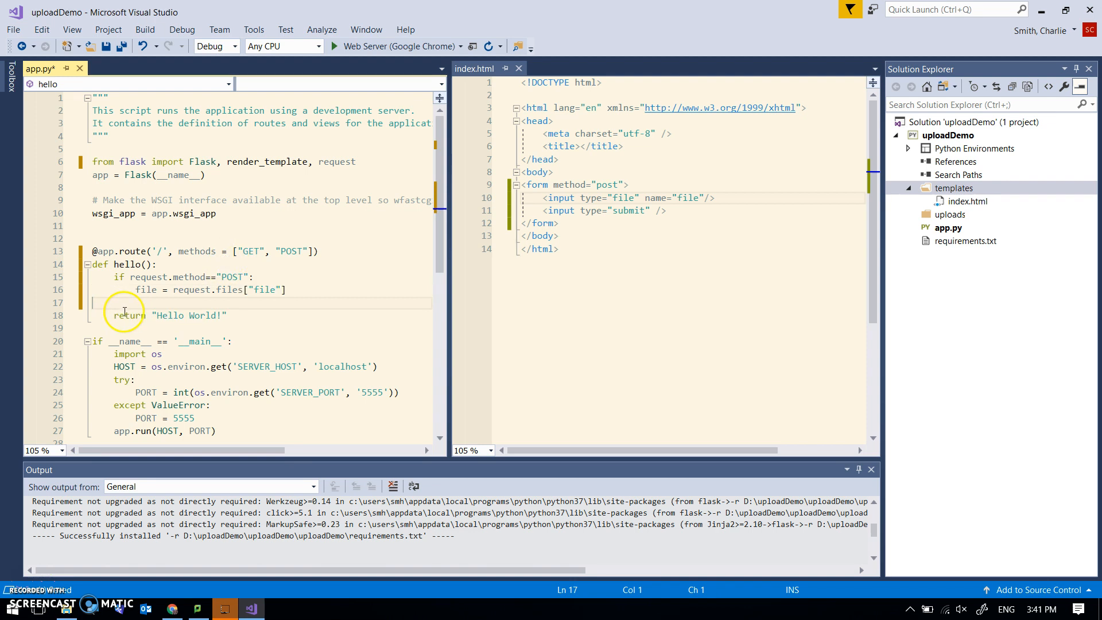
pyautogui.click(172, 607)
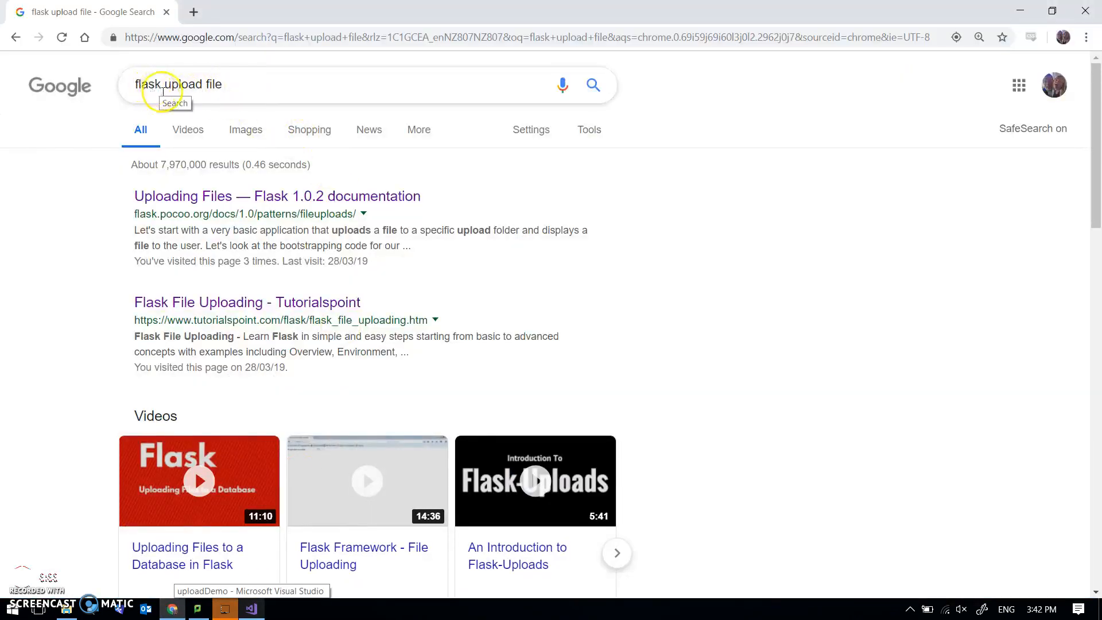
# Copy the file.save example line from Flask's Uploading Files documentation page.
pyautogui.click(276, 196)
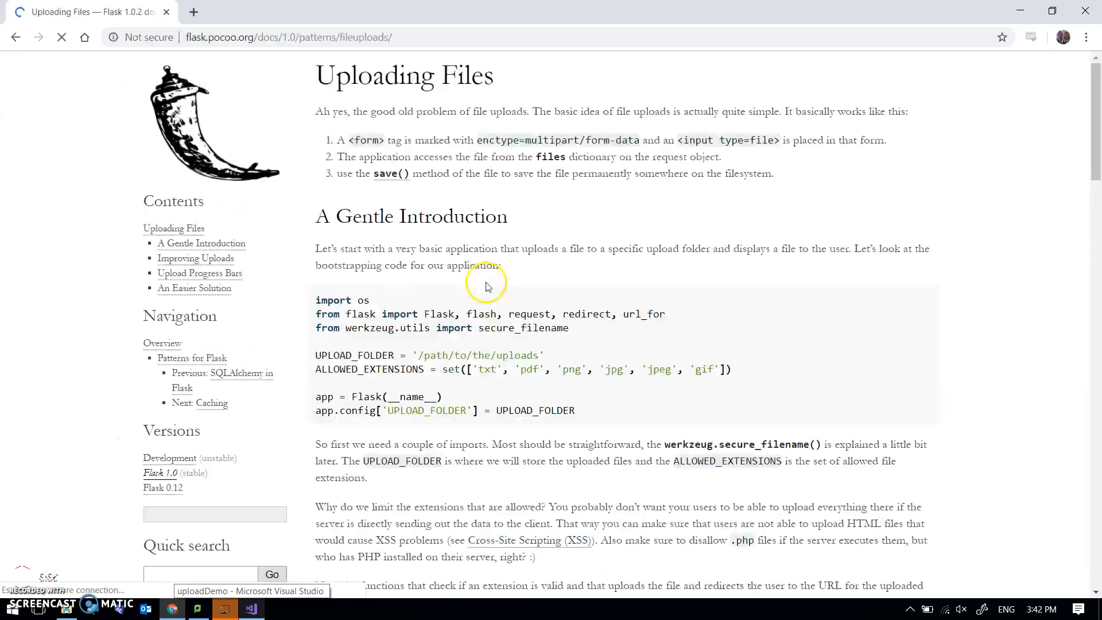
pyautogui.scroll(-3)
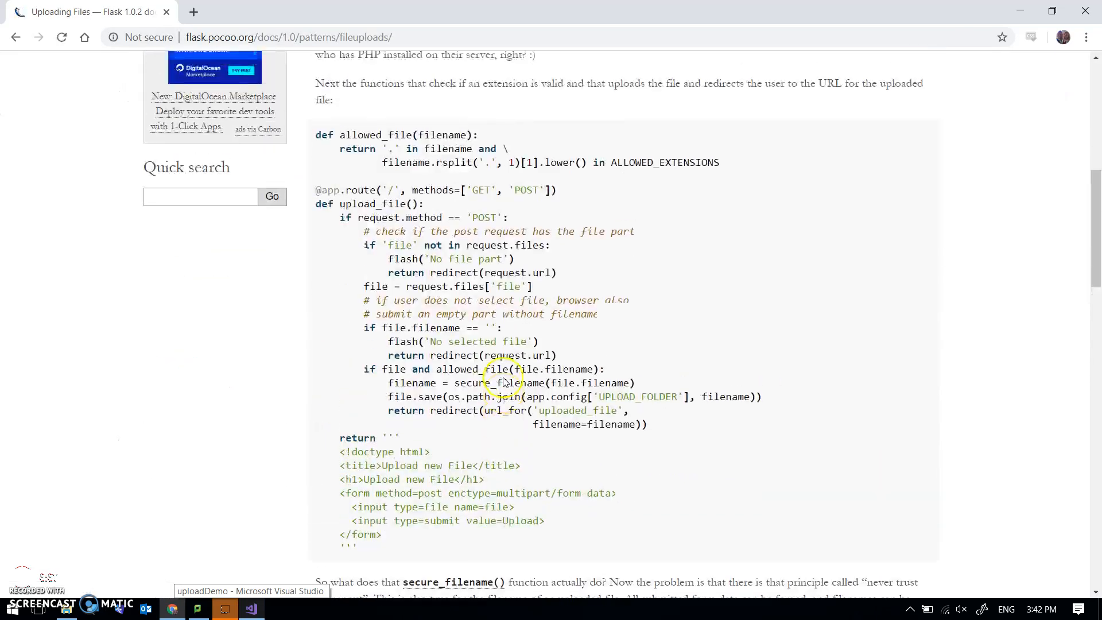
pyautogui.moveTo(498, 382)
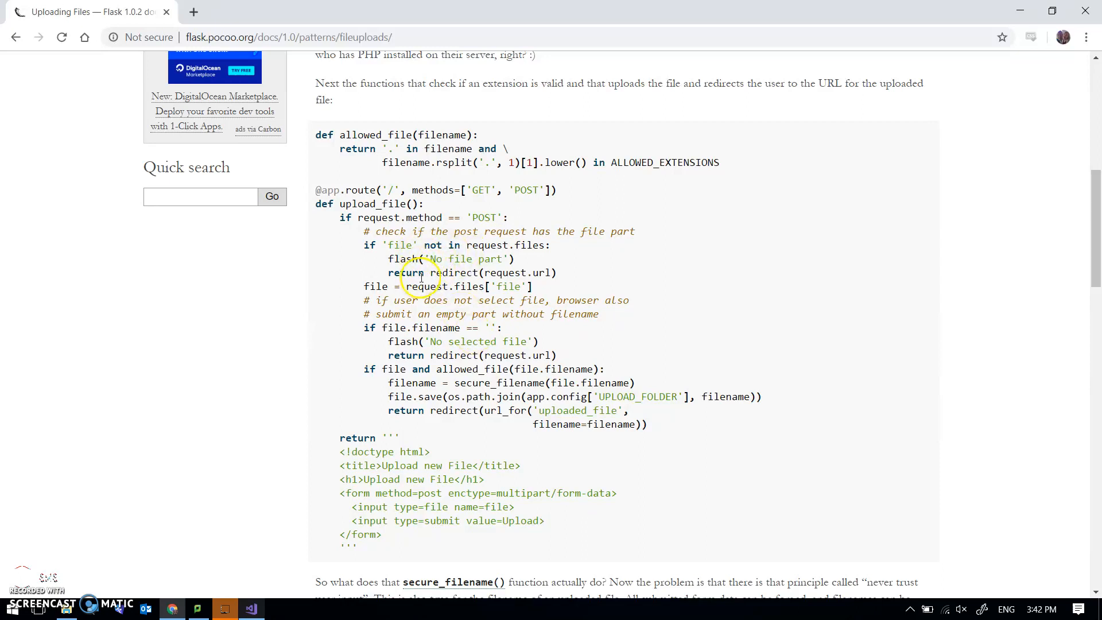
pyautogui.moveTo(474, 355)
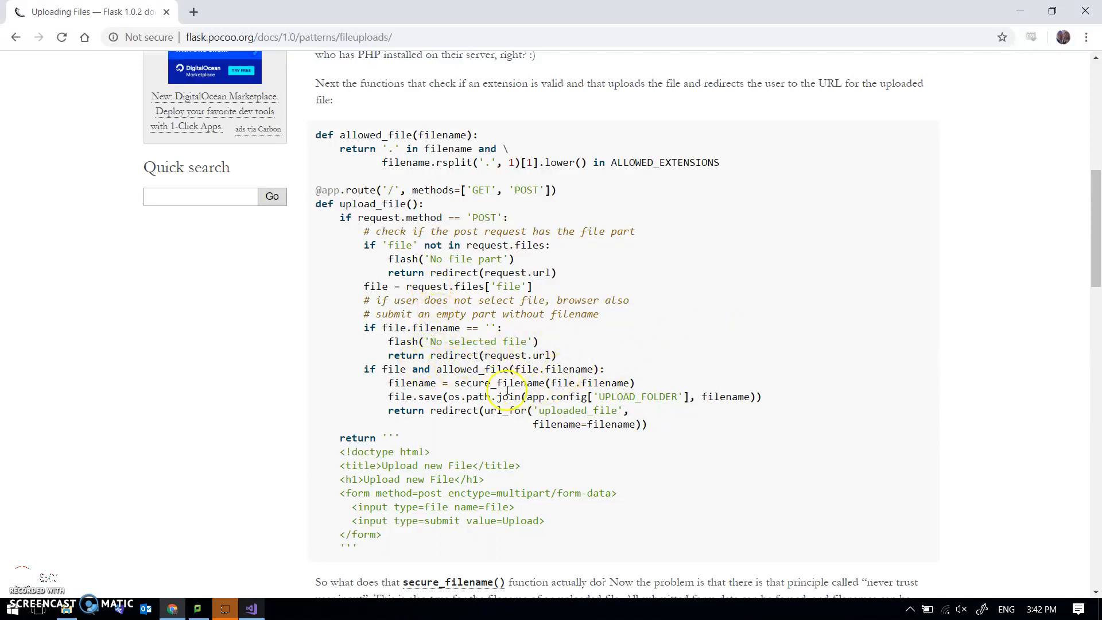
pyautogui.moveTo(654, 358)
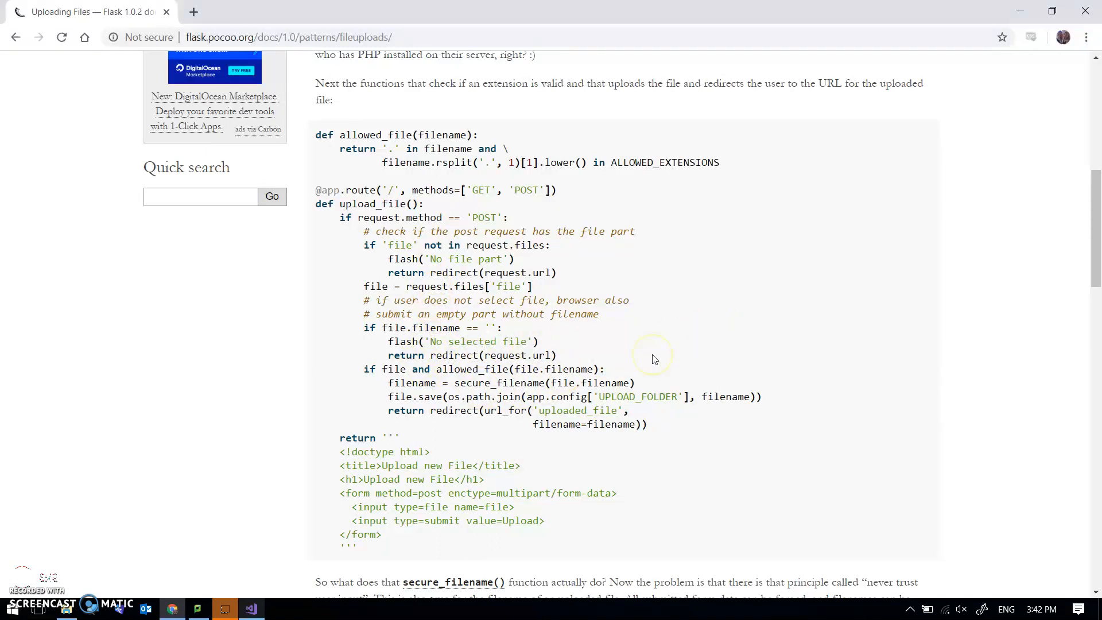
pyautogui.moveTo(666, 362)
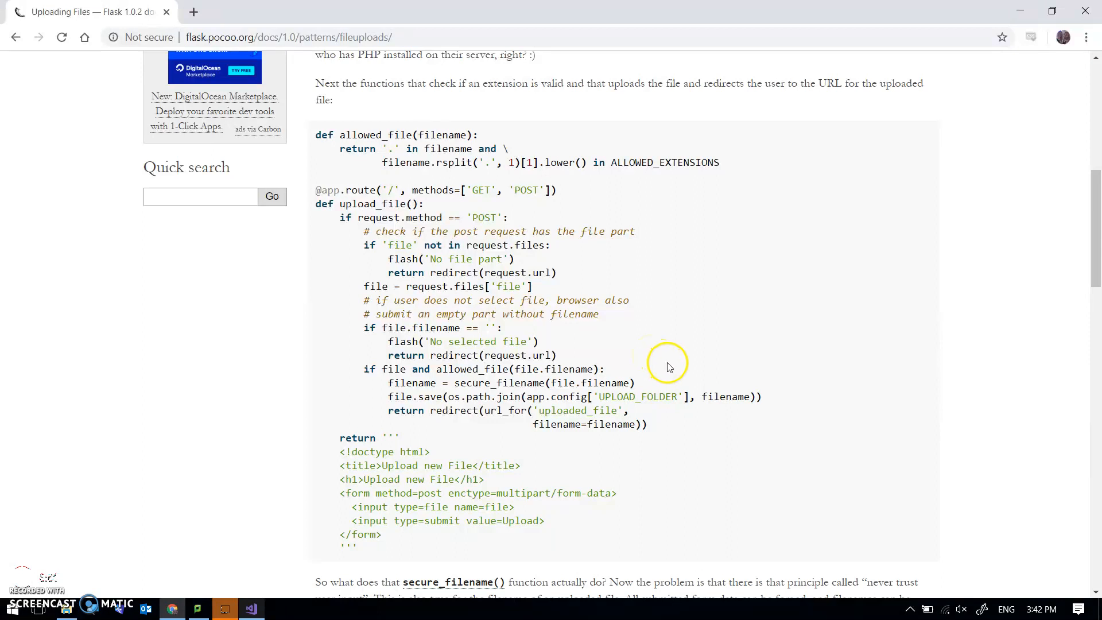
pyautogui.moveTo(543, 427)
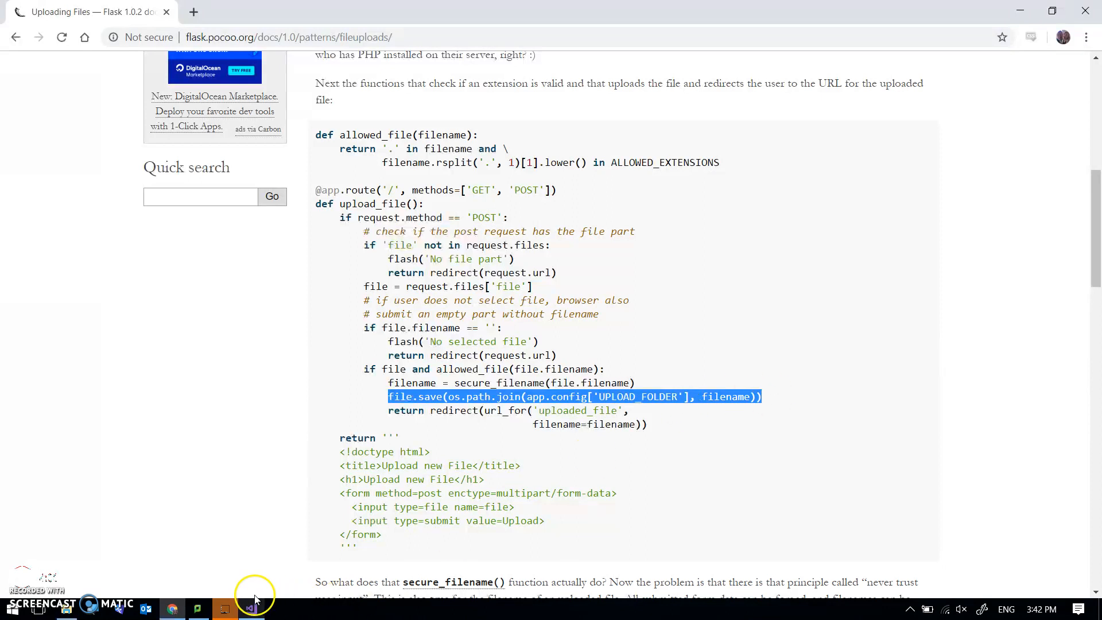
pyautogui.click(224, 608)
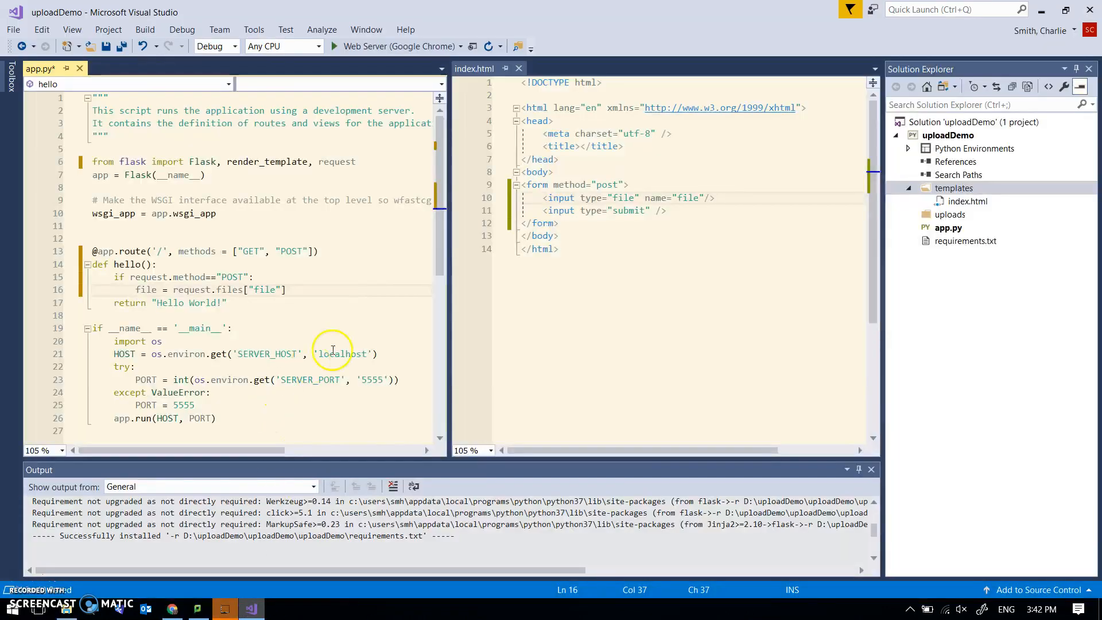
# Paste the save line, edited to file.save(os.path.join("uploads", file.filename)).
pyautogui.click(288, 289)
pyautogui.write("file.save(os.path.join(app.config['UPLOAD_FOLDER'], filename))")
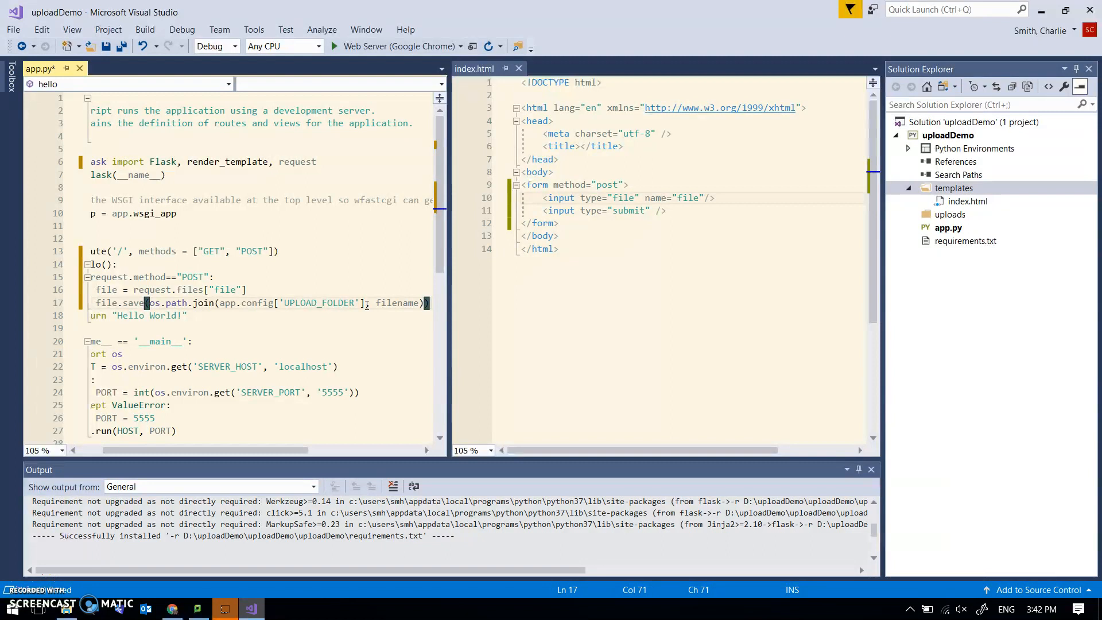
pyautogui.moveTo(365, 304)
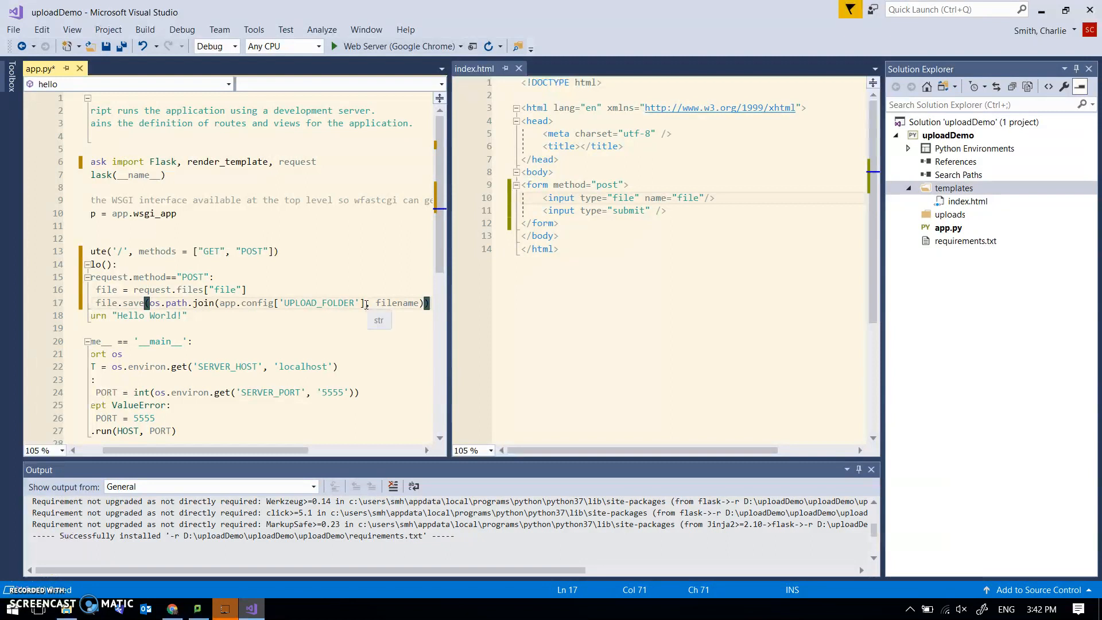
pyautogui.moveTo(226, 303)
pyautogui.write('"uploads"')
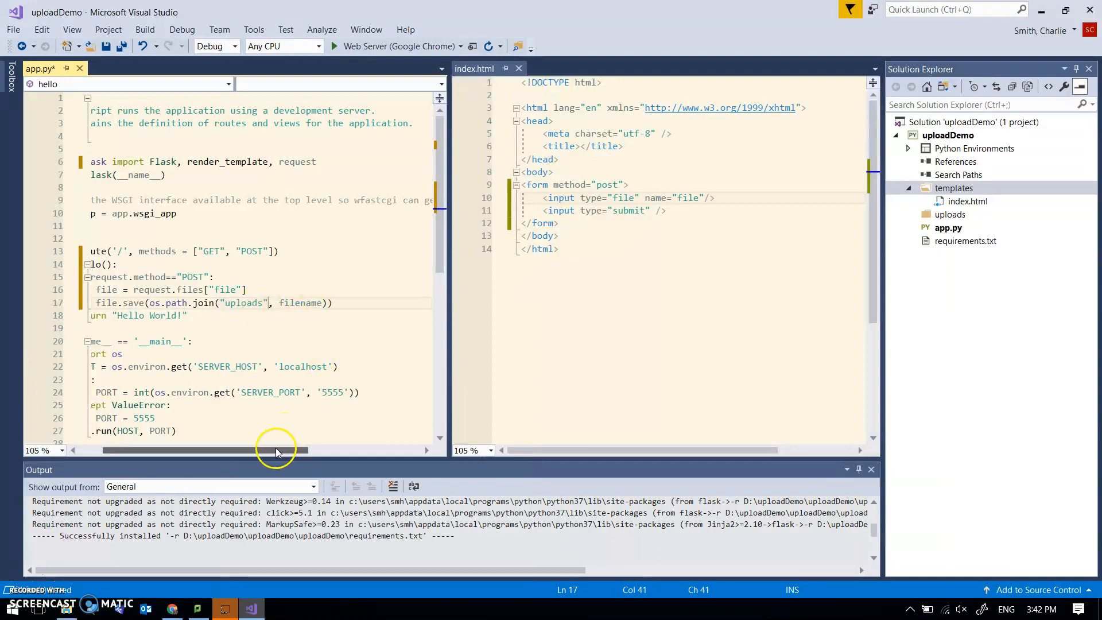
pyautogui.hscroll(-3)
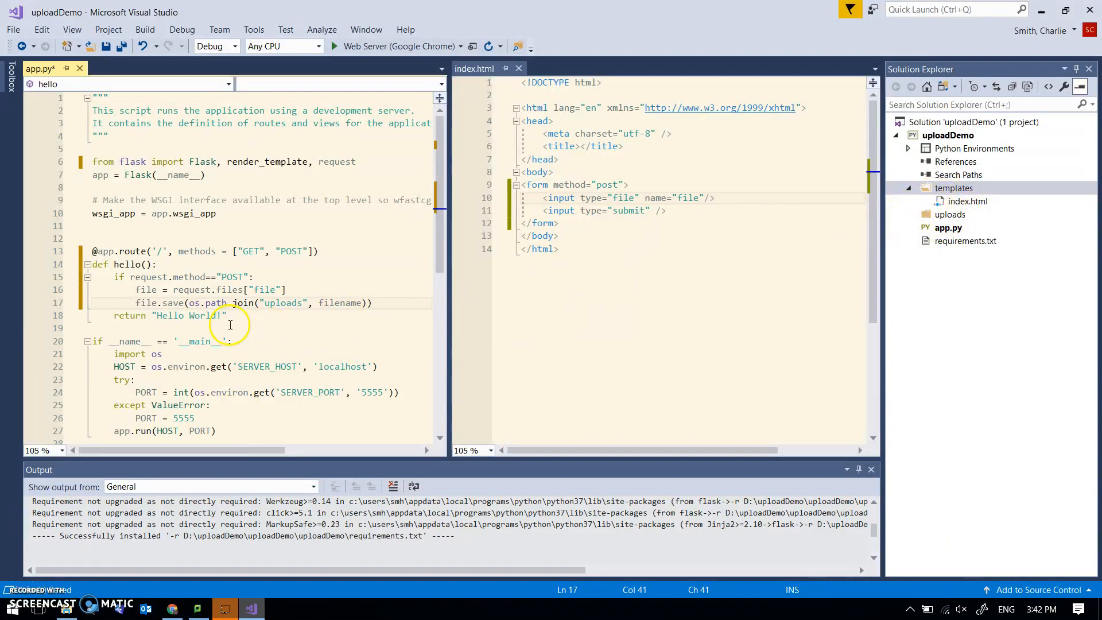
pyautogui.click(320, 303)
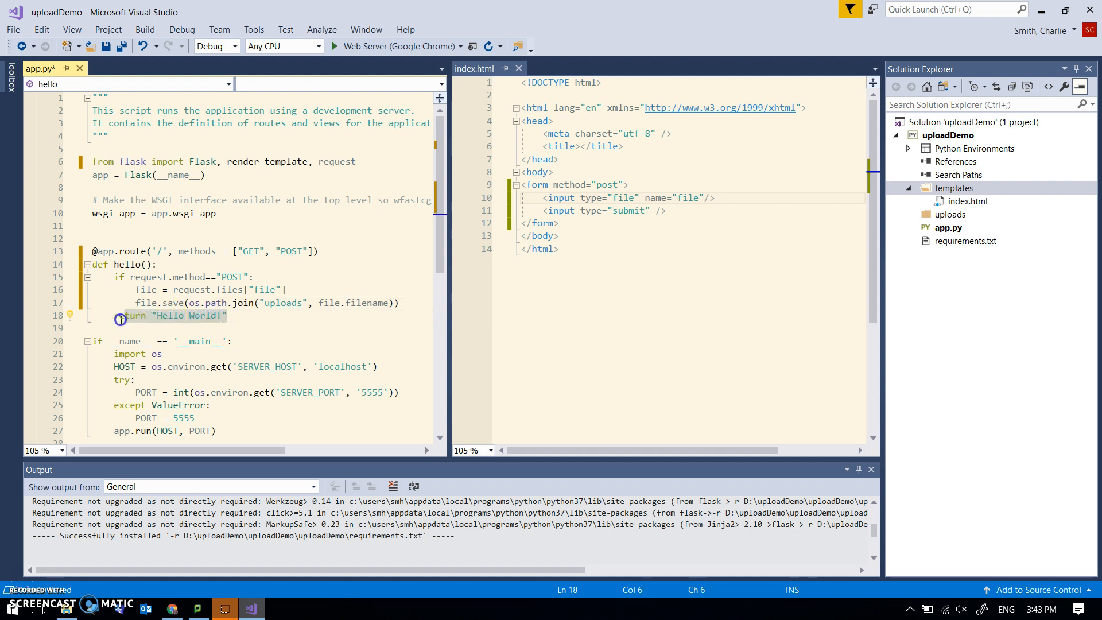
# Return render_template("index.html") both after saving on POST and by default.
pyautogui.write('return render_templat')
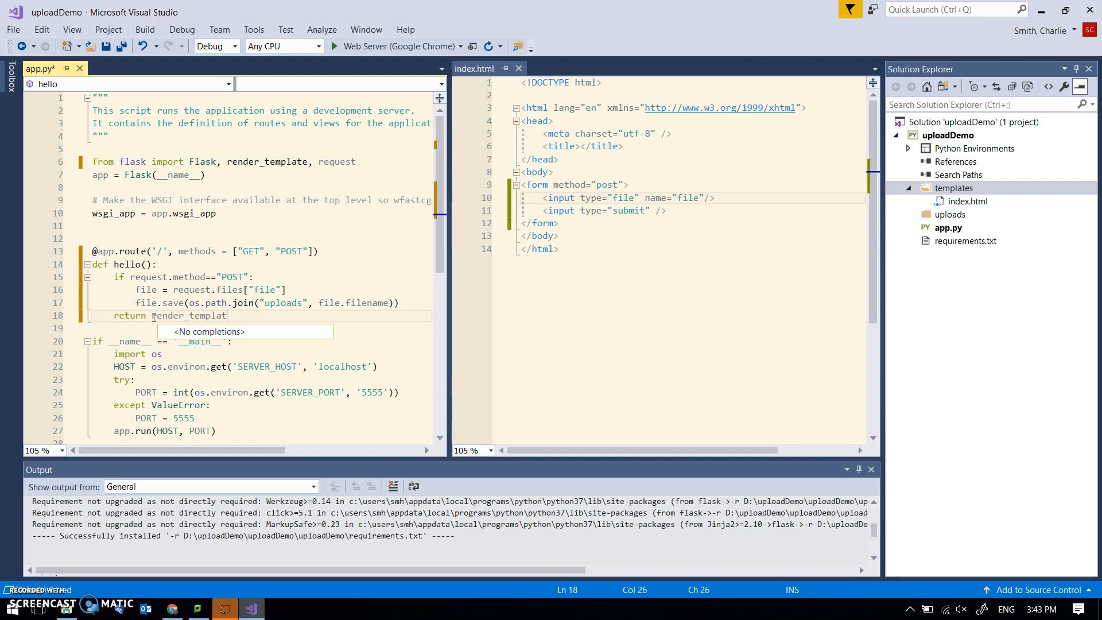
pyautogui.write('e')
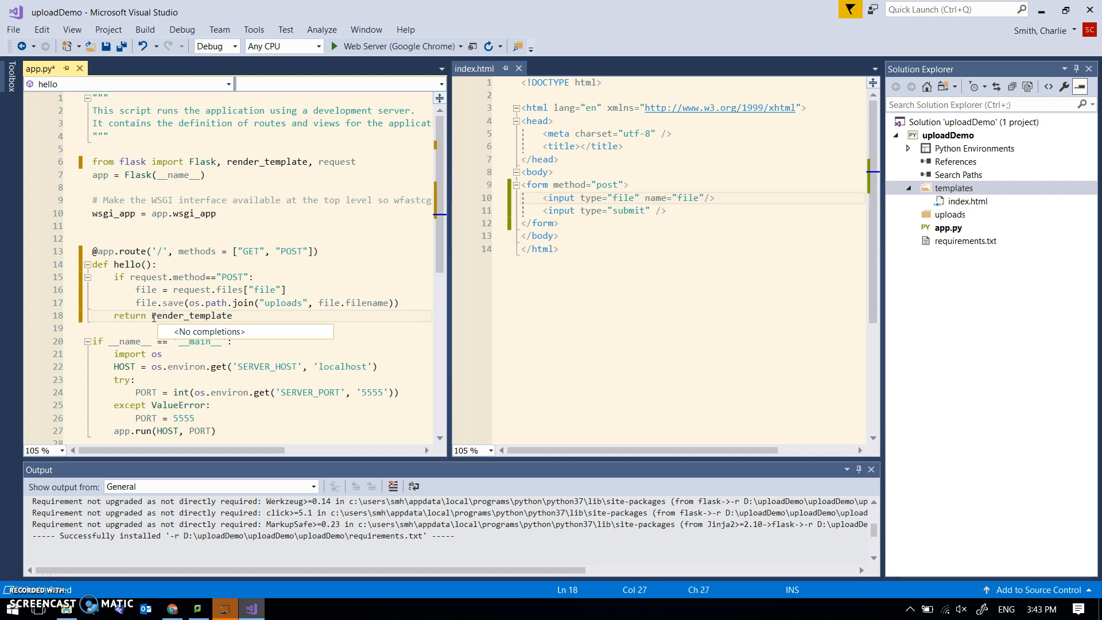
pyautogui.write('("i"')
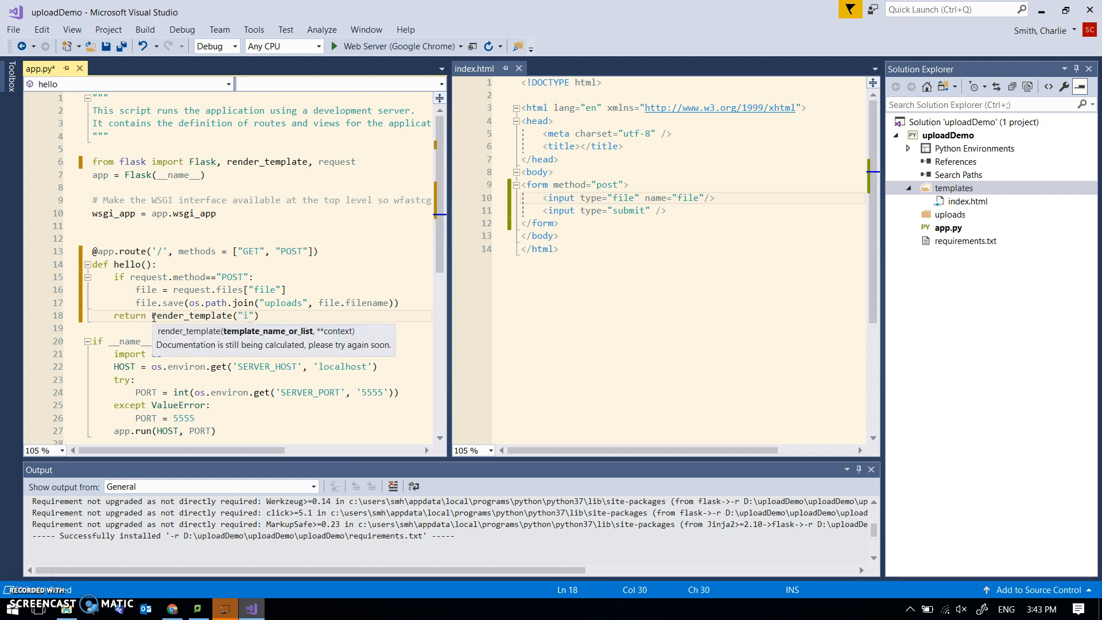
pyautogui.write('ndex.html')
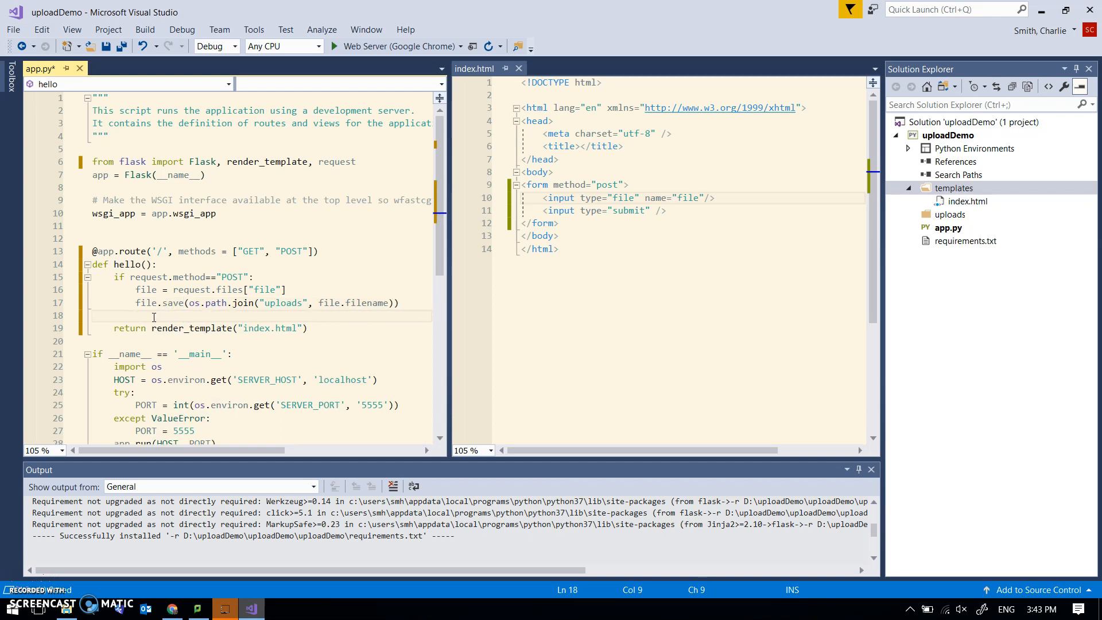
pyautogui.write('return render_template("index.html"')
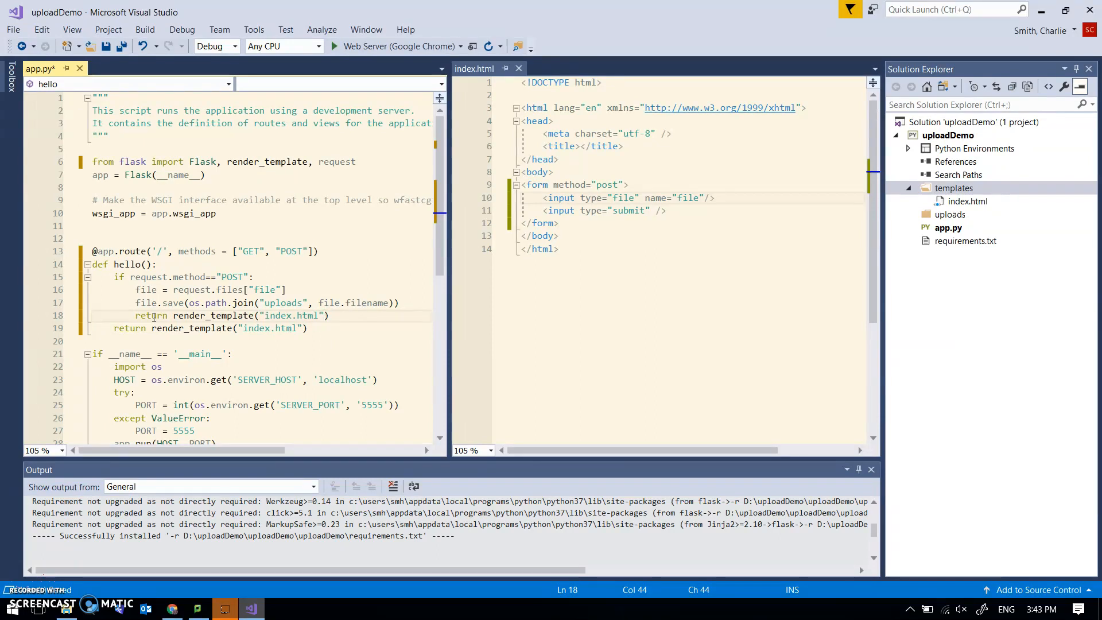
# Pass message="success" in the POST return and message="Upload" in the default one.
pyautogui.write(', m')
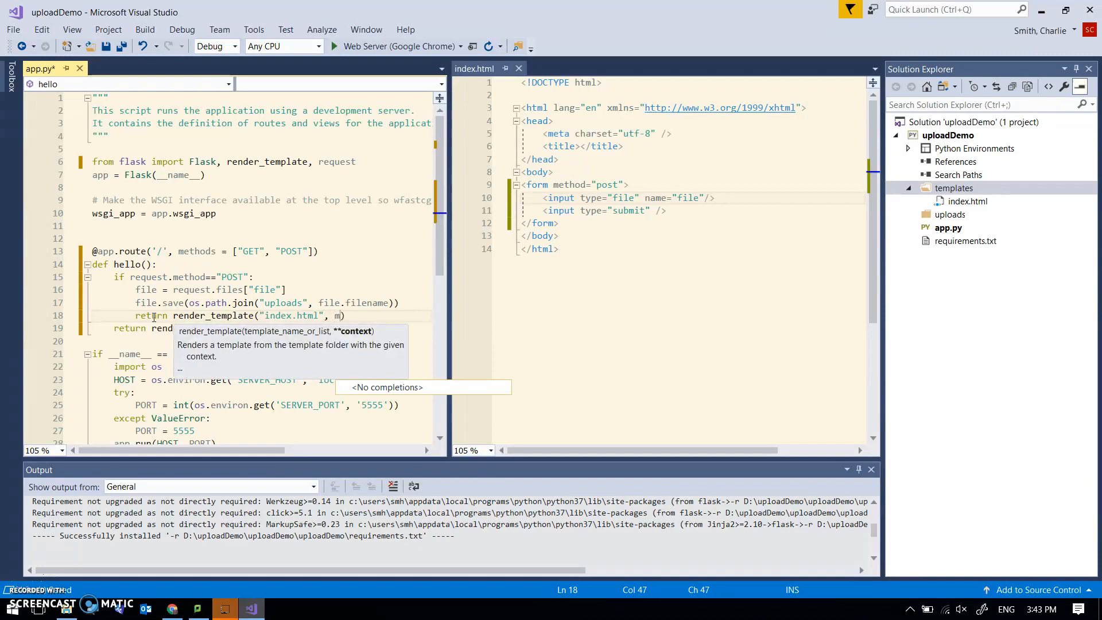
pyautogui.write('essage=')
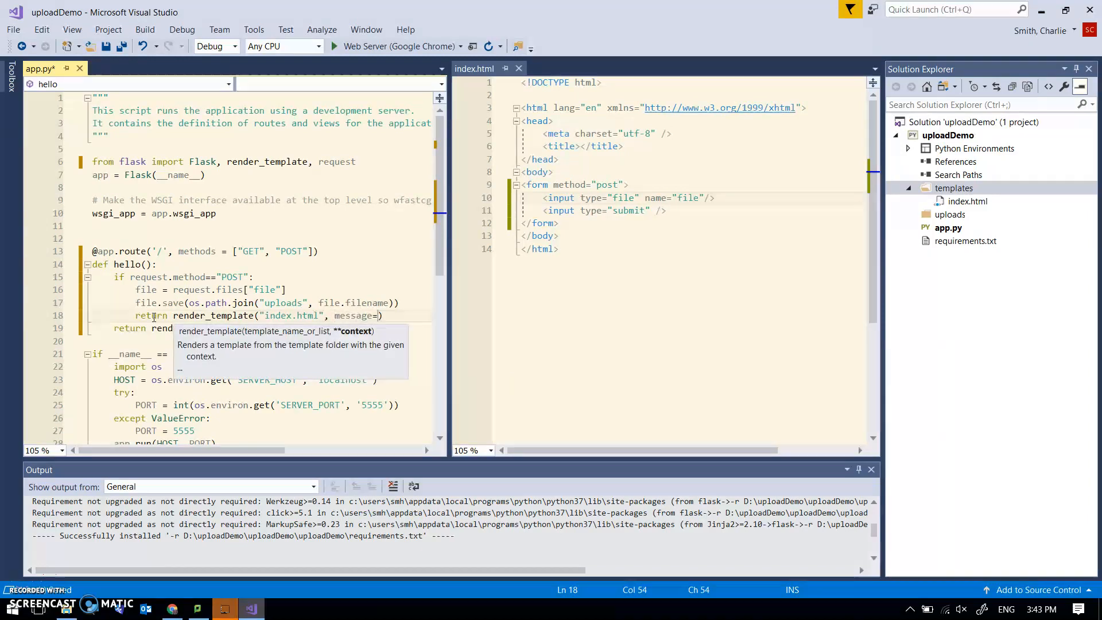
pyautogui.write('"u')
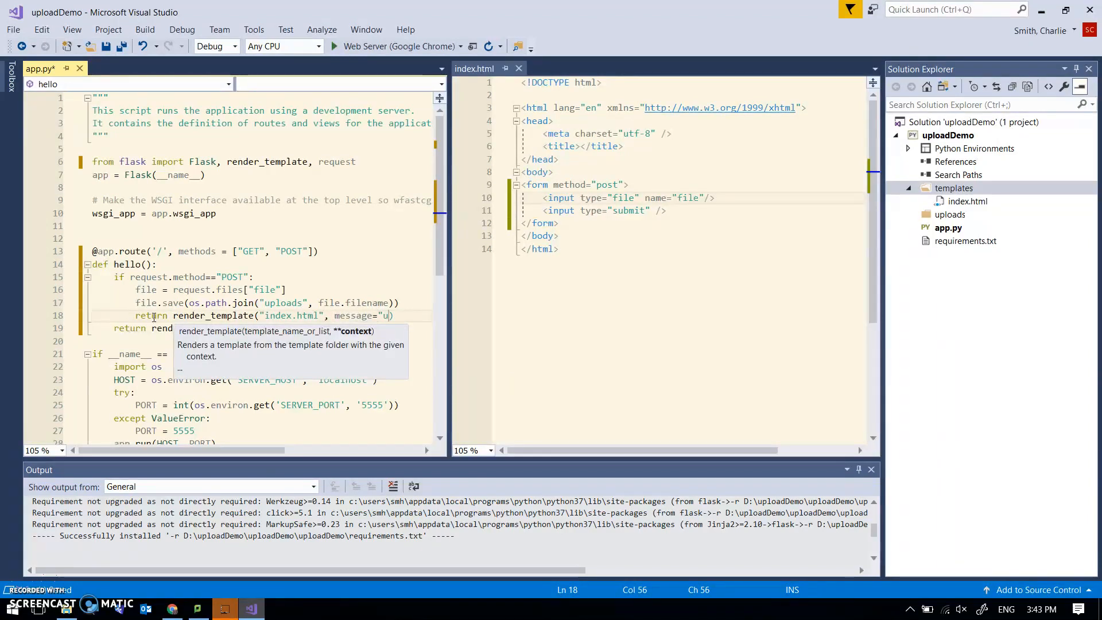
pyautogui.write('ccess')
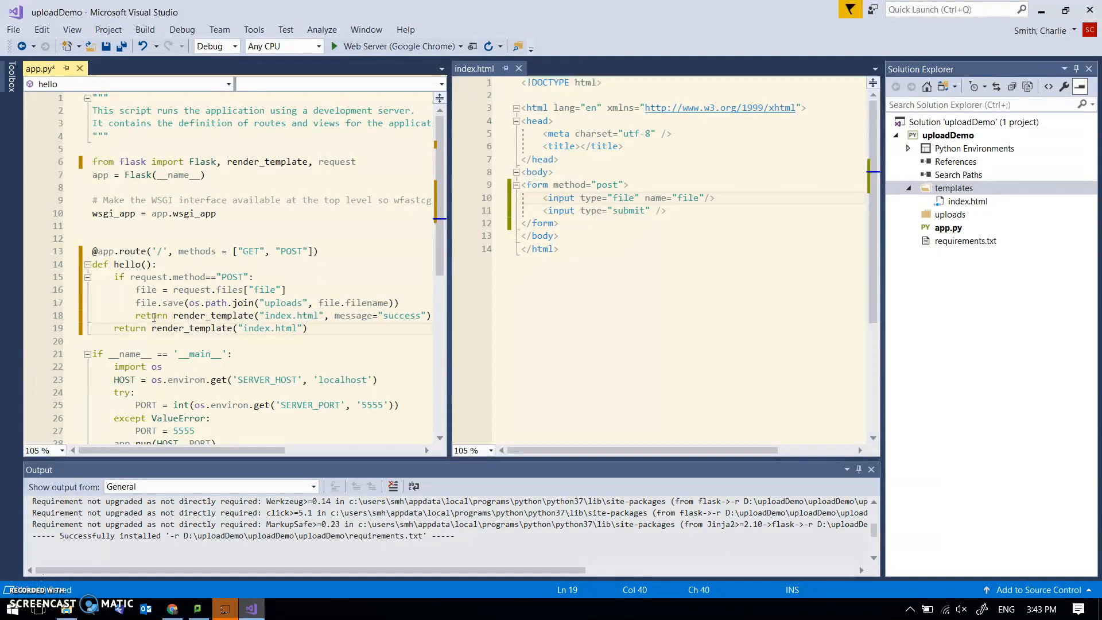
pyautogui.write(', mess')
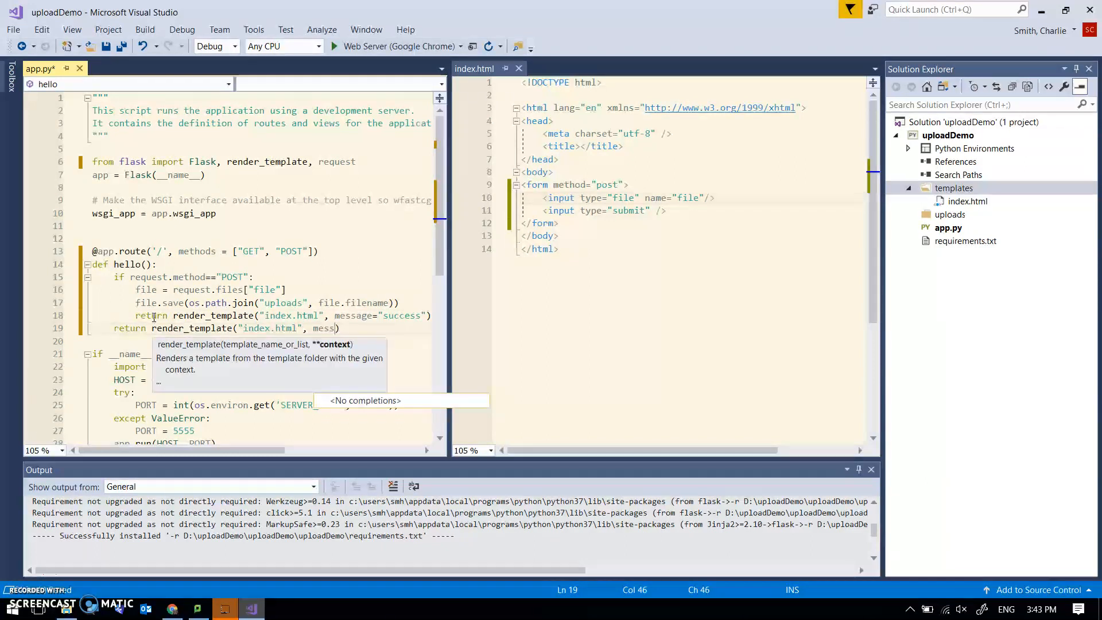
pyautogui.write('age="')
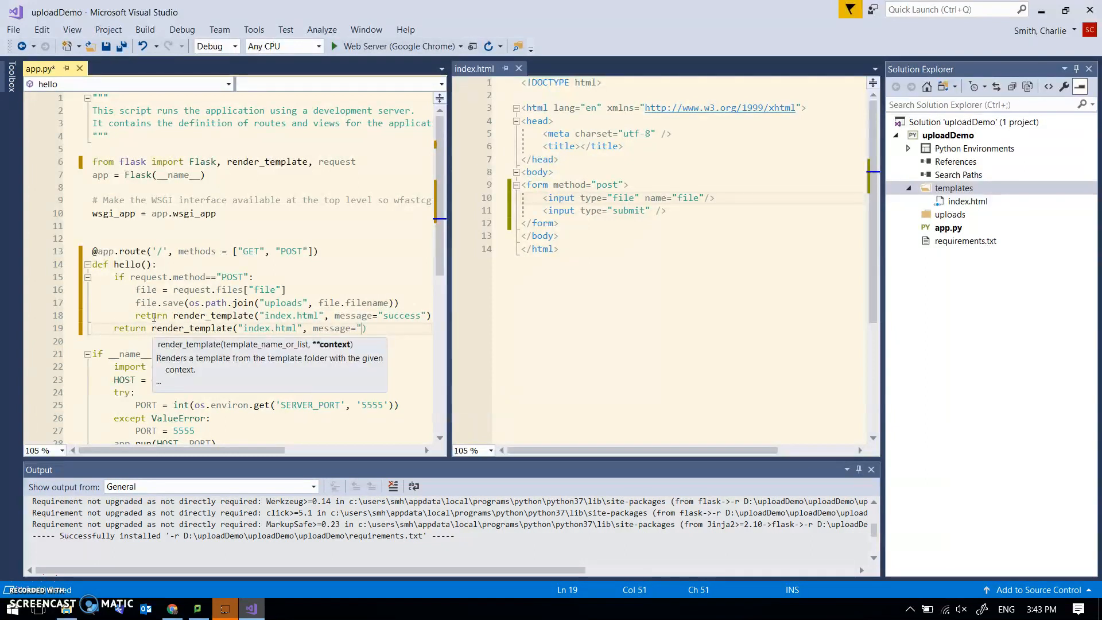
pyautogui.write('Uplo')
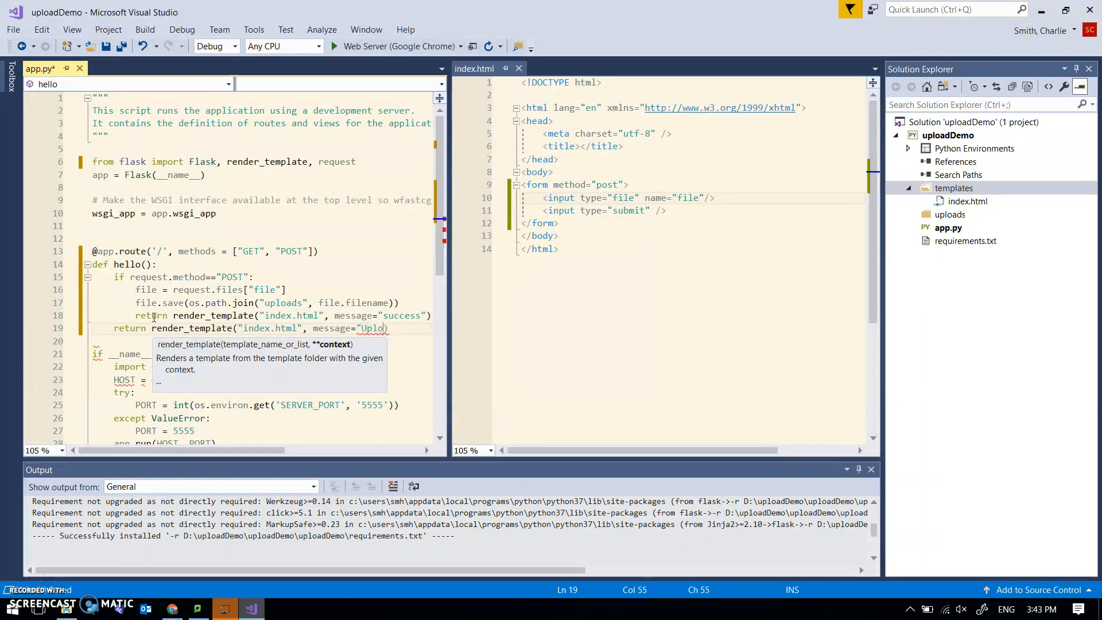
pyautogui.write('ad"')
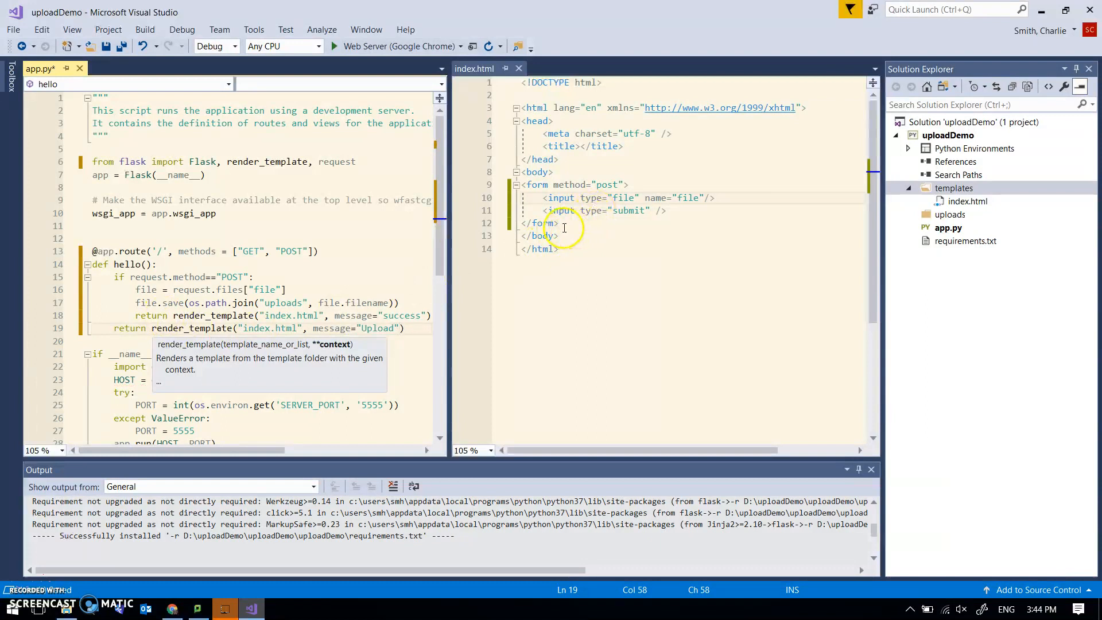
# Type <p>{{message}}</p> after the closing </form> tag in index.html.
pyautogui.write('<p>')
pyautogui.write('{{message}}')
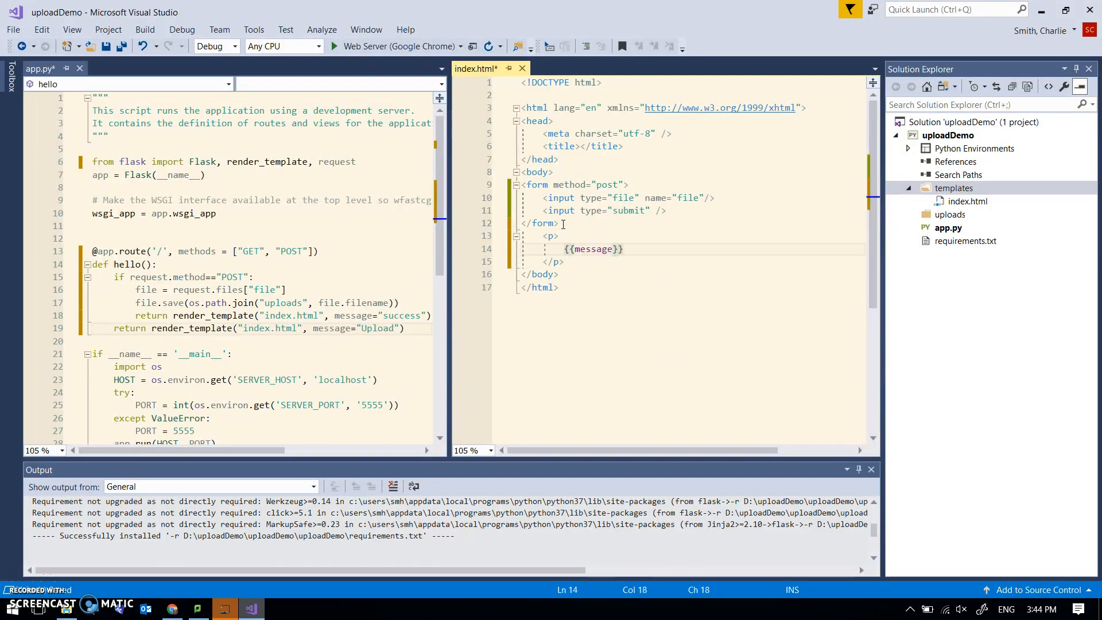
pyautogui.moveTo(460, 223)
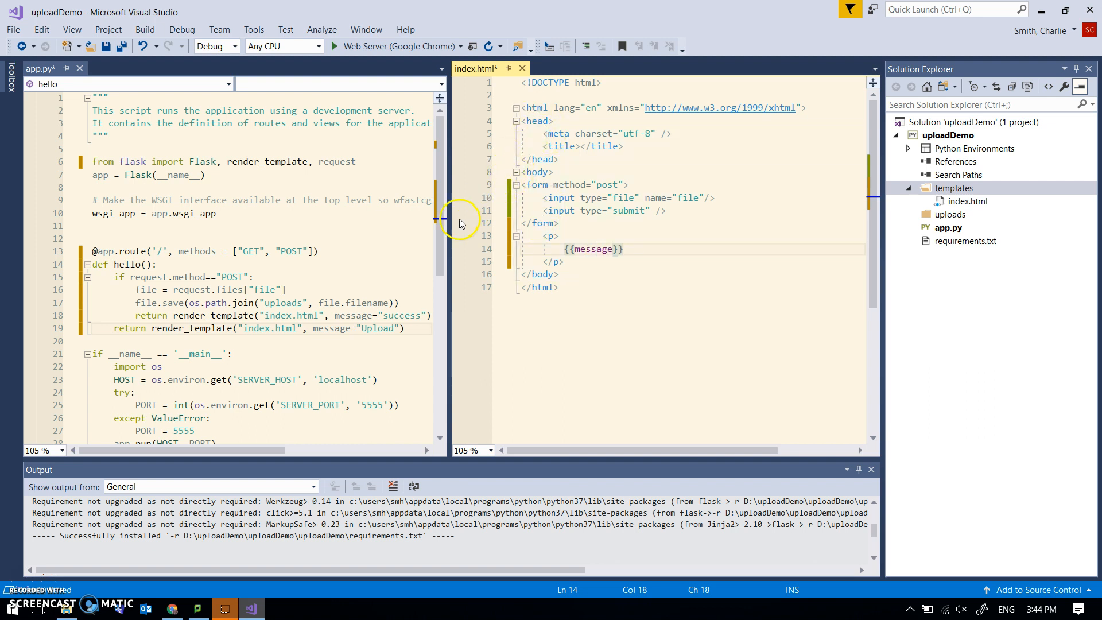
pyautogui.moveTo(388, 62)
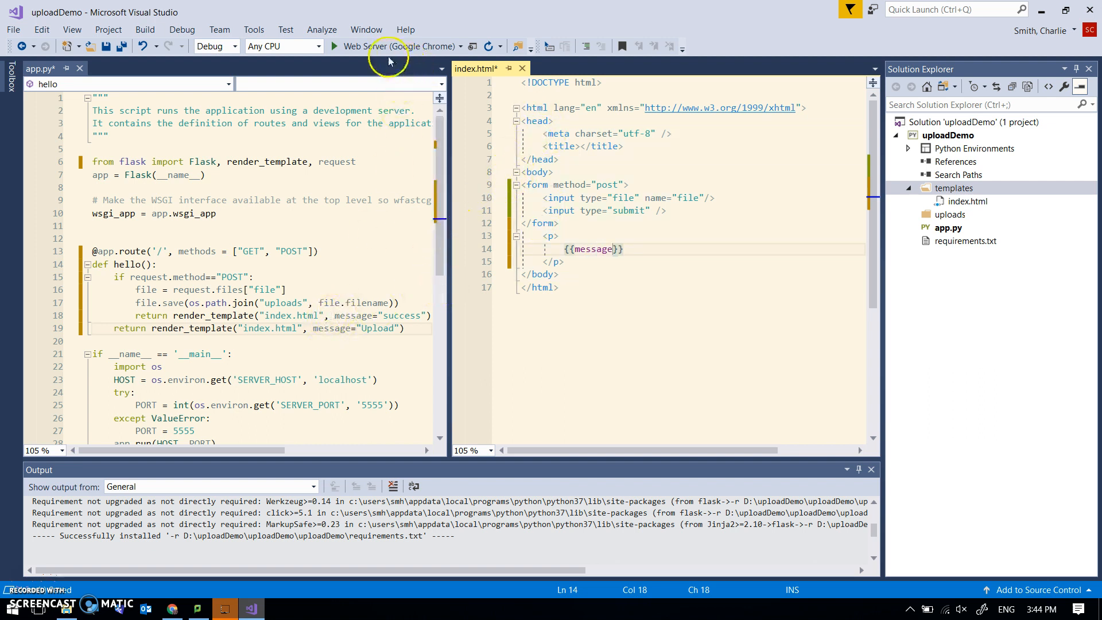
# Run the app in Chrome and submit robotics(2.jpg, which returns 400 Bad Request.
pyautogui.click(335, 46)
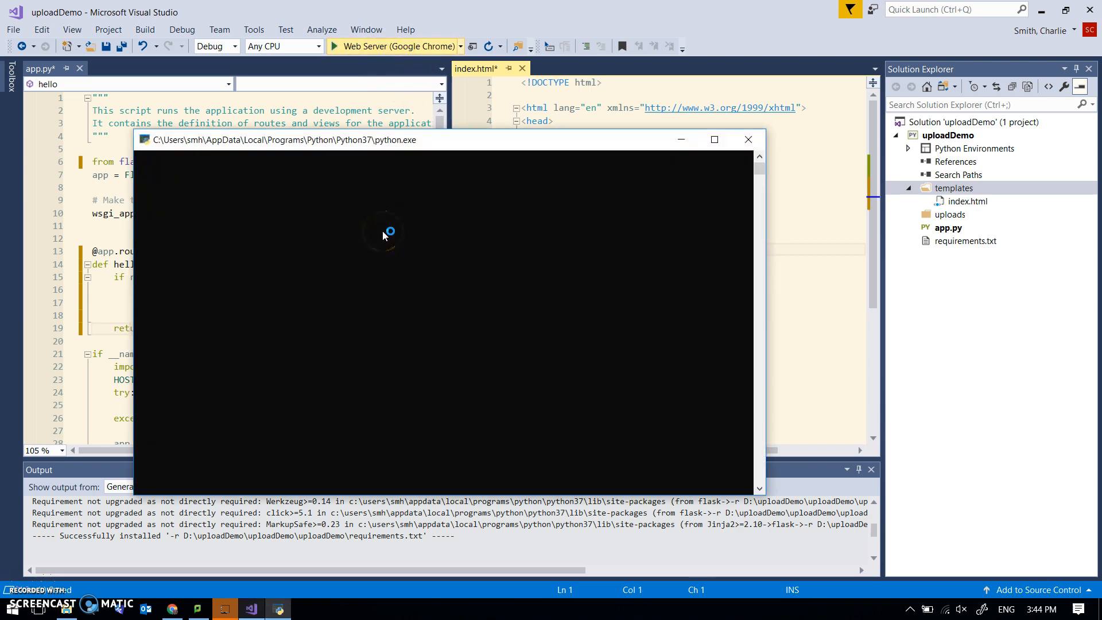
pyautogui.click(172, 608)
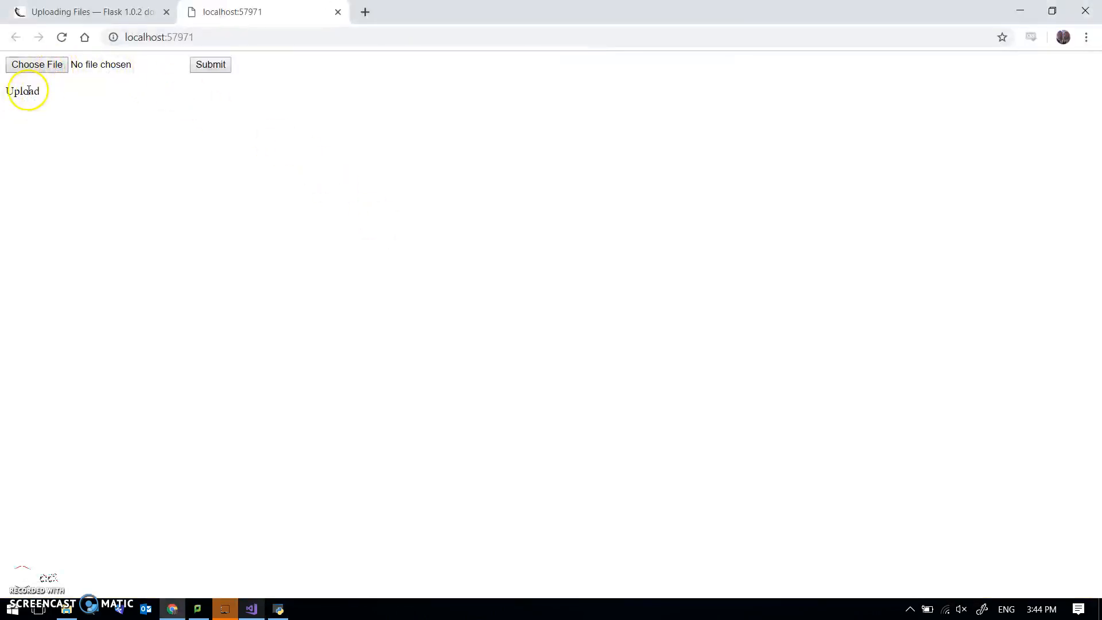
pyautogui.click(36, 64)
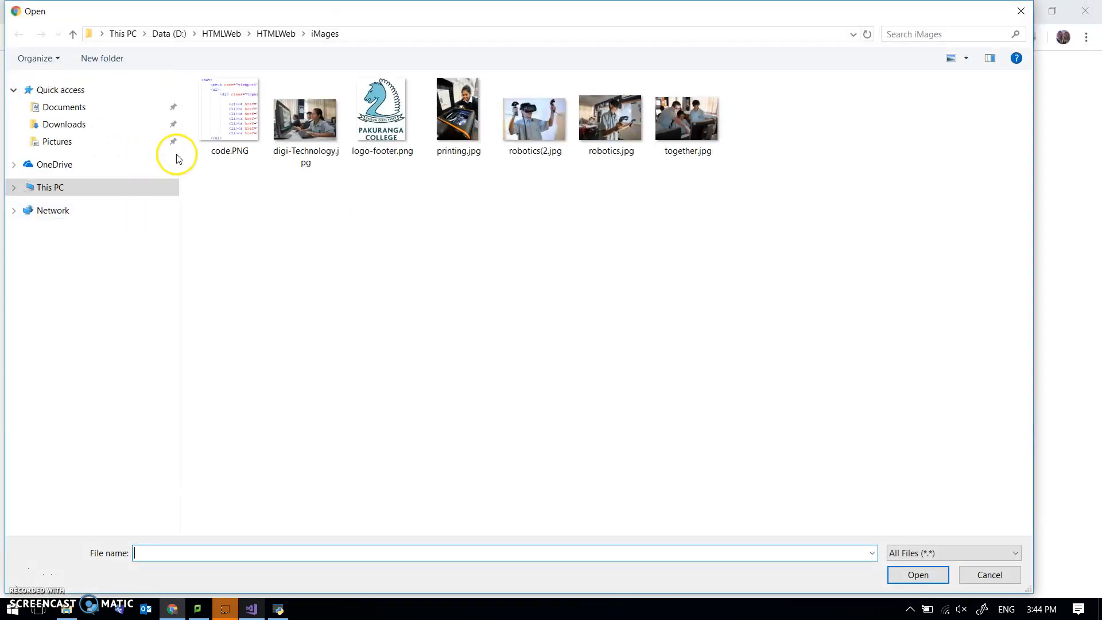
pyautogui.doubleClick(533, 112)
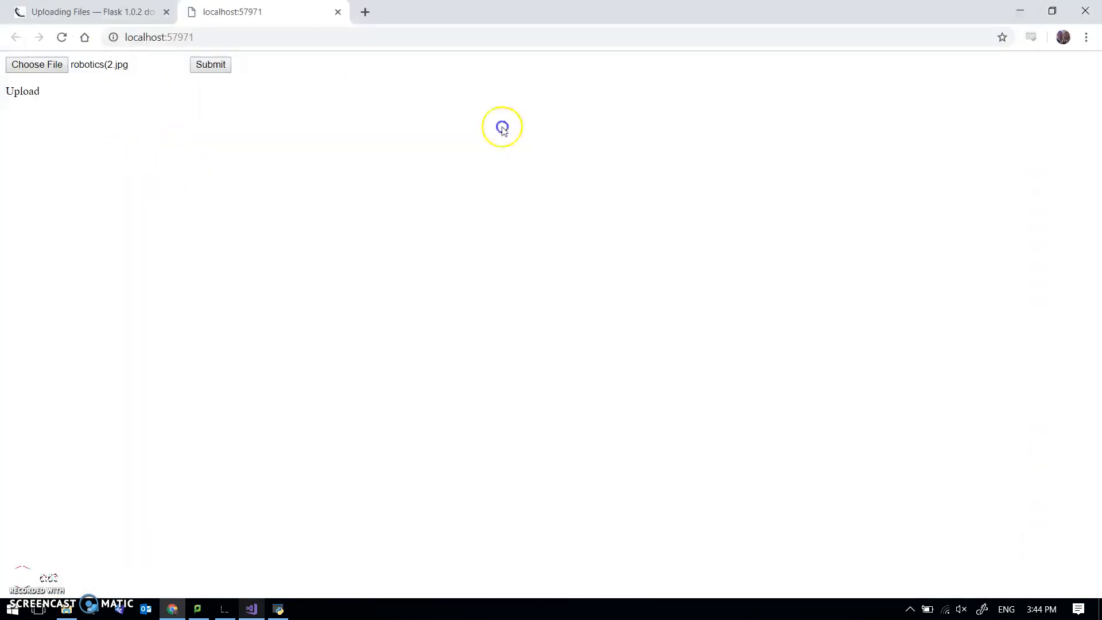
pyautogui.click(210, 65)
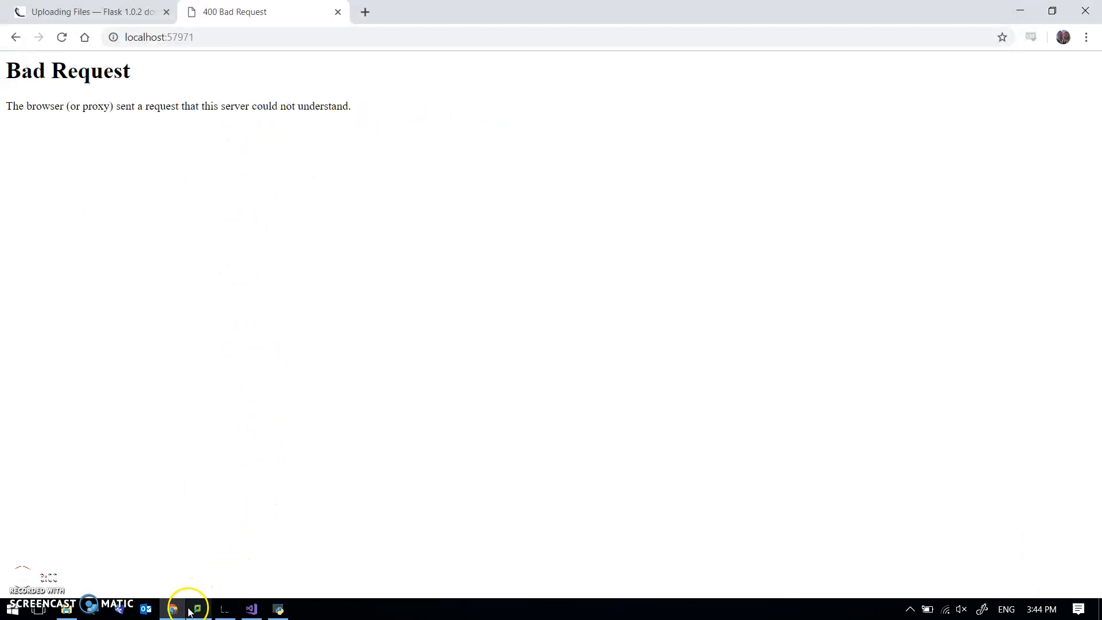
pyautogui.click(278, 608)
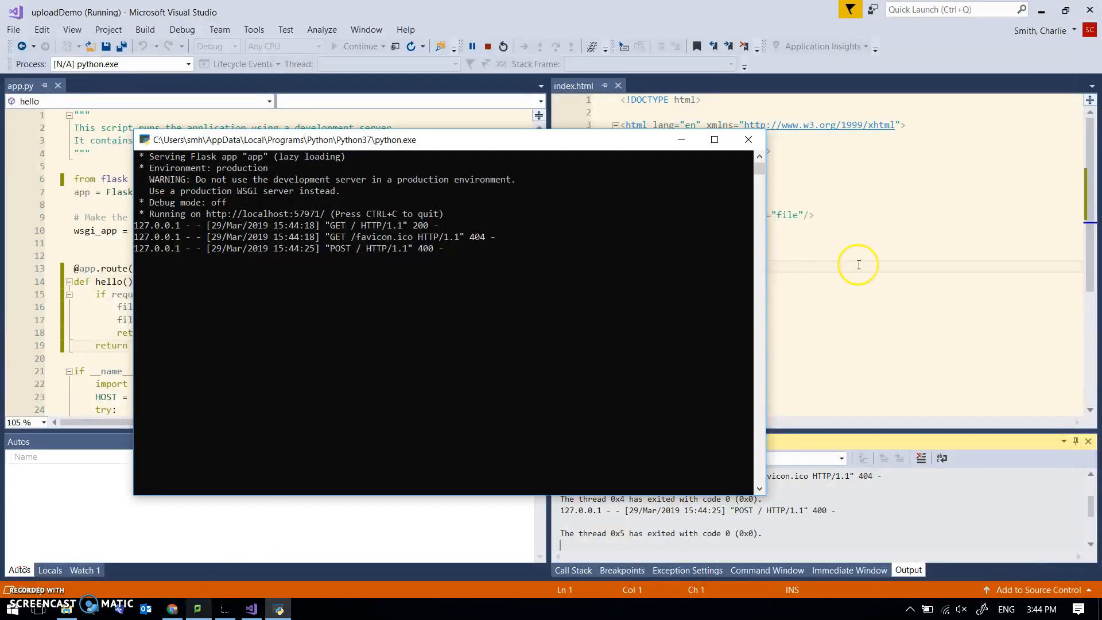
# Inspect the form tag's method="post" in index.html, then return to Chrome's Bad Request page.
pyautogui.click(747, 139)
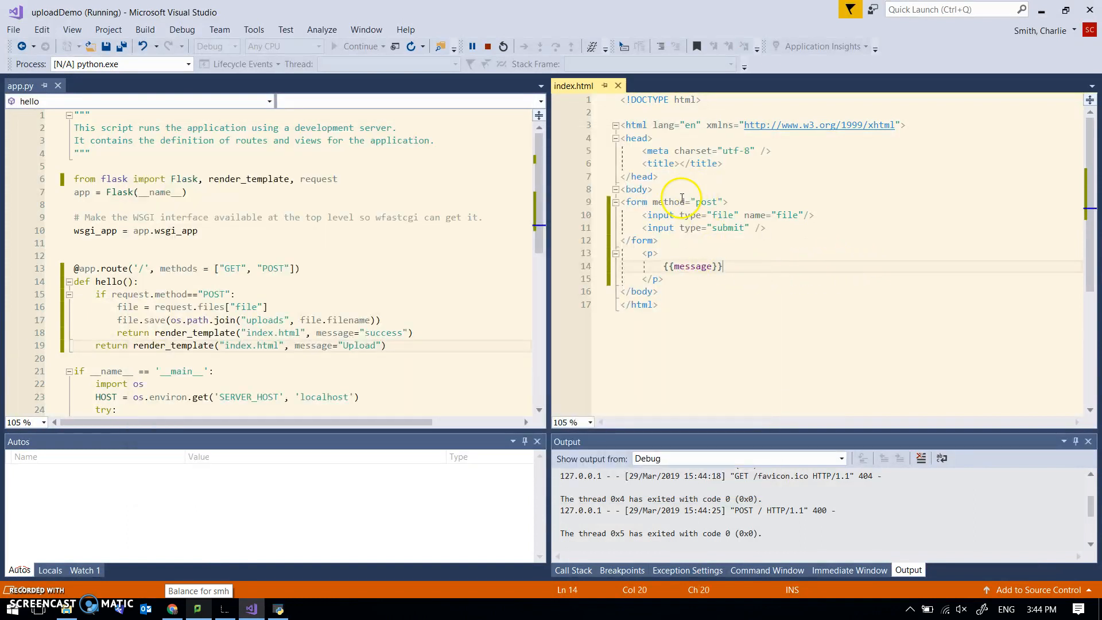
pyautogui.click(696, 202)
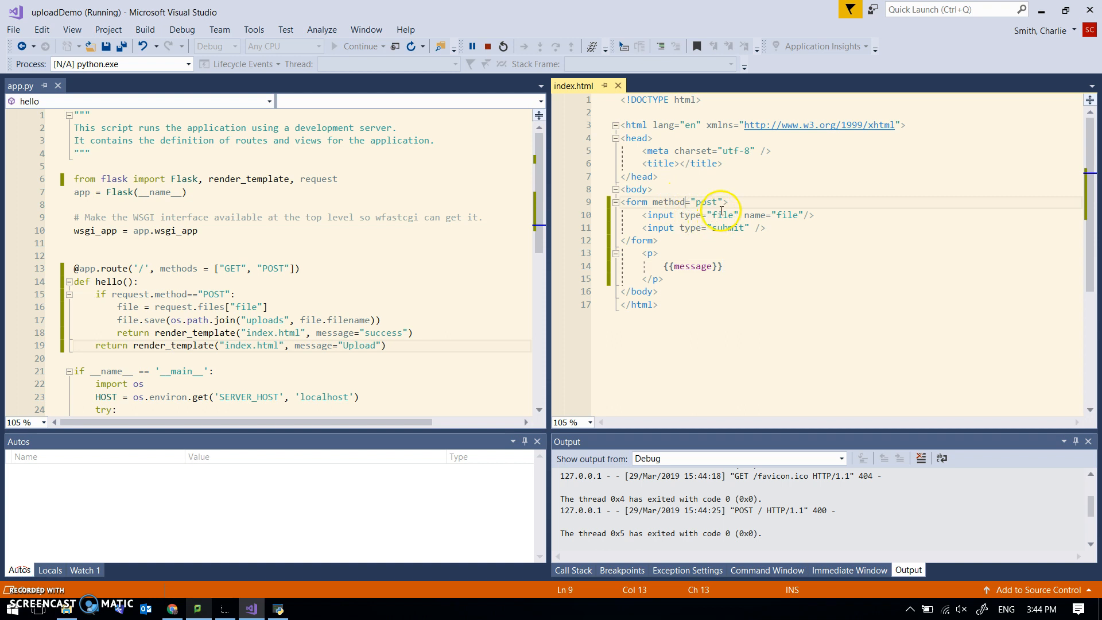
pyautogui.moveTo(528, 472)
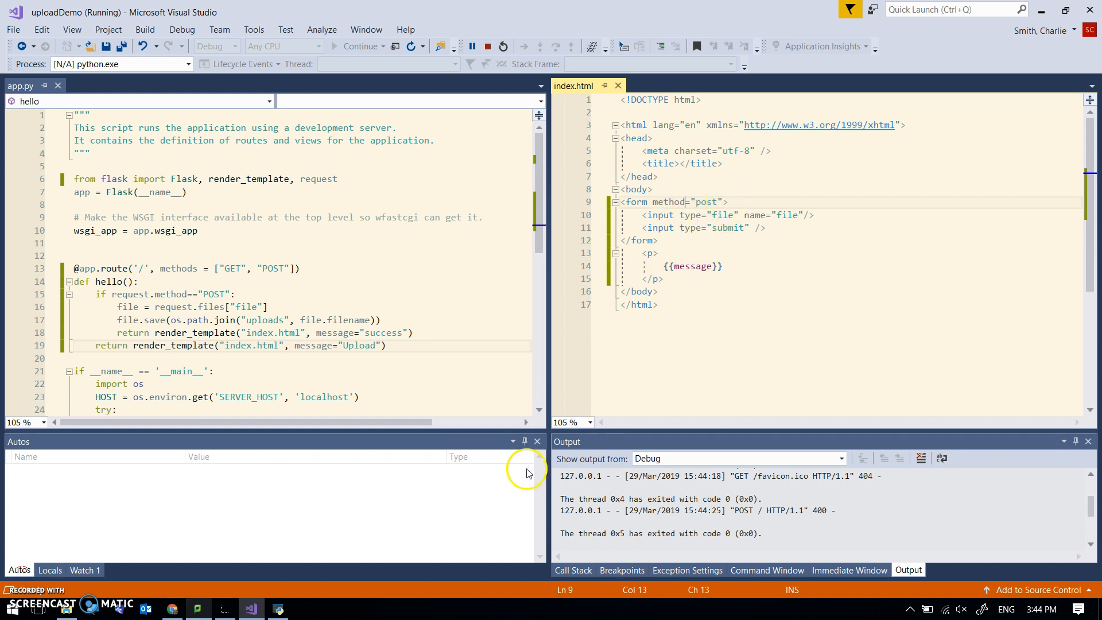
pyautogui.click(171, 608)
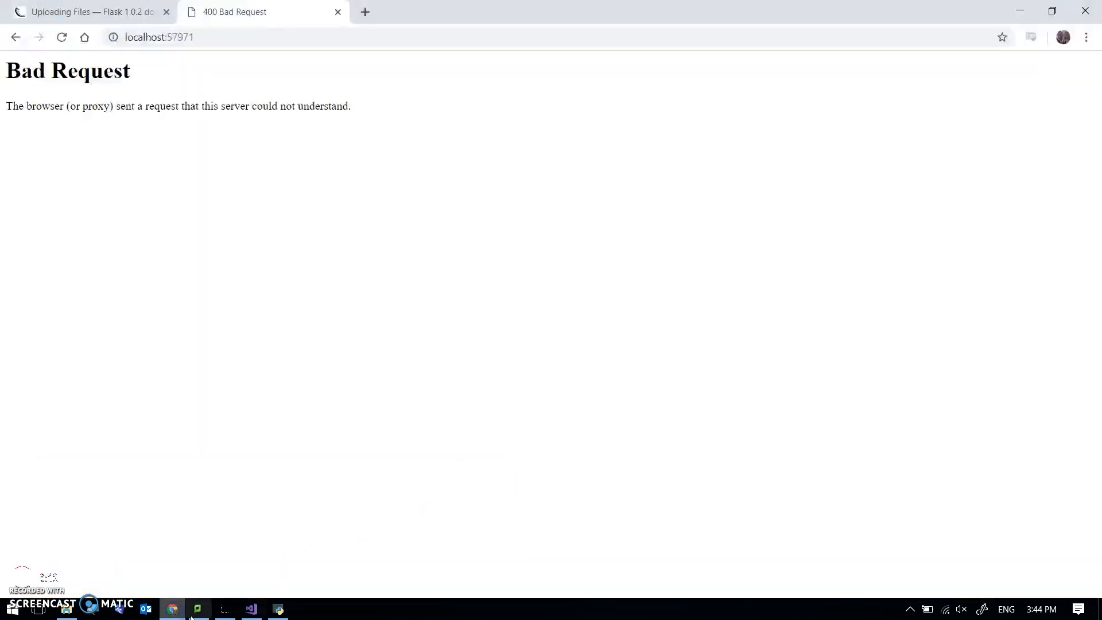
# Look up enctype=multipart/form-data in Flask's 'Uploading Files' docs, then return to Visual Studio.
pyautogui.click(84, 12)
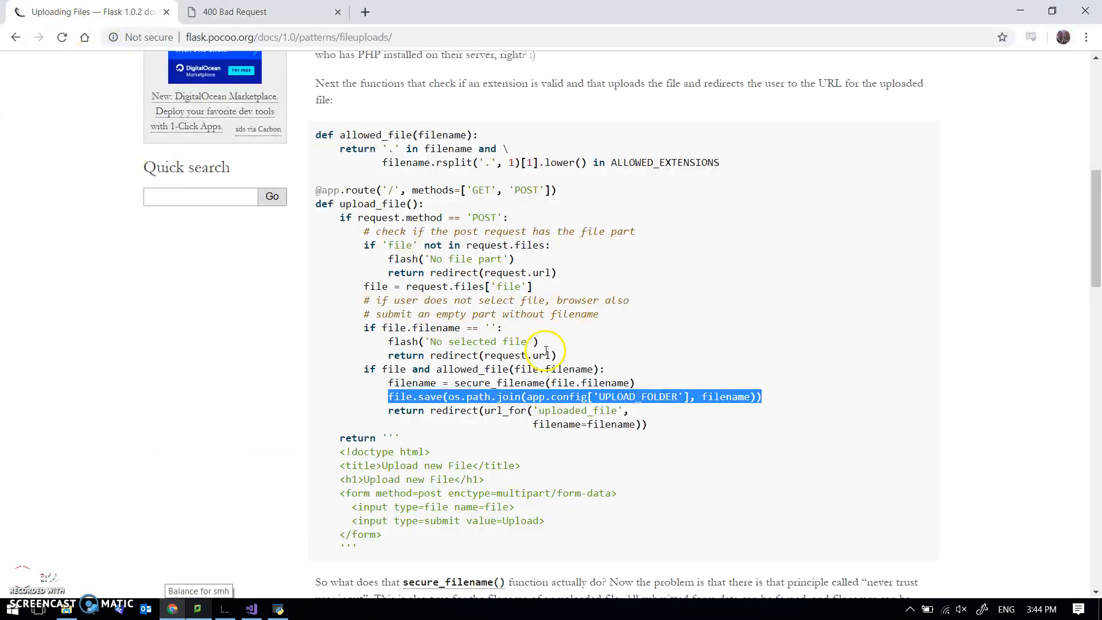
pyautogui.scroll(-3)
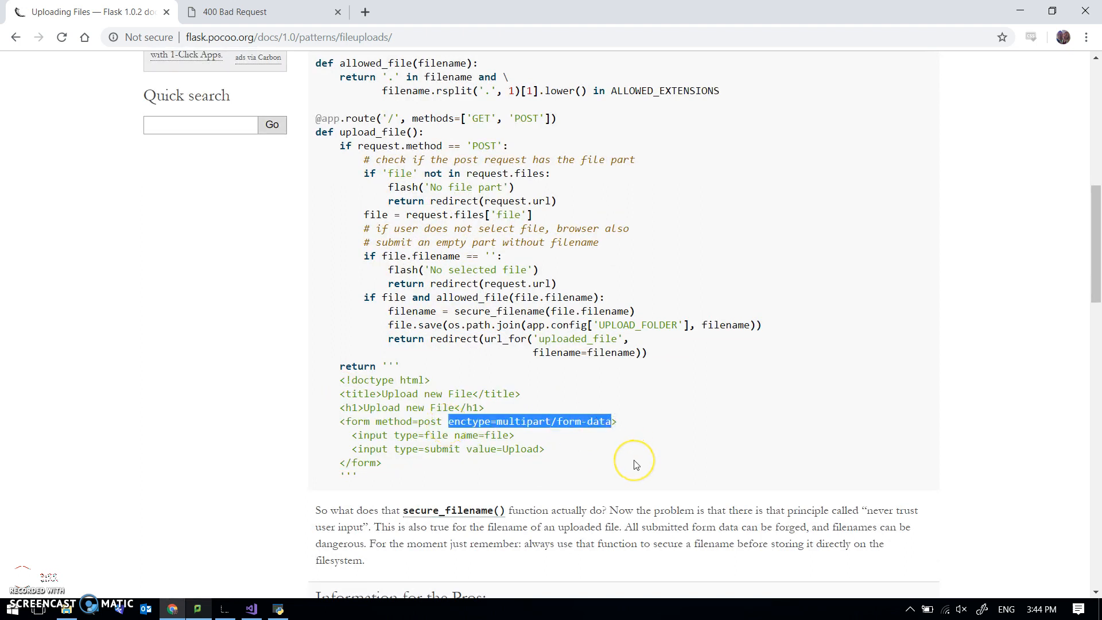
pyautogui.click(251, 608)
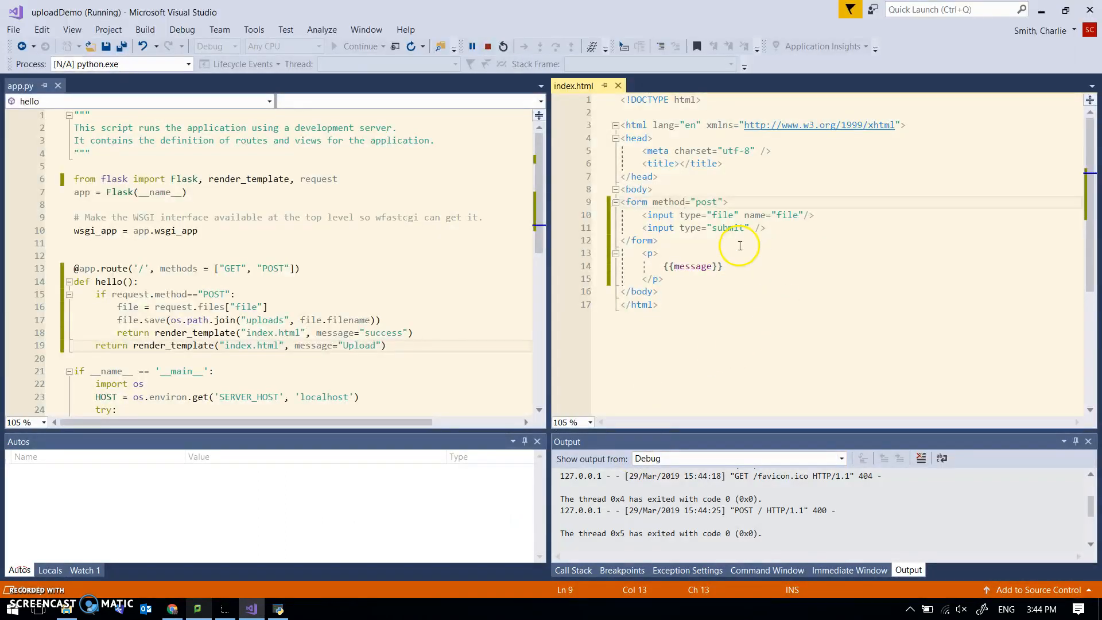
# Add enctype=multipart/form-data after method="post" in the form tag, then stop debugging.
pyautogui.click(720, 202)
pyautogui.write(' enctype=multipart/form-data')
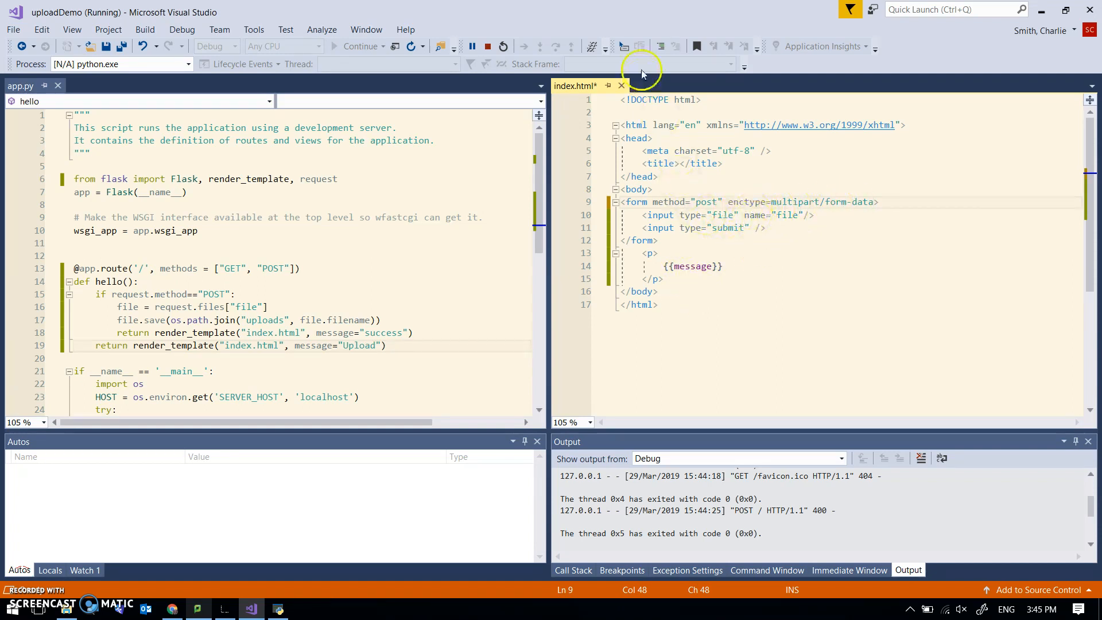
pyautogui.moveTo(489, 46)
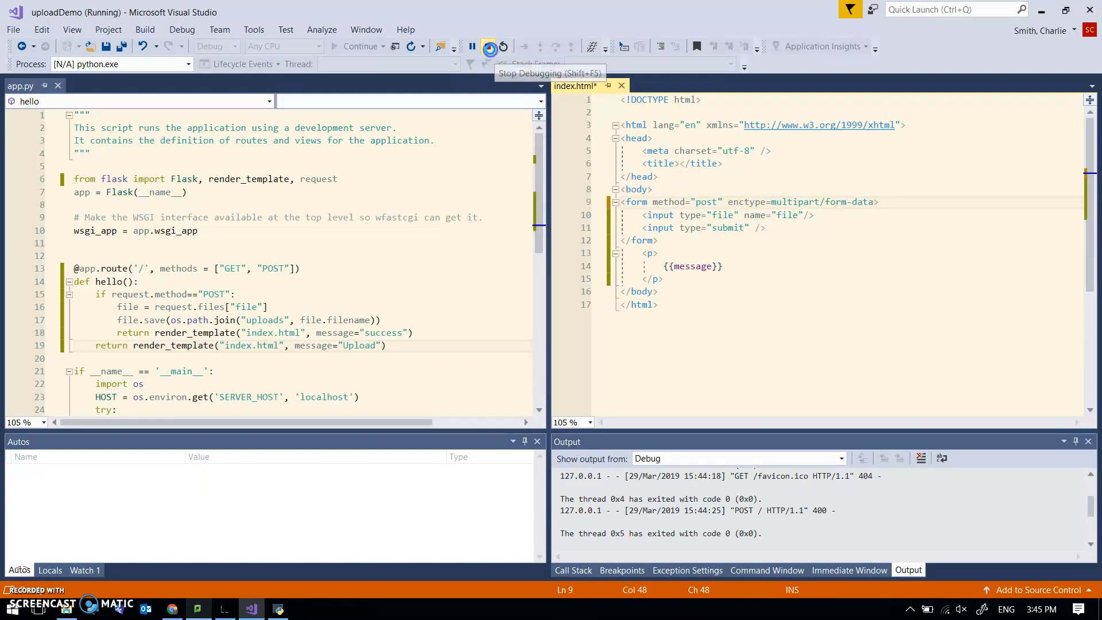
pyautogui.click(489, 47)
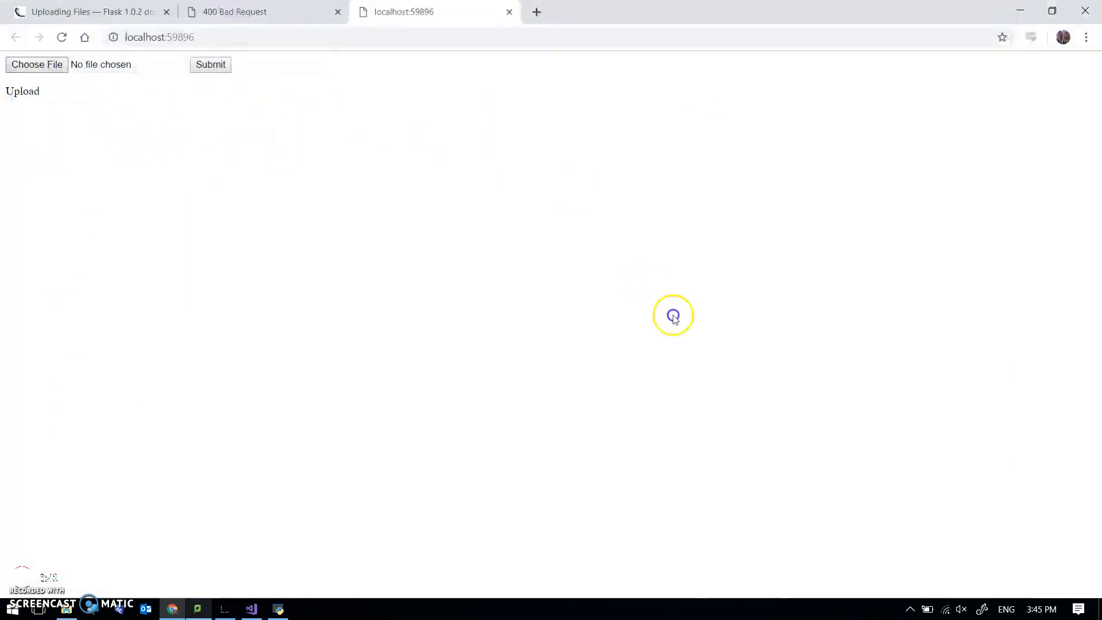
# Restart the web server so Chrome shows the updated Upload form.
pyautogui.click(210, 64)
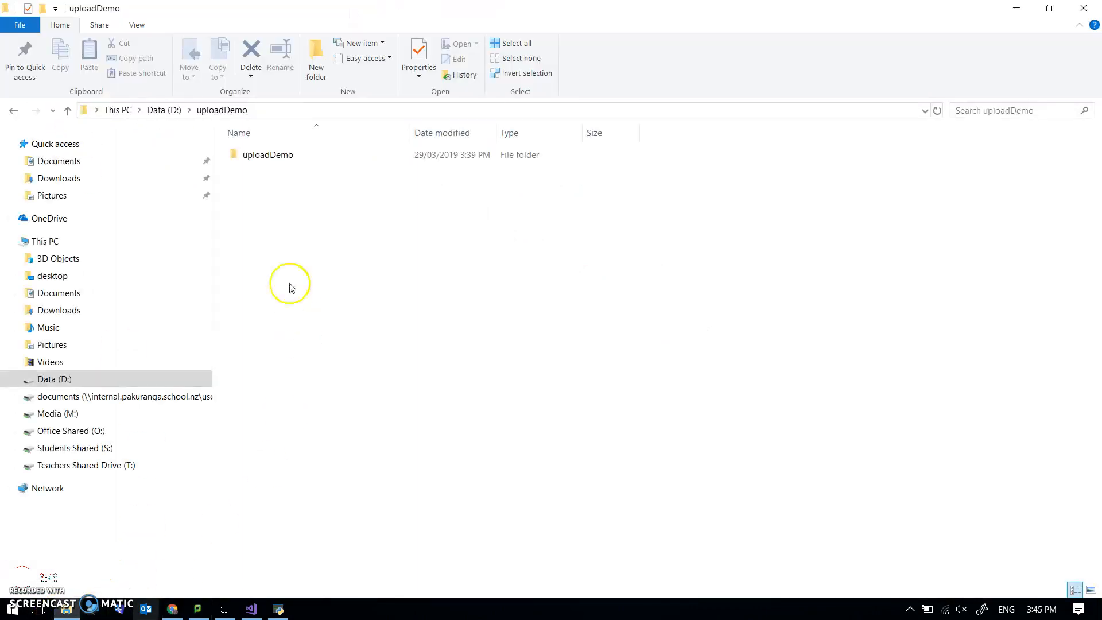
# Open D:\uploadDemo and then its inner uploadDemo project folder.
pyautogui.doubleClick(268, 154)
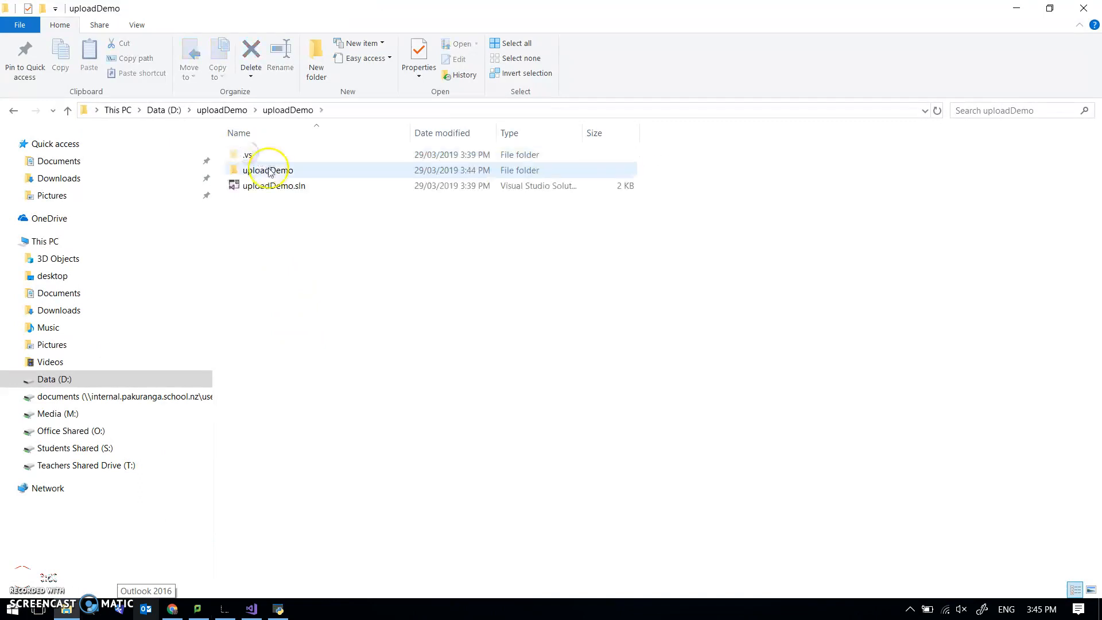
pyautogui.doubleClick(266, 170)
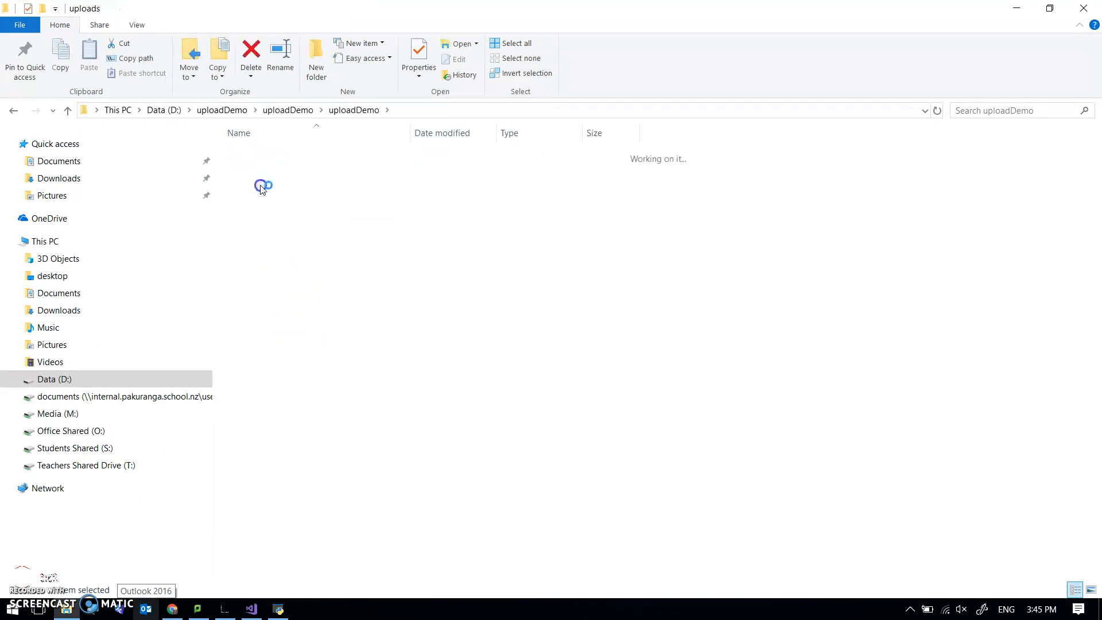